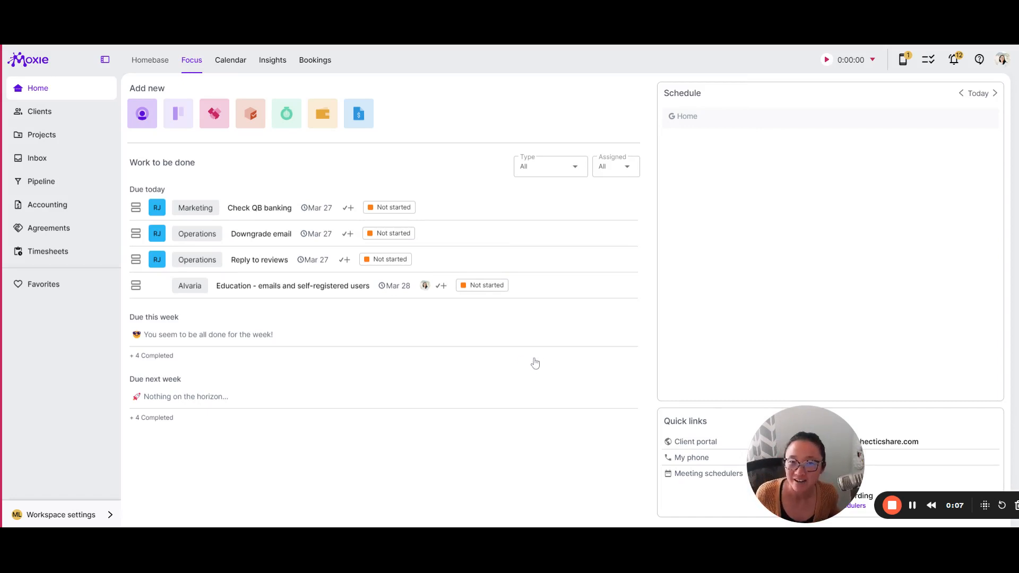
mouse_move(552, 381)
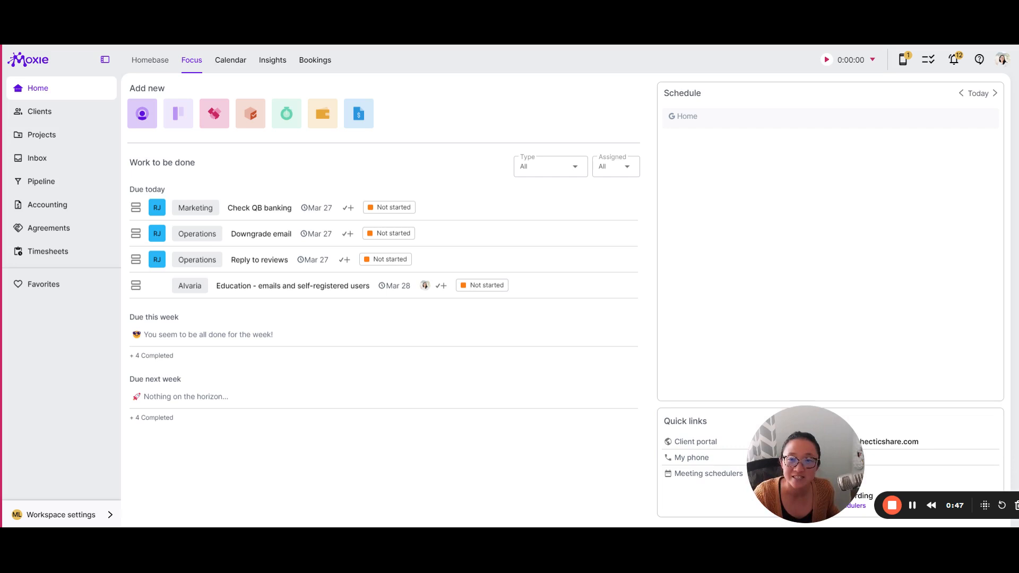
mouse_move(174, 468)
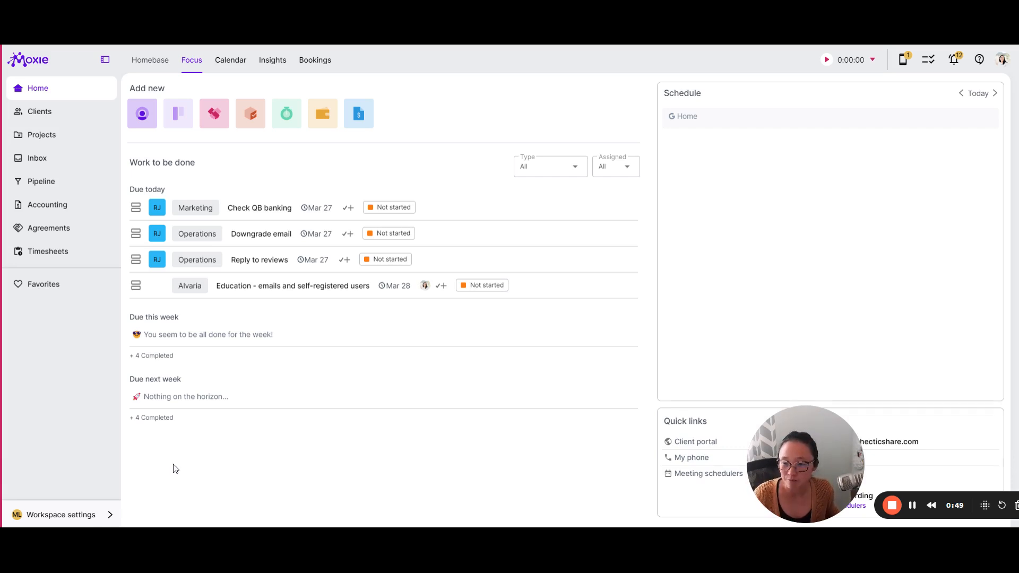
- Open My business from Workspace settings and review the legal name, country, currency, timezone and address fields
click(62, 515)
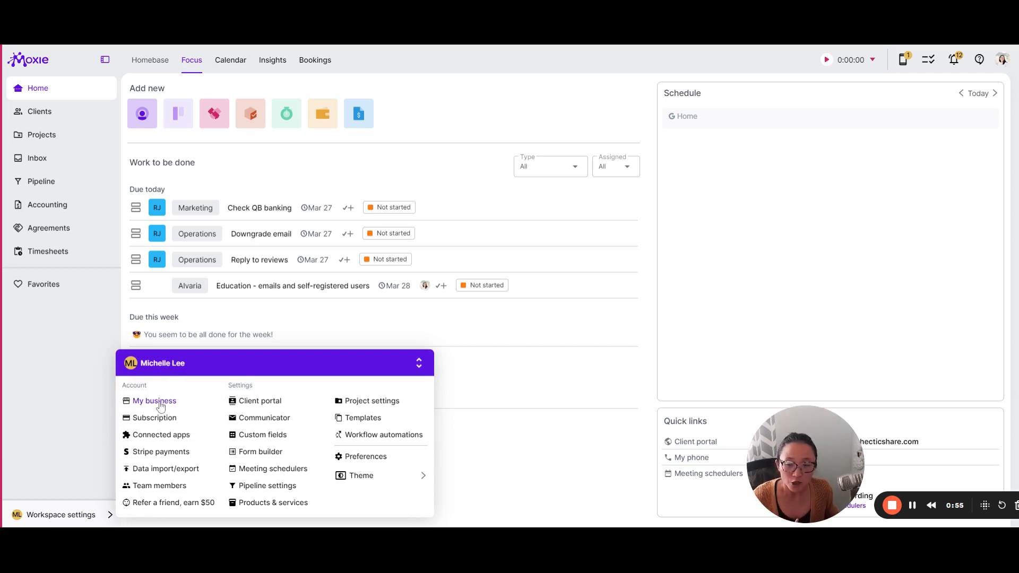
click(154, 400)
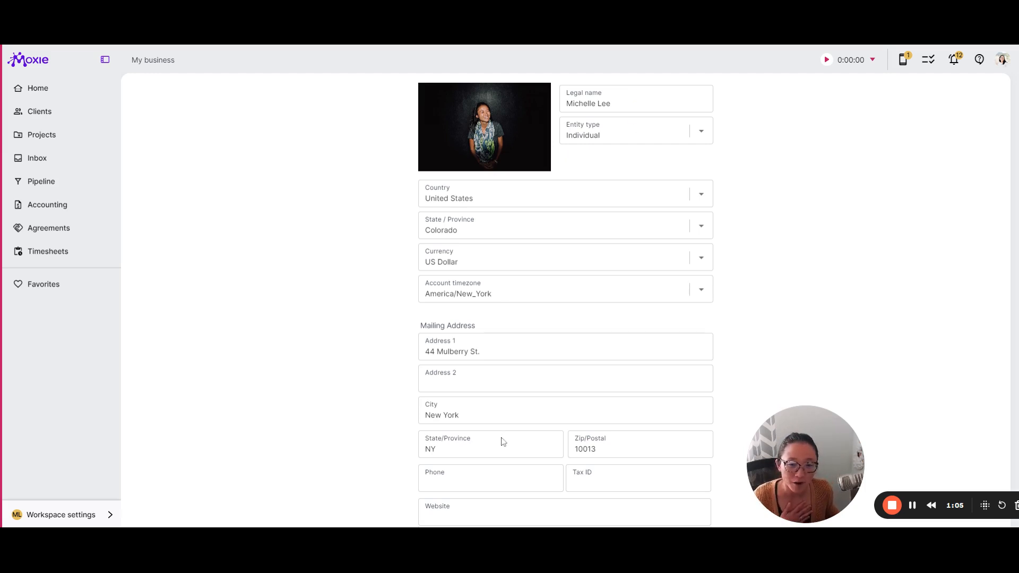
scroll(down, 3)
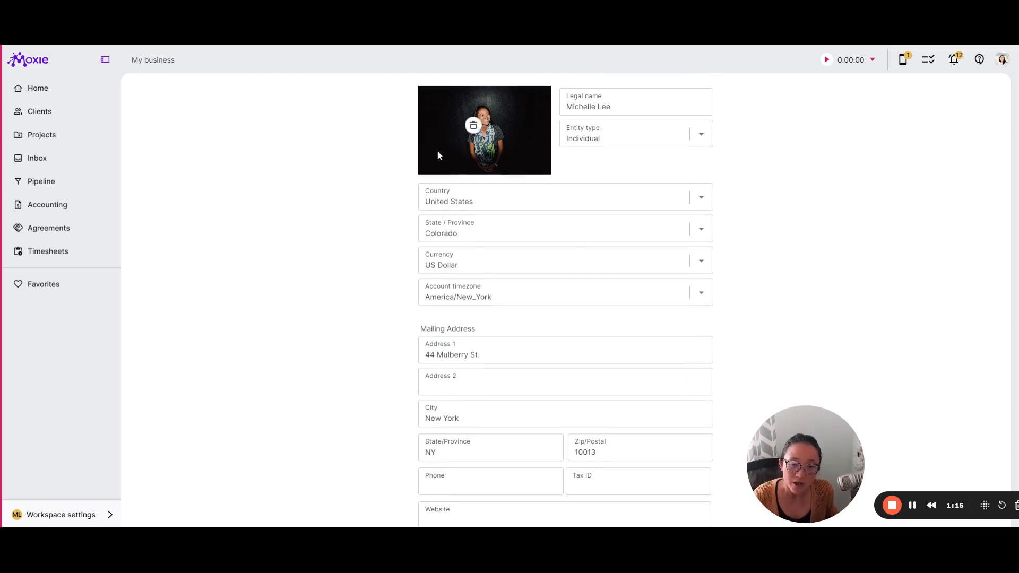
mouse_move(554, 341)
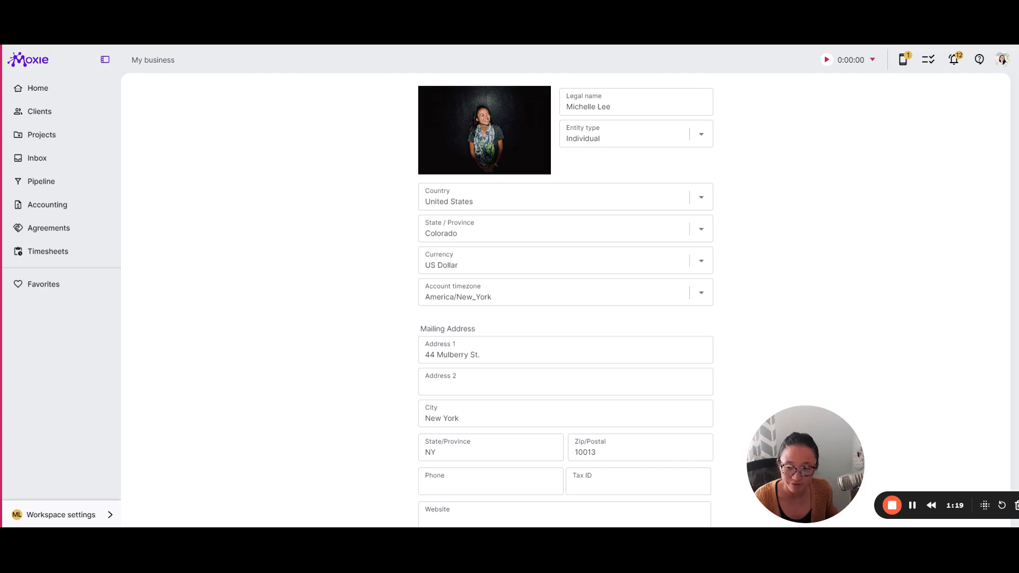
click(60, 515)
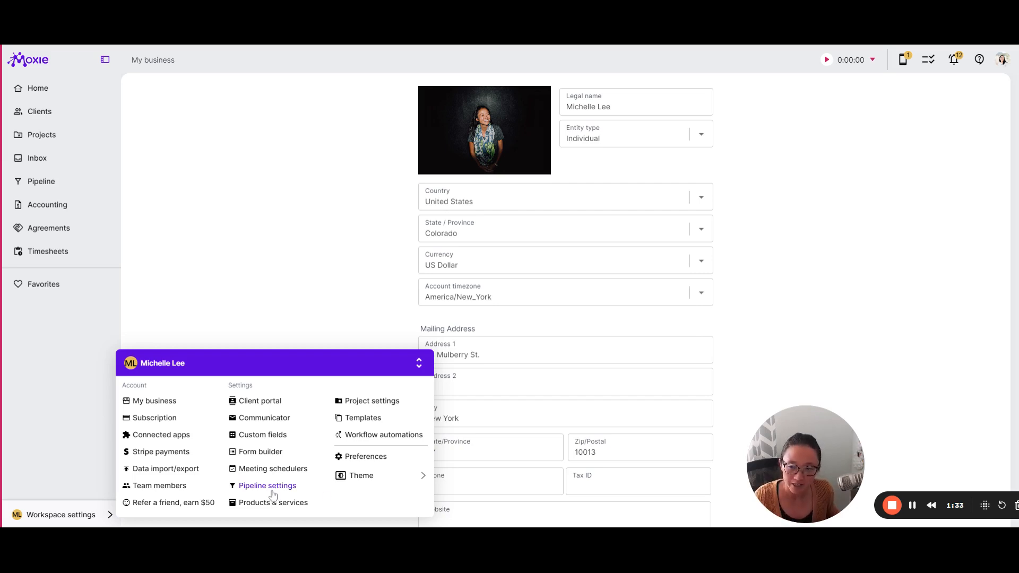
- Open Pipeline settings > Stages, add a new stage with +, then delete it again with the trash icon
click(268, 485)
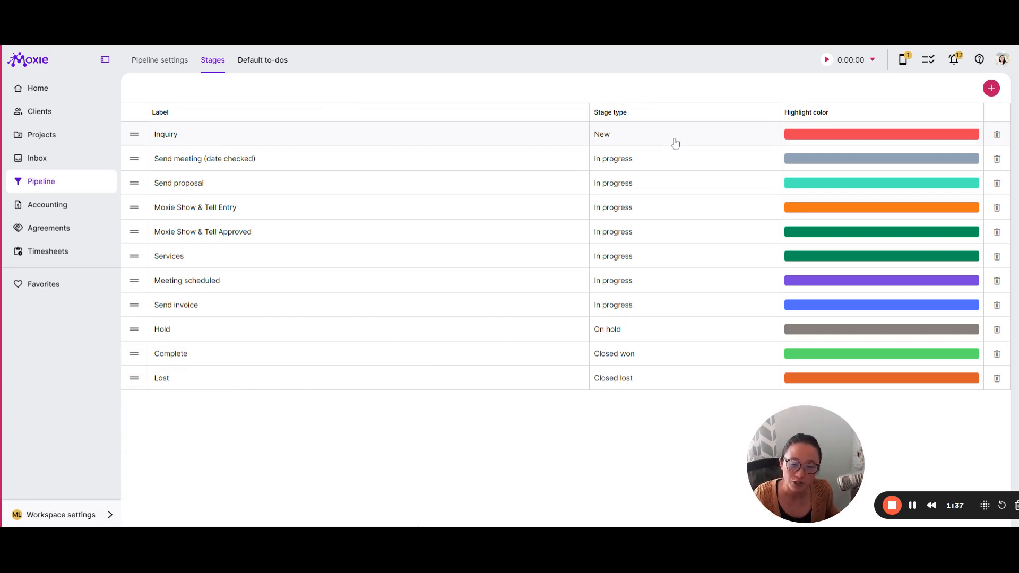
mouse_move(588, 439)
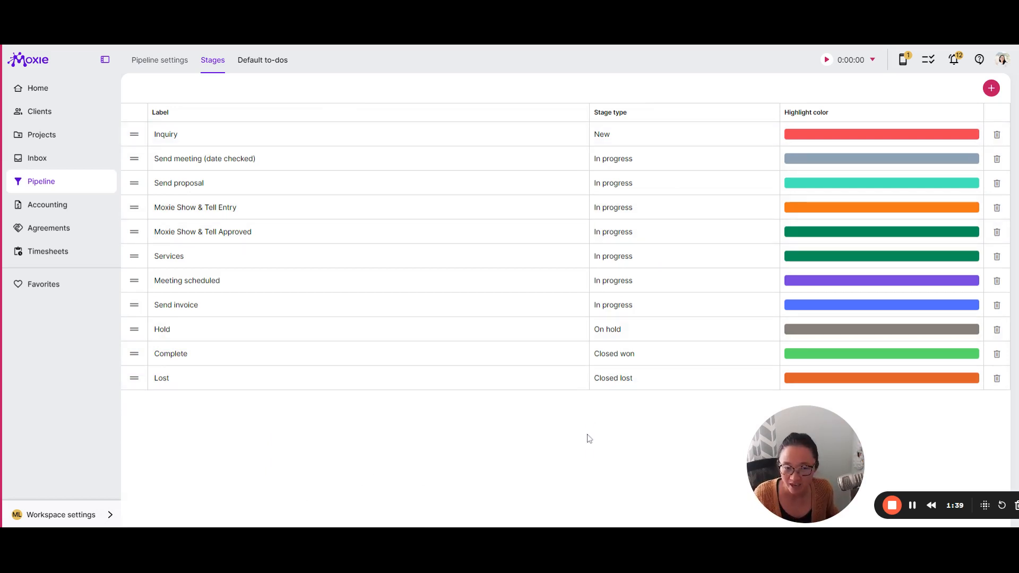
mouse_move(595, 454)
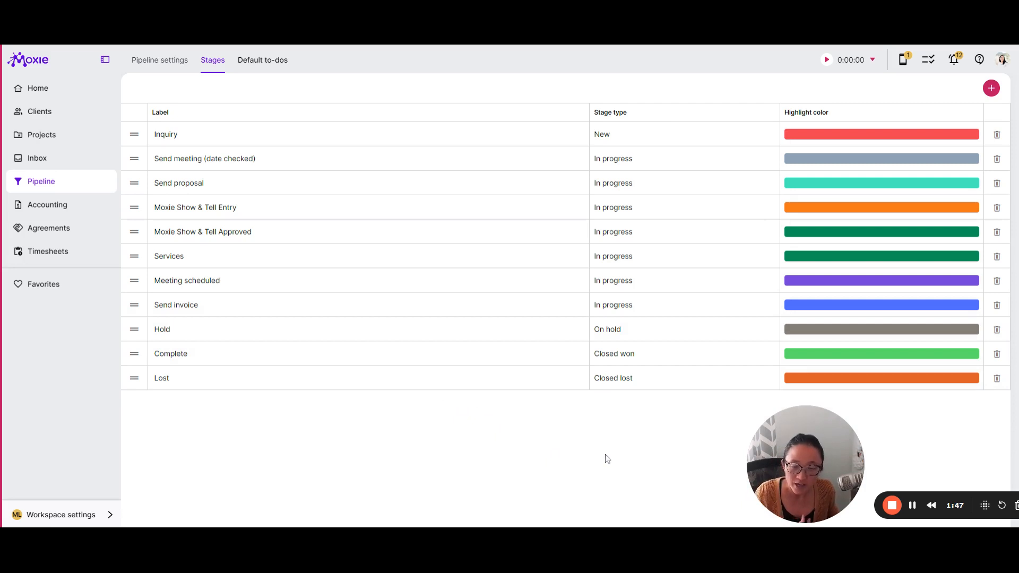
mouse_move(490, 424)
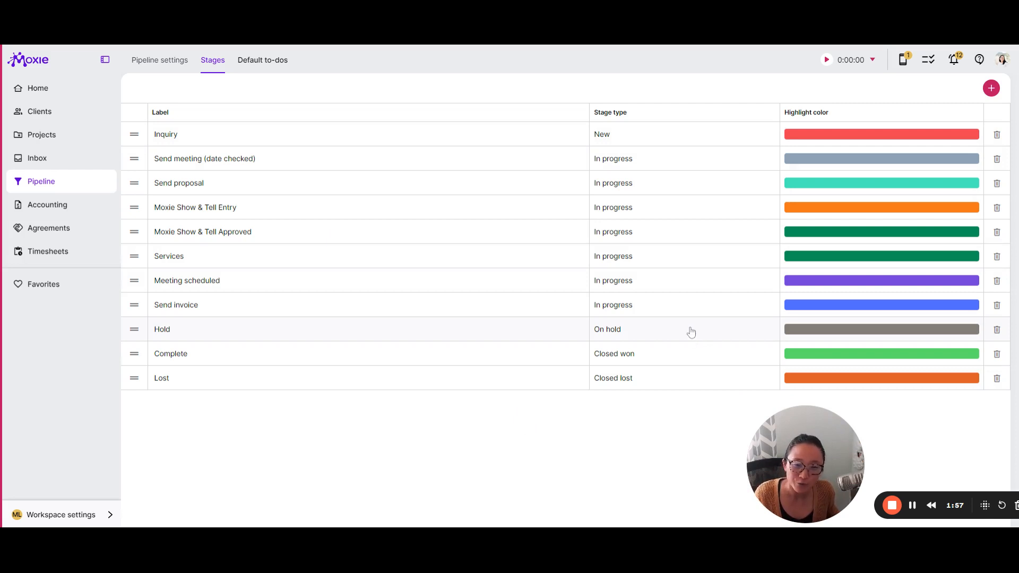
mouse_move(202, 148)
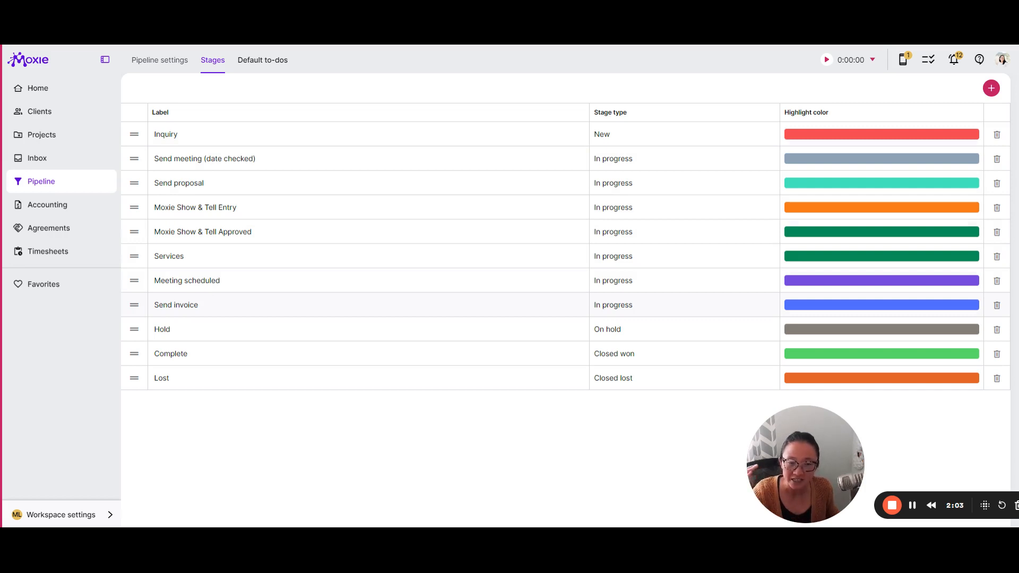
mouse_move(224, 271)
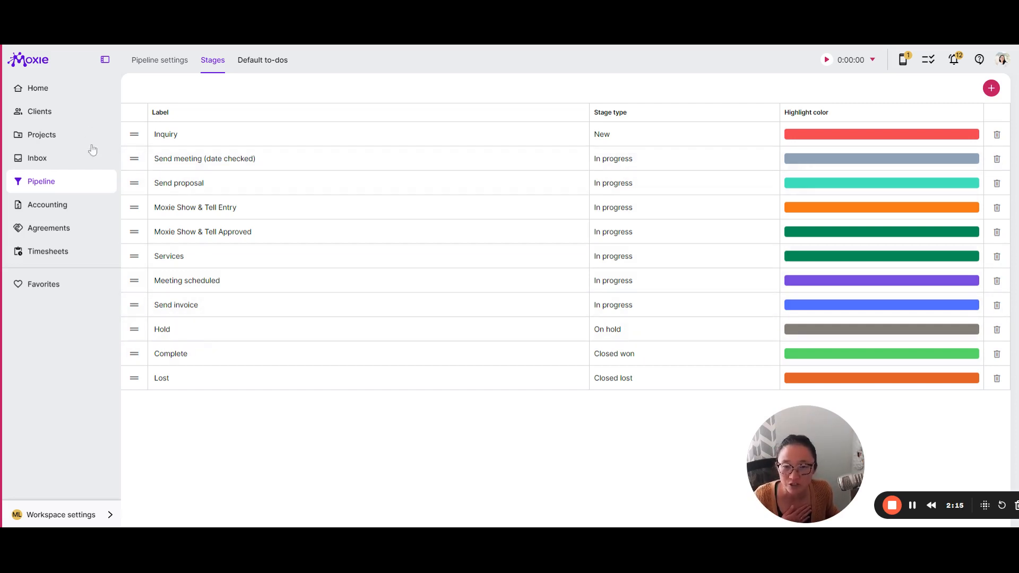
mouse_move(245, 443)
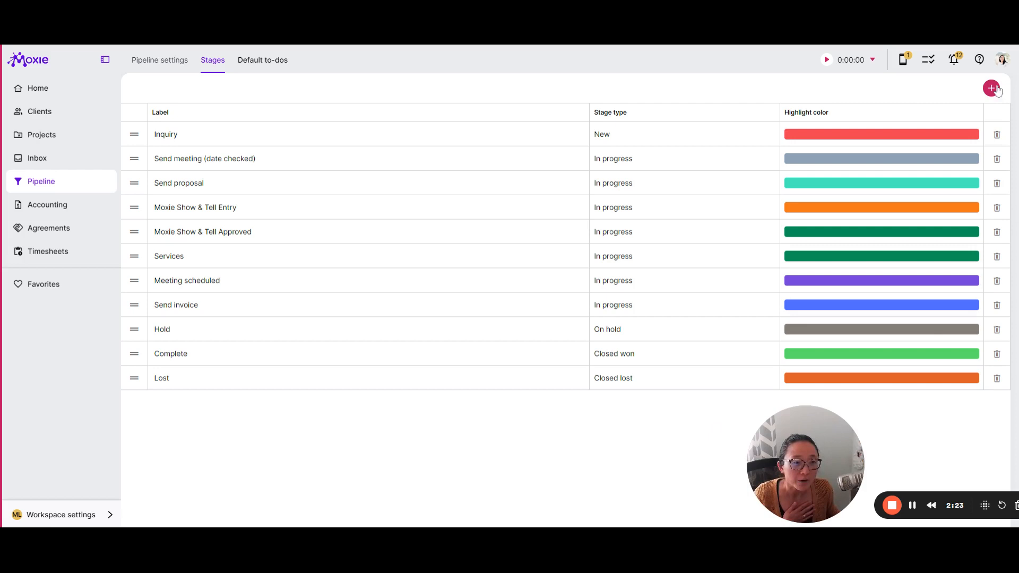
click(991, 88)
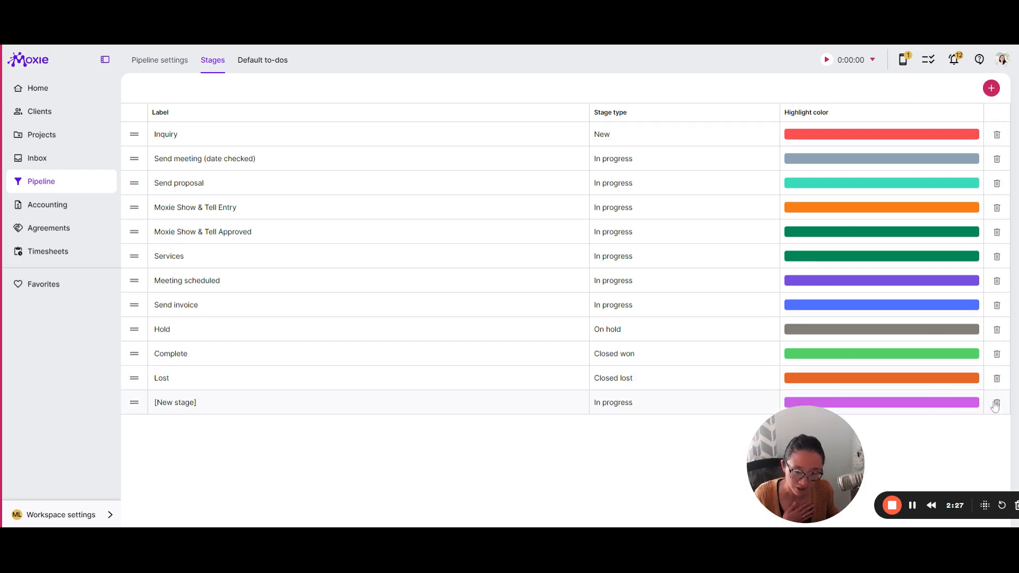
click(997, 403)
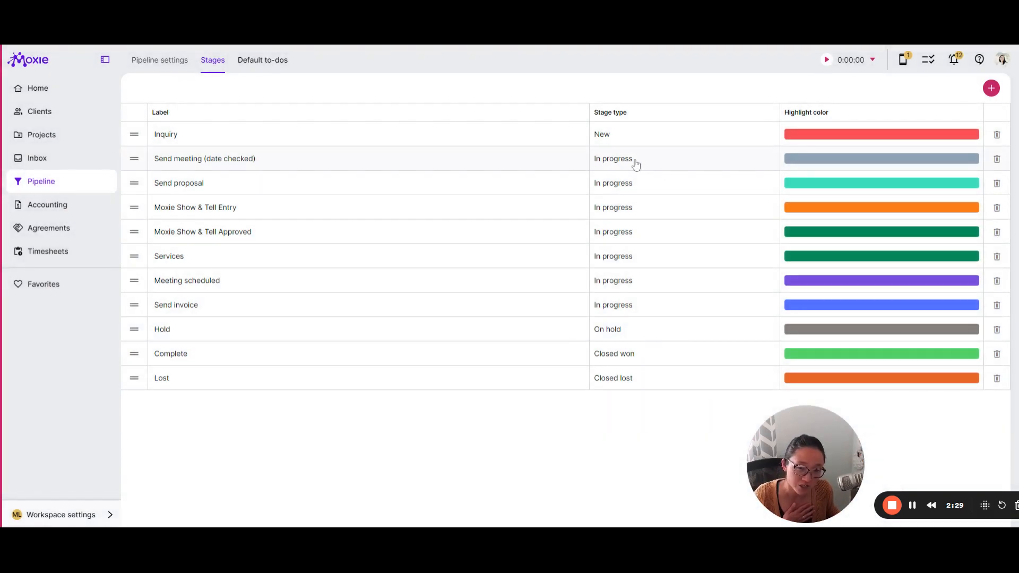
mouse_move(585, 144)
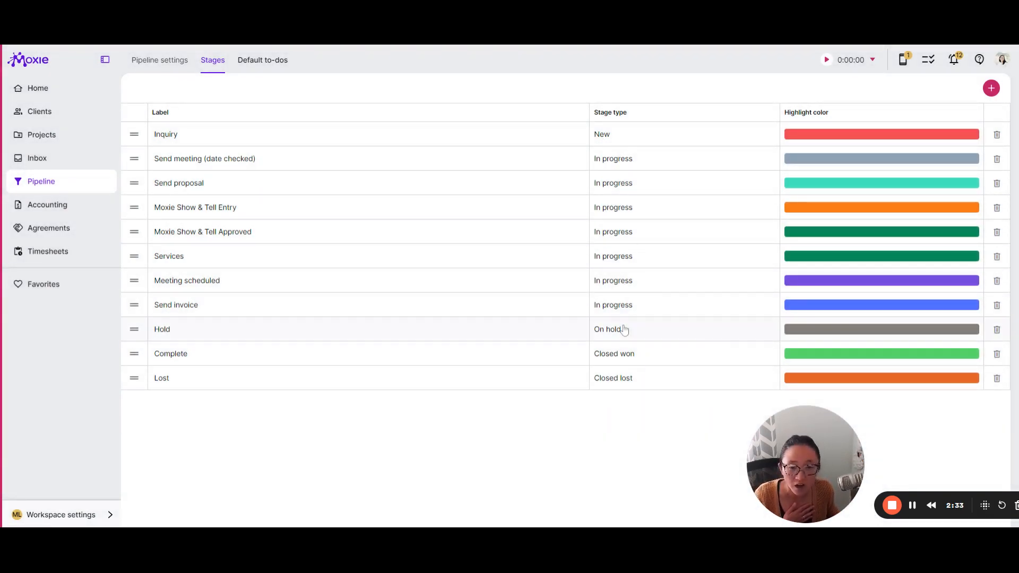
mouse_move(646, 365)
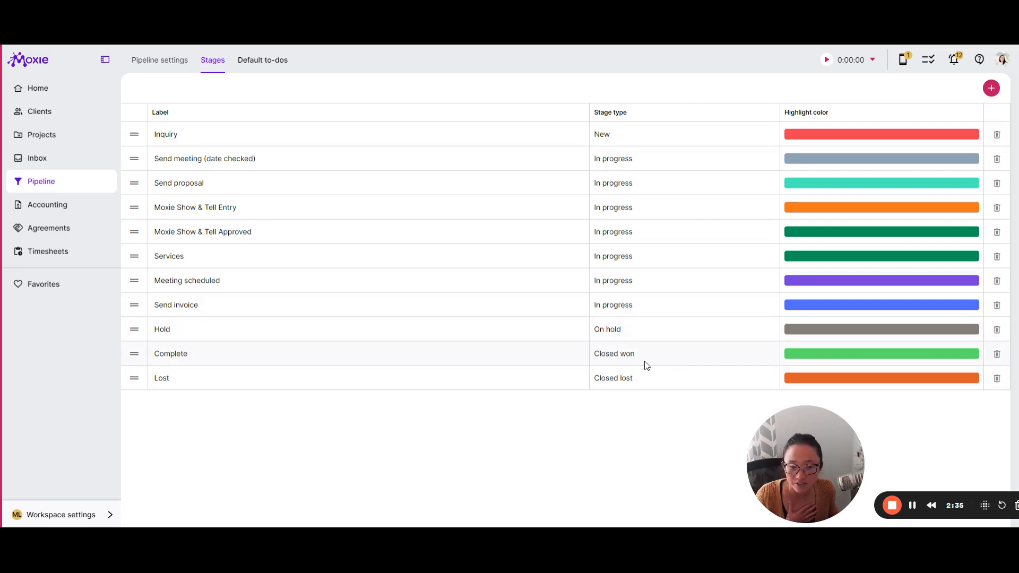
mouse_move(144, 523)
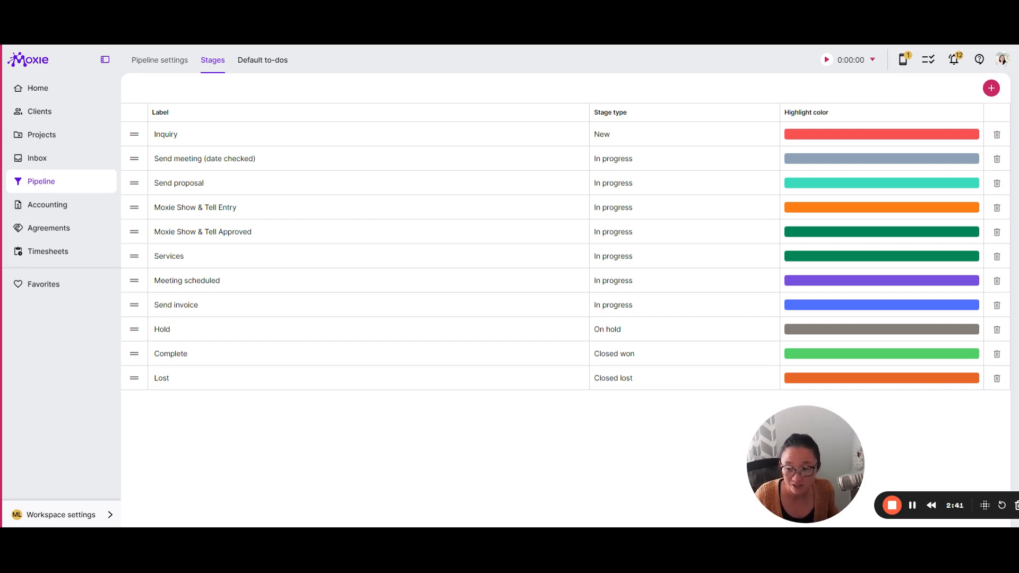
click(60, 514)
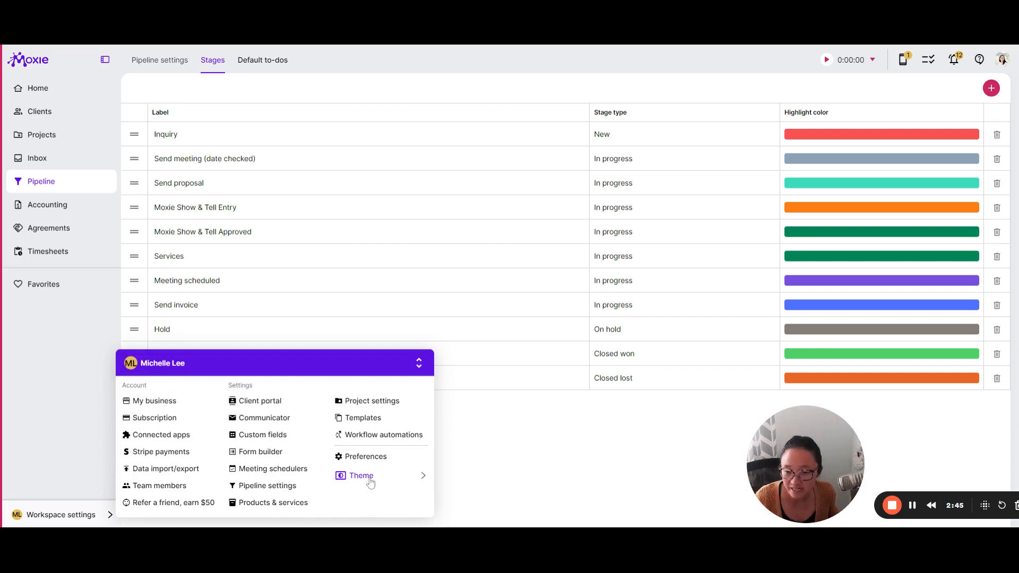
mouse_move(363, 418)
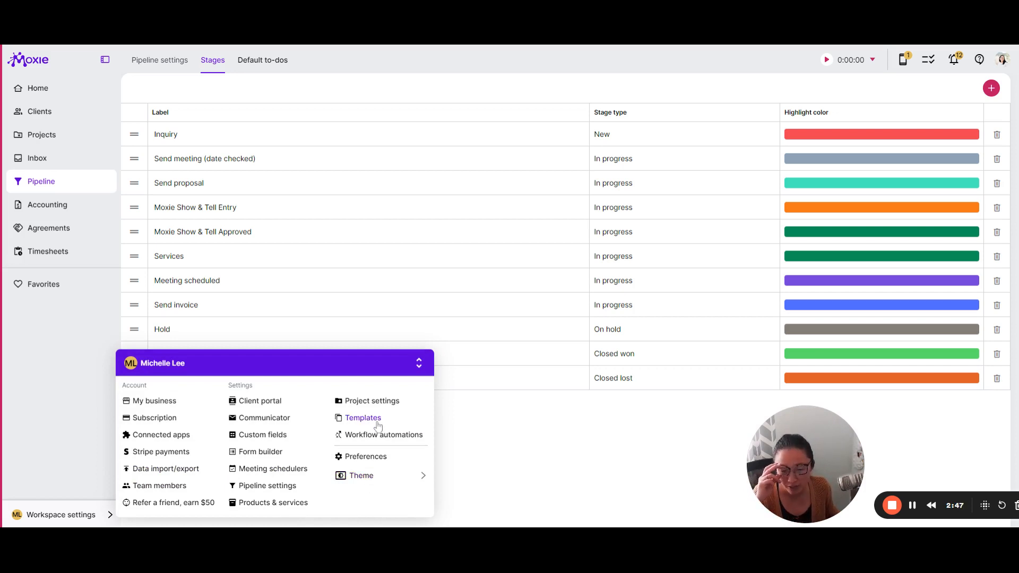
click(371, 400)
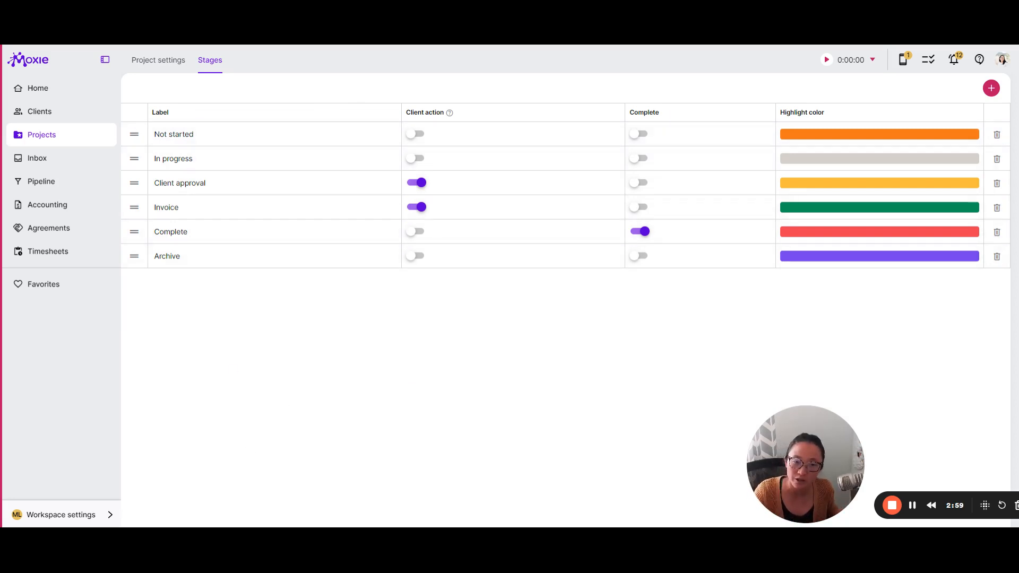
mouse_move(198, 315)
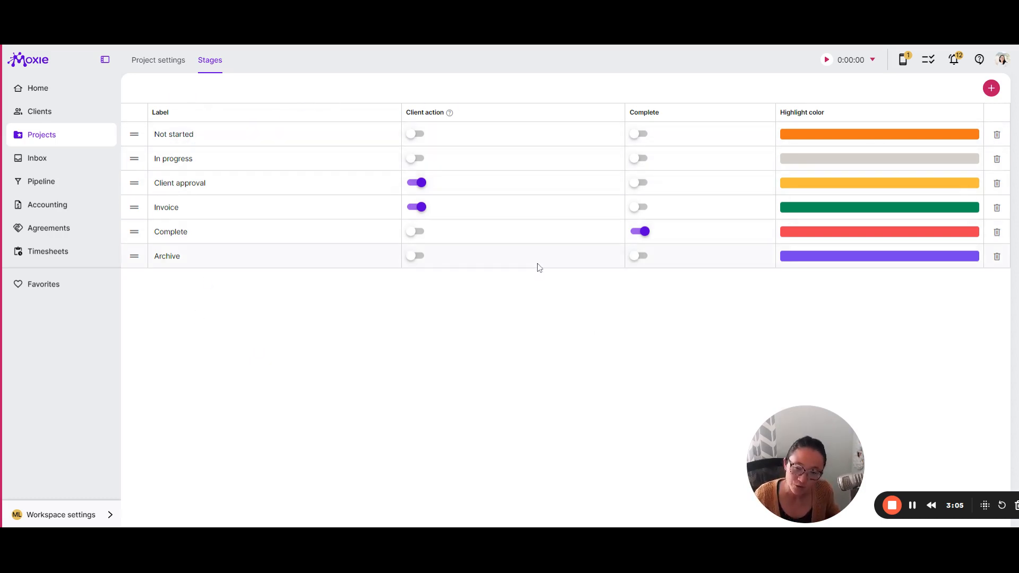
mouse_move(314, 179)
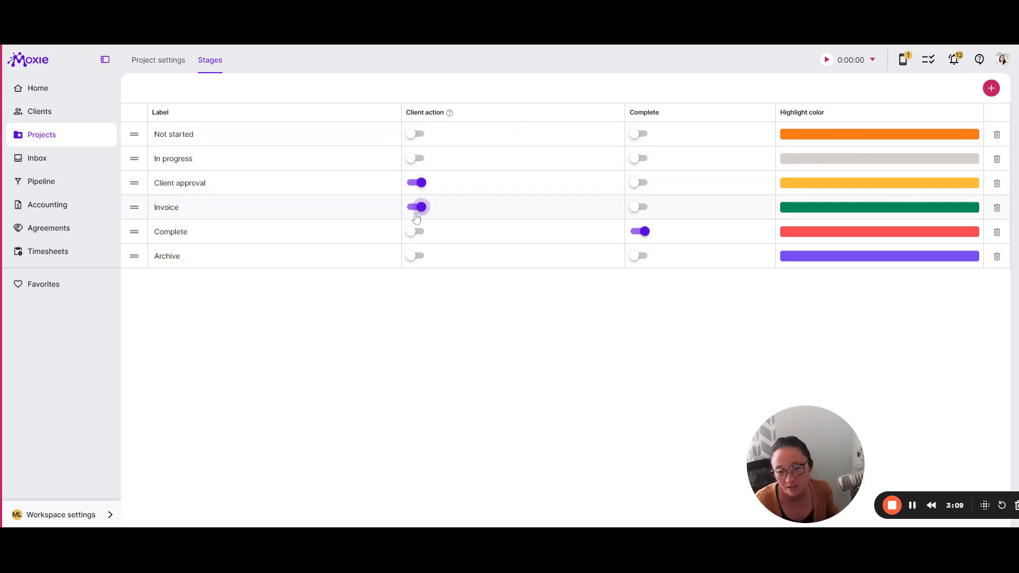
click(416, 207)
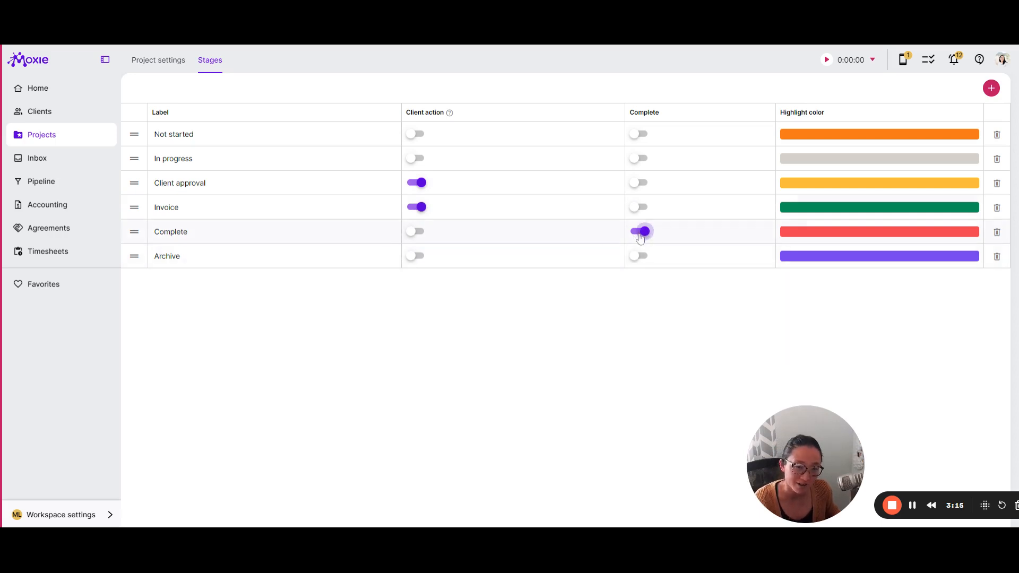
click(639, 232)
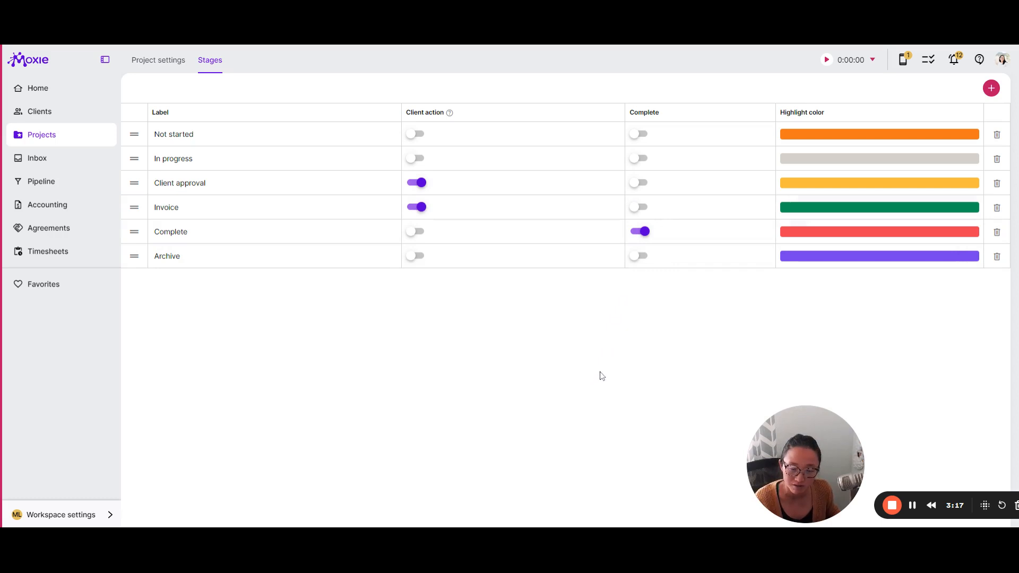
mouse_move(644, 296)
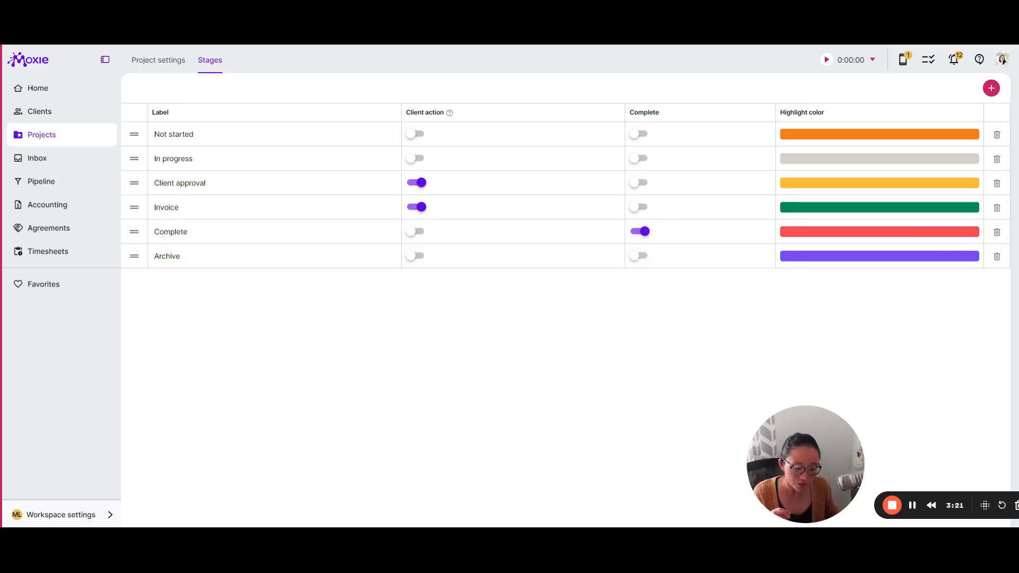
click(62, 515)
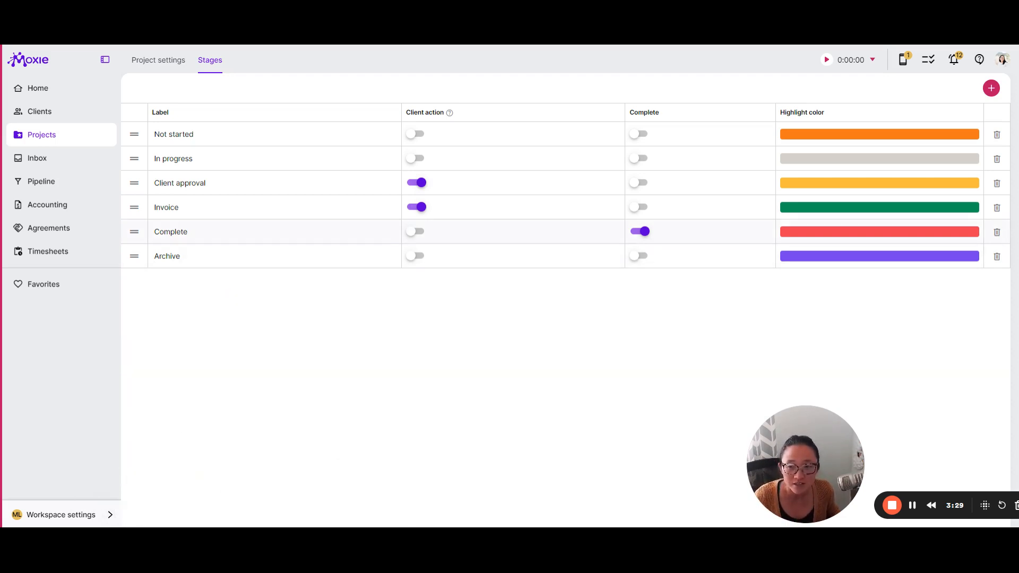
double_click(167, 207)
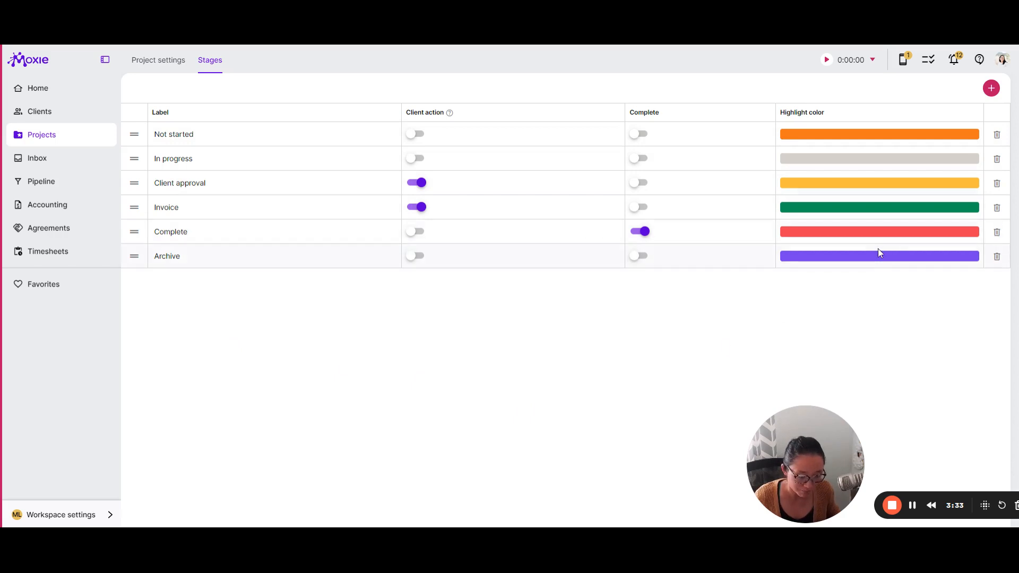
mouse_move(779, 303)
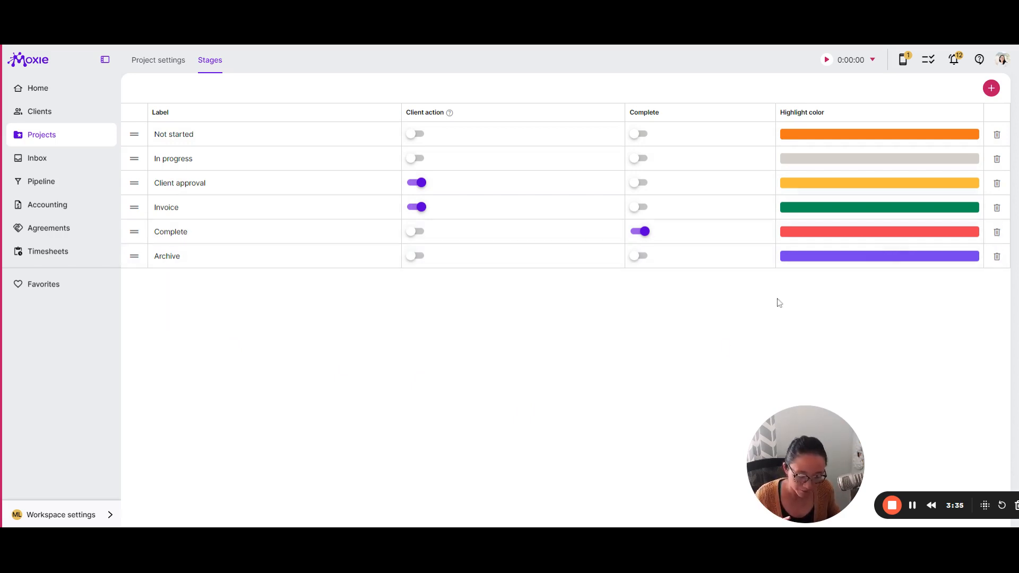
- Open the Discovery form from Templates > Forms and inspect the First name and three-things question field settings
click(60, 514)
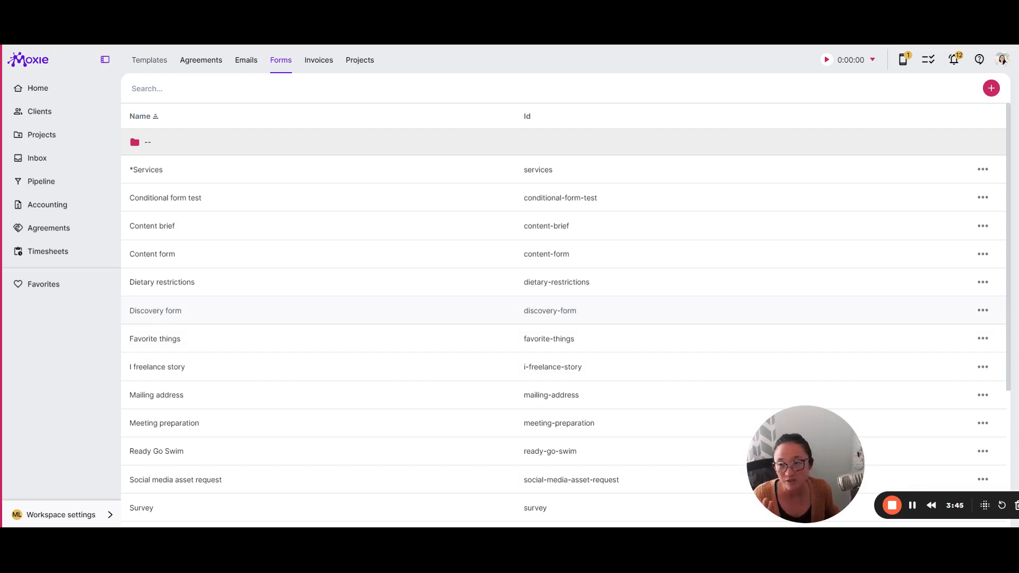
click(155, 311)
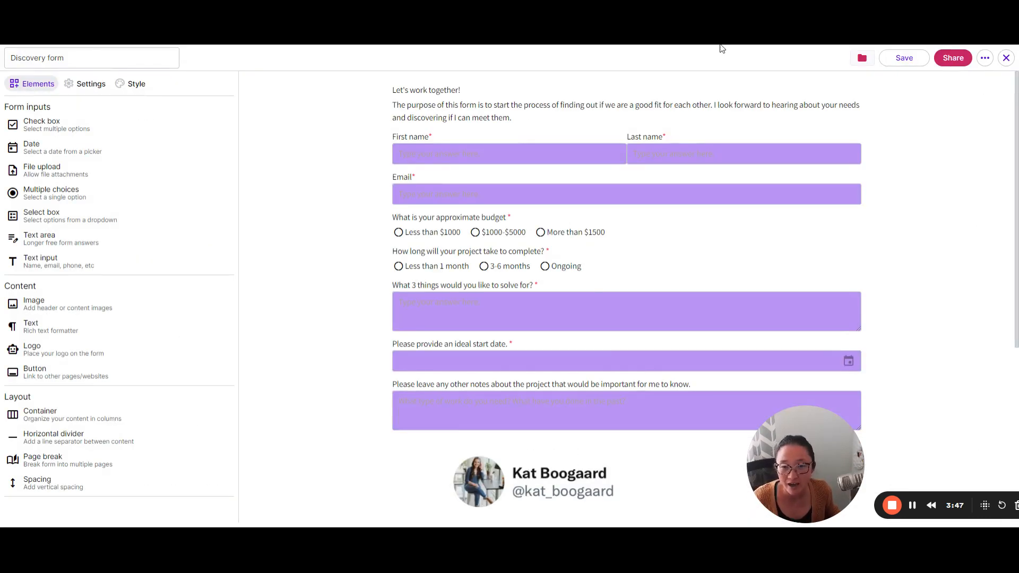
click(952, 58)
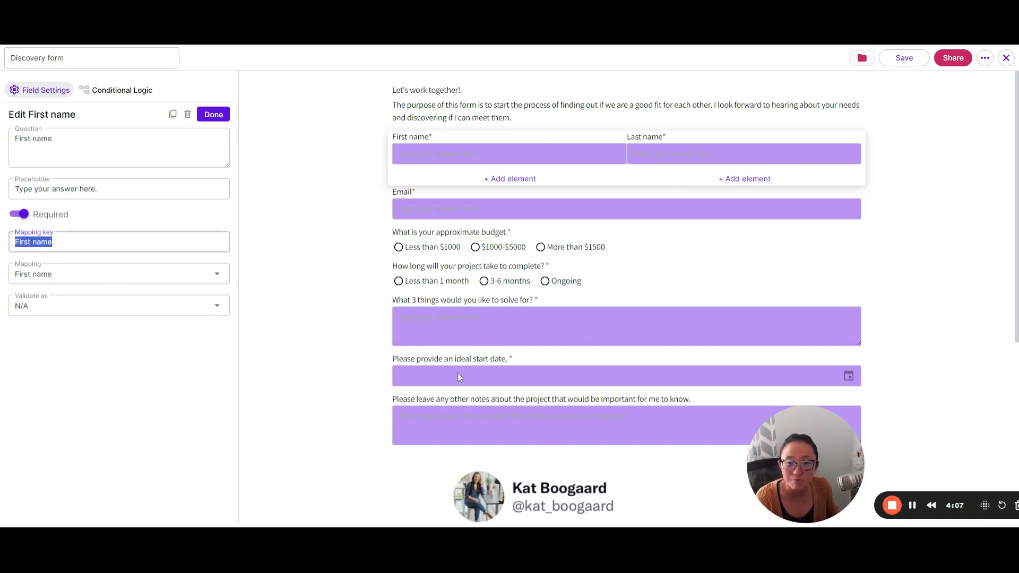
mouse_move(6, 244)
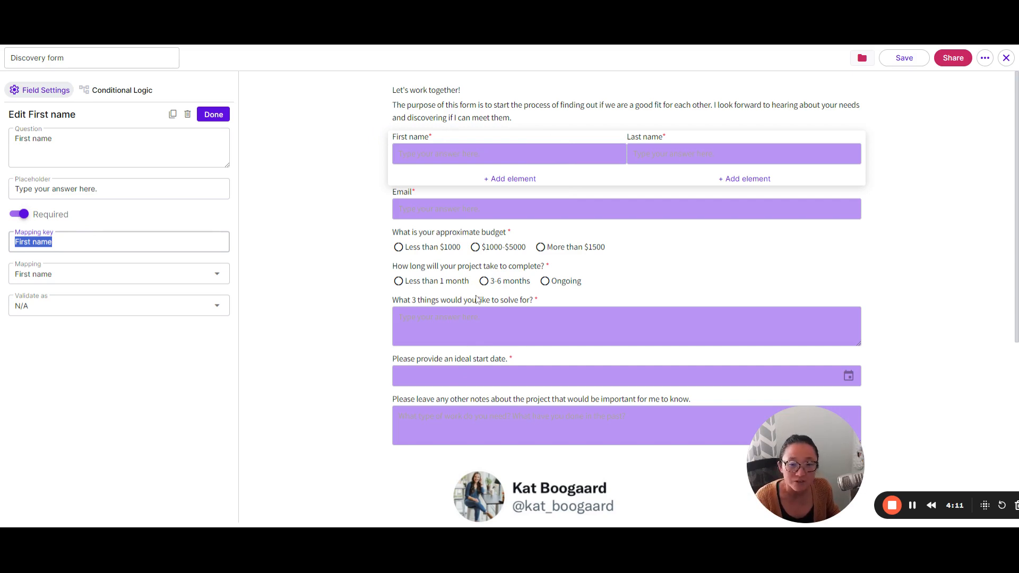
click(626, 326)
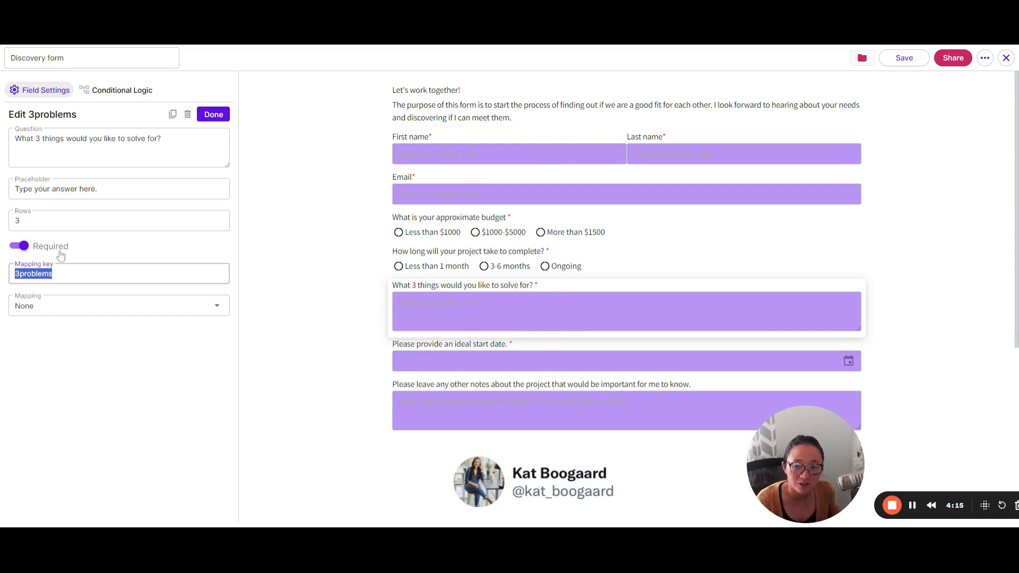
click(214, 114)
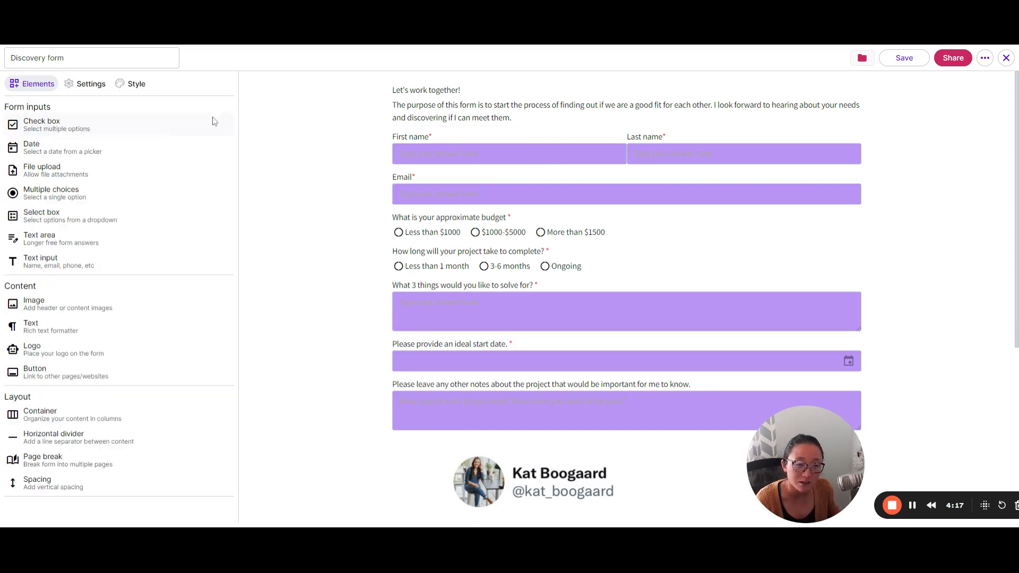
mouse_move(569, 311)
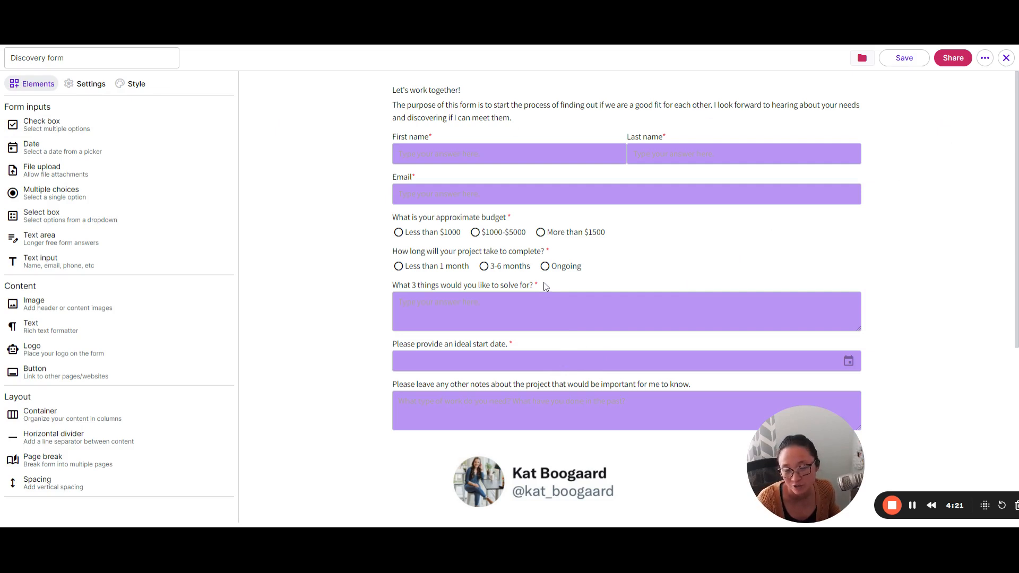
mouse_move(972, 86)
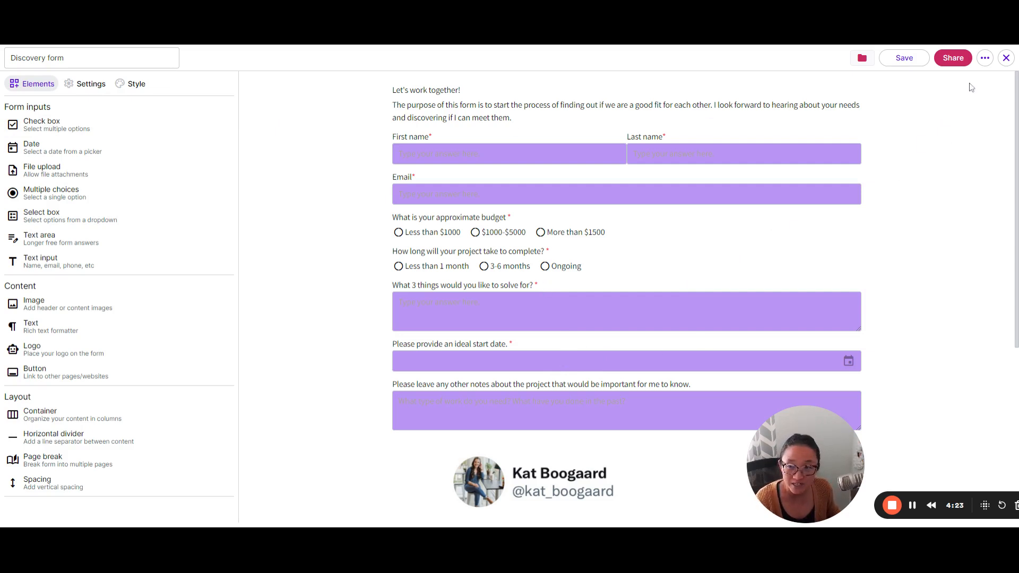
- Show the Discovery form's overall settings, where submissions go to the Inquiry pipeline stage
click(90, 83)
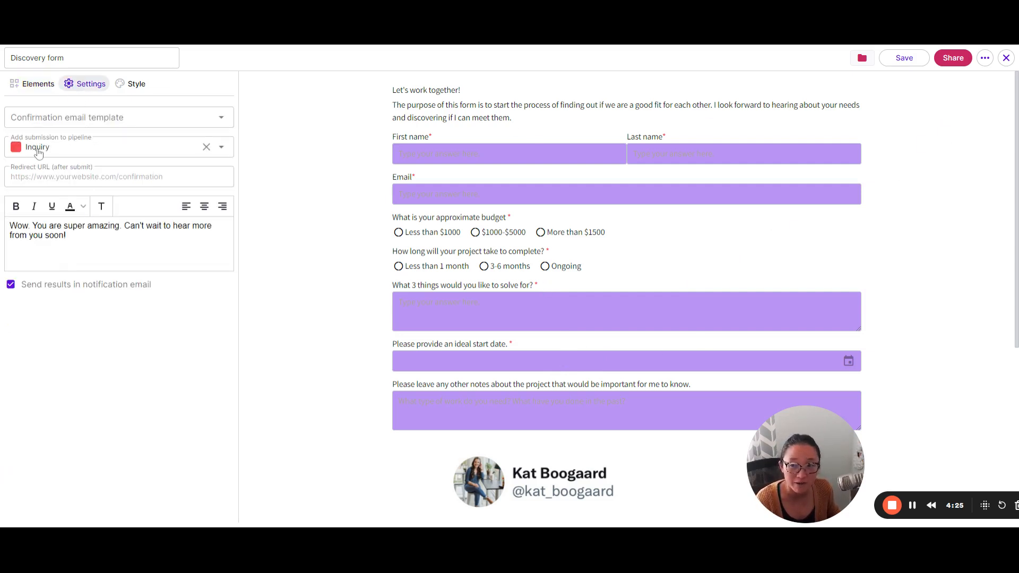
mouse_move(539, 134)
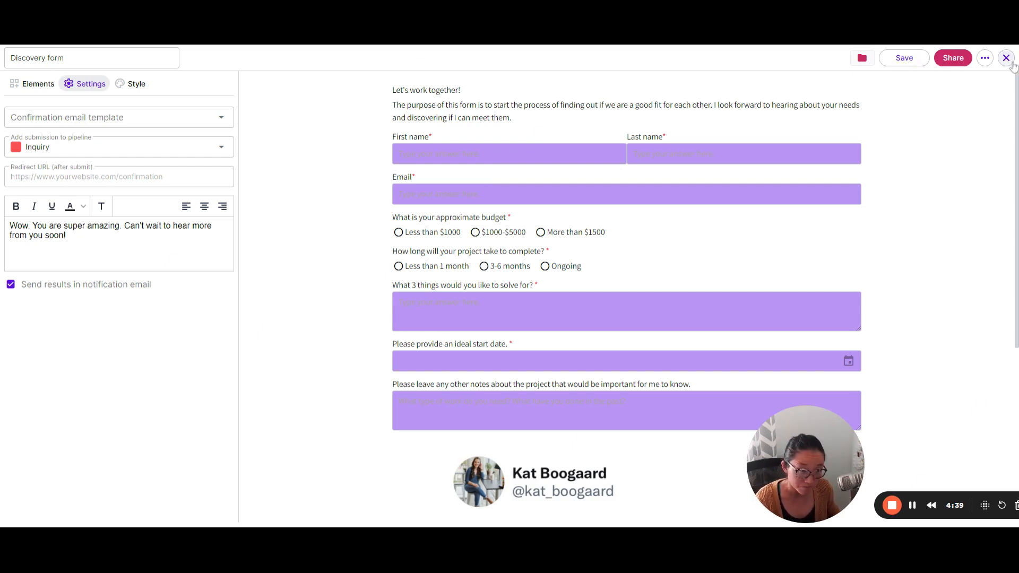
- Close the Discovery form editor and open Meeting schedulers from Workspace settings
click(1007, 57)
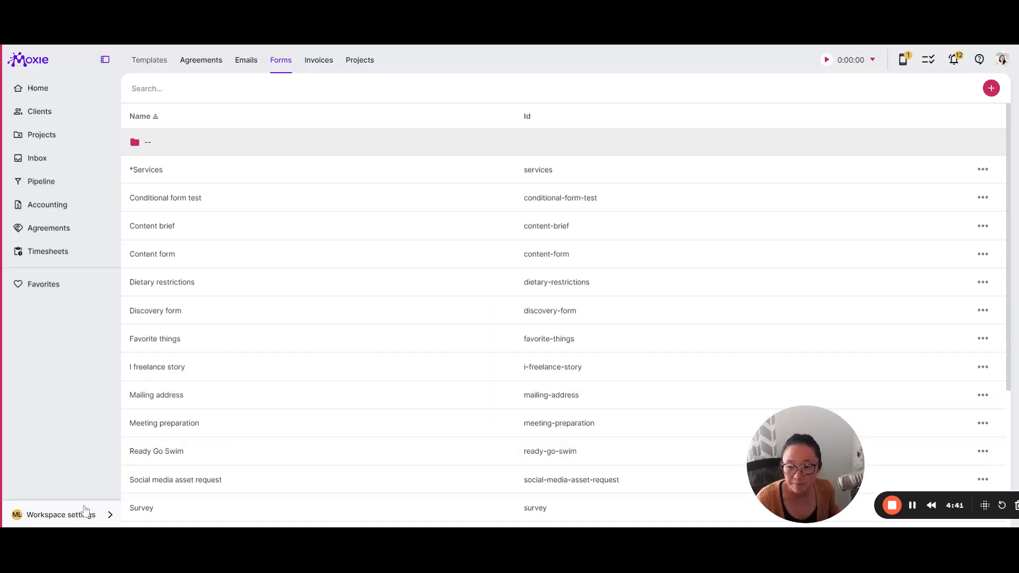
click(61, 514)
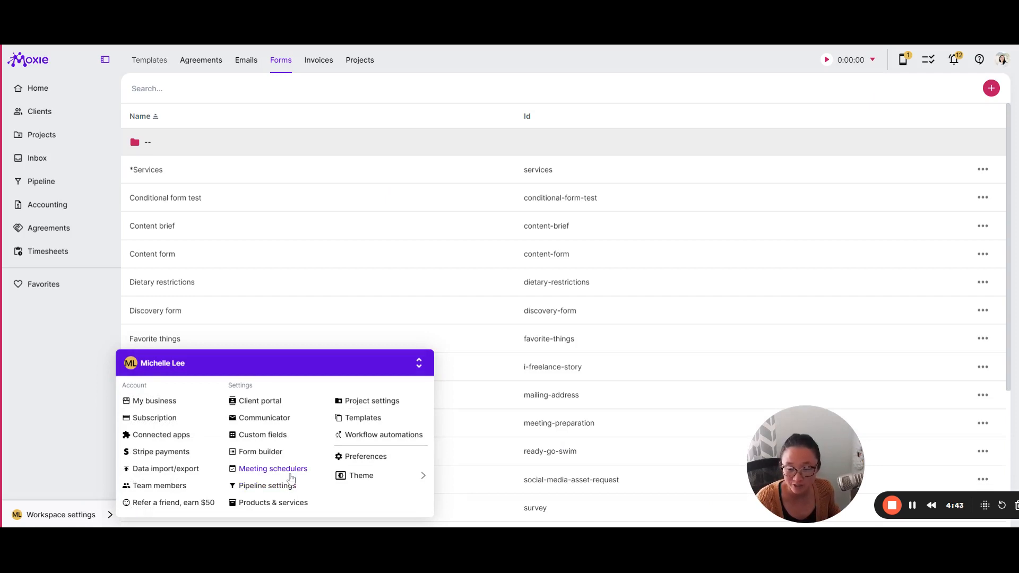
click(272, 468)
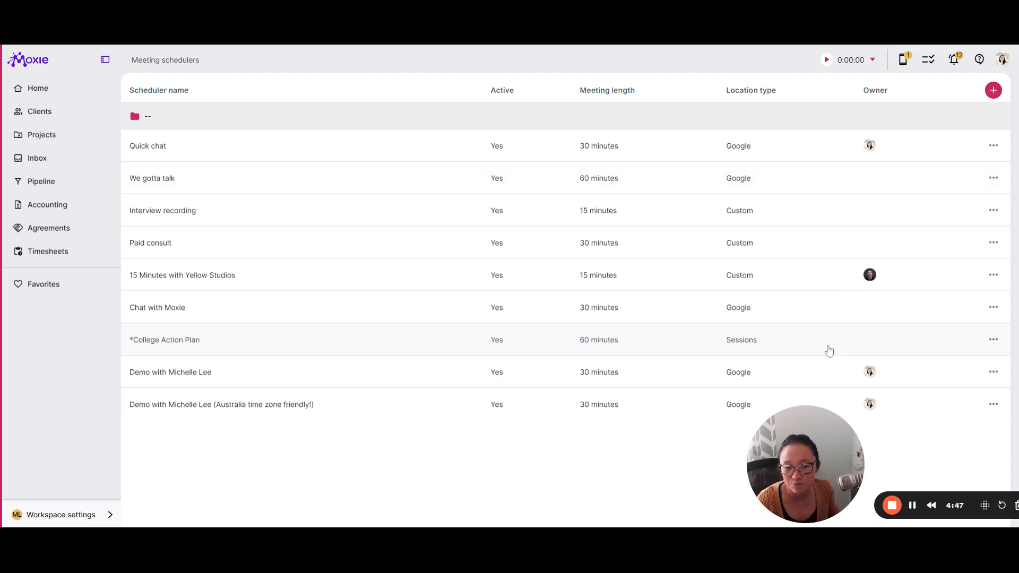
mouse_move(678, 367)
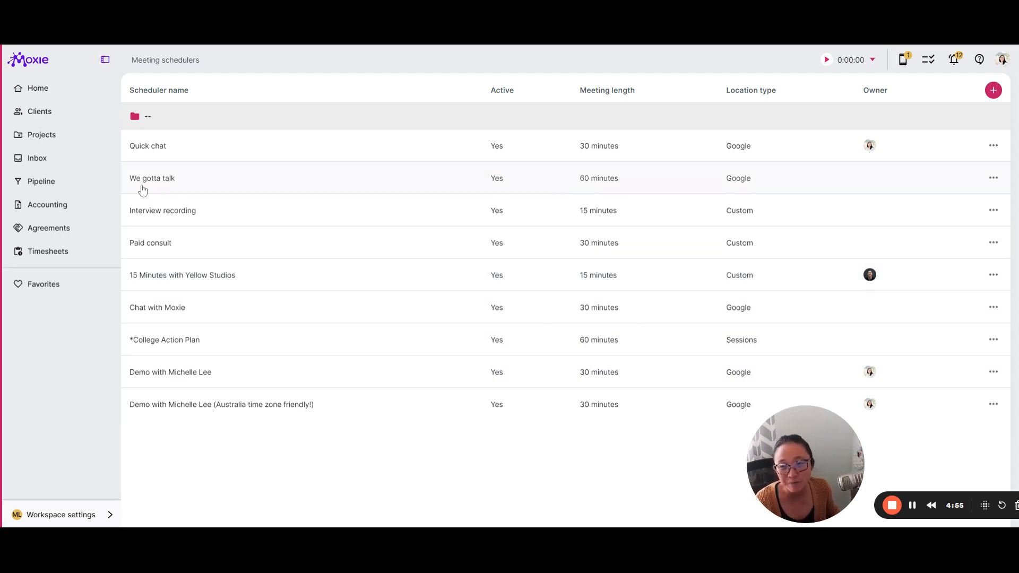
- Open the 15 Minutes with Yellow Studios scheduler and view its question form, confirmation & reminder and payment sections
click(181, 275)
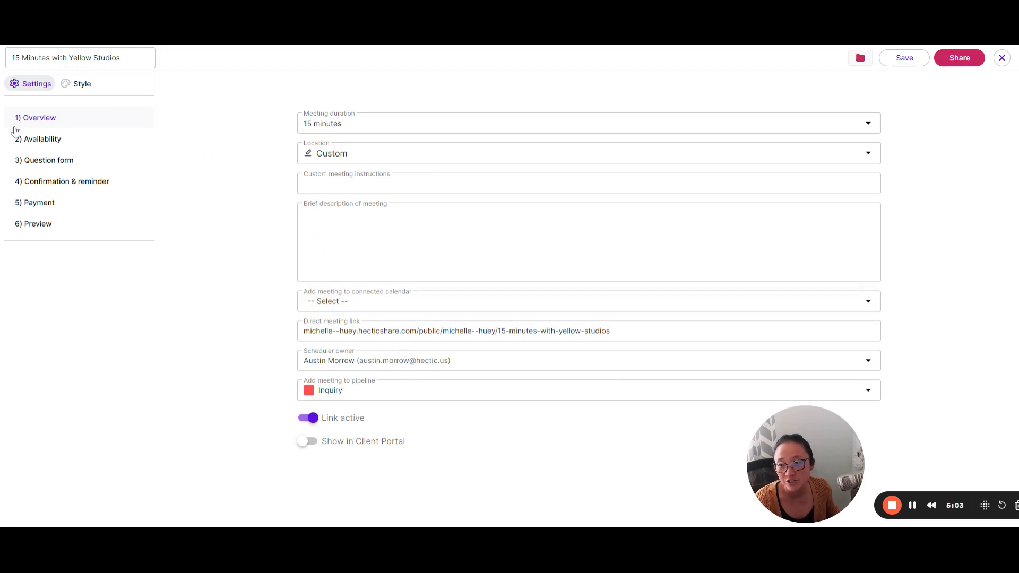
click(48, 160)
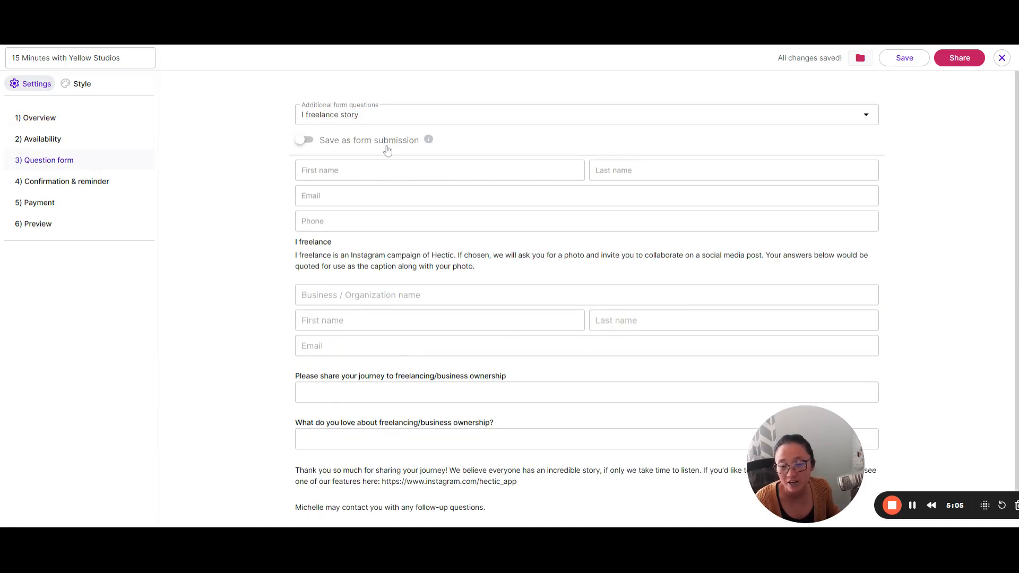
click(586, 115)
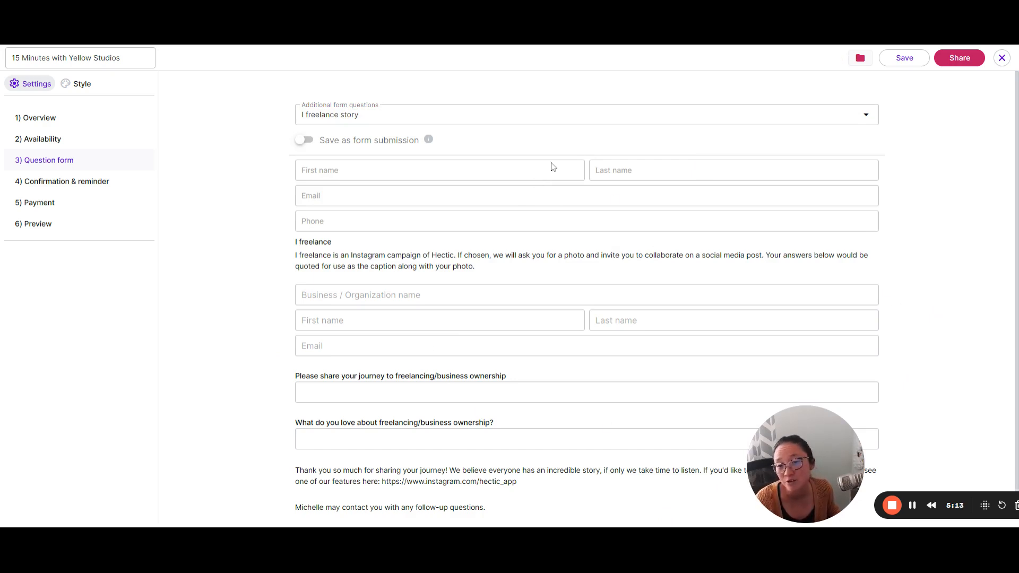
mouse_move(94, 223)
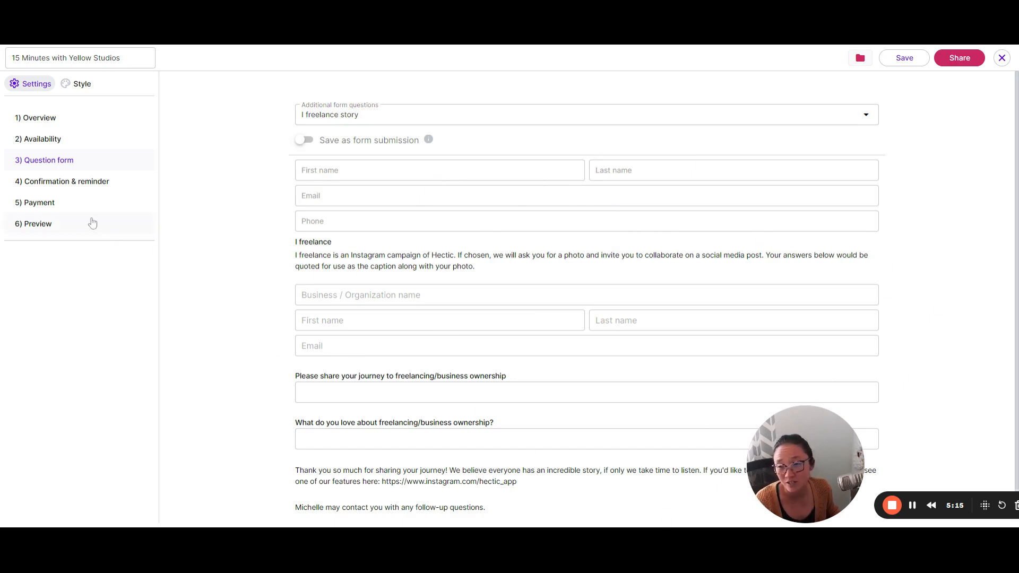
click(65, 181)
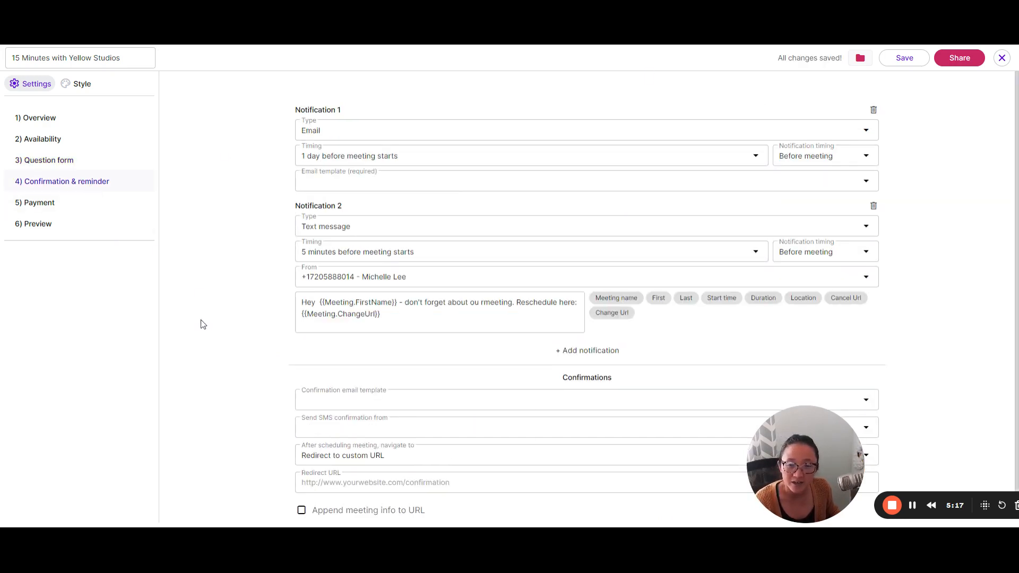
click(38, 202)
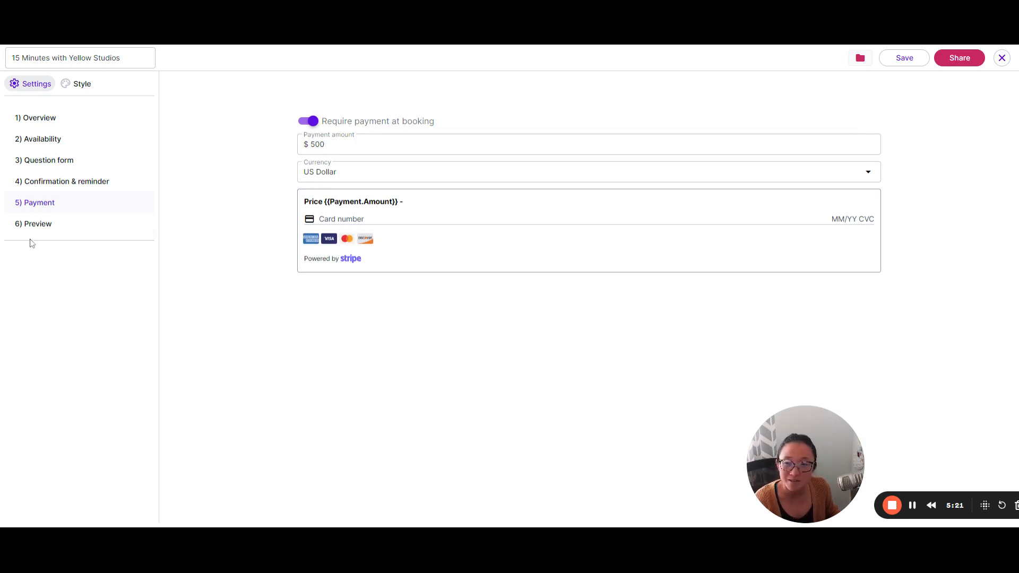
click(38, 224)
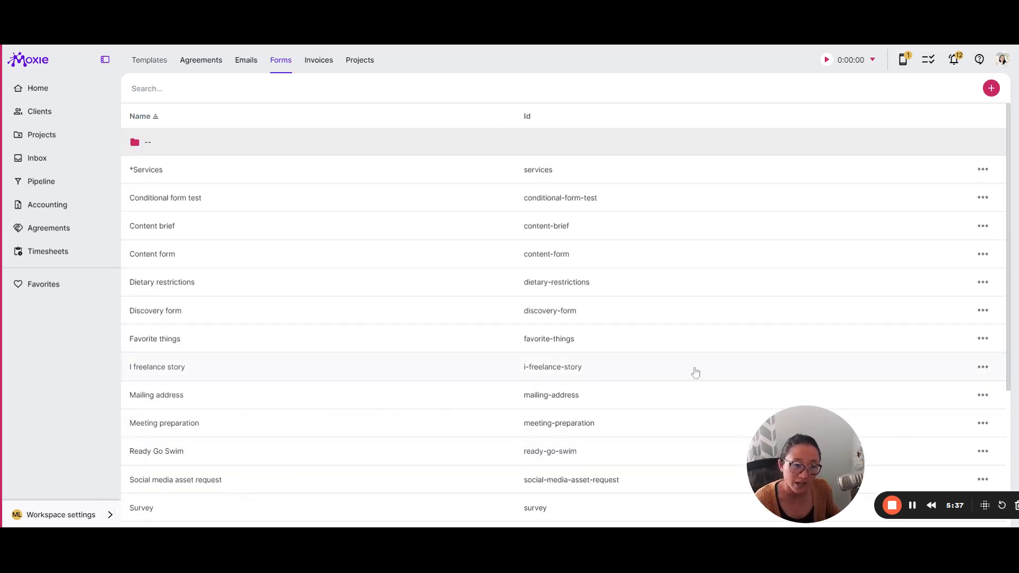
- Search the form template library for Digital marketers templates and go to page 2
click(990, 88)
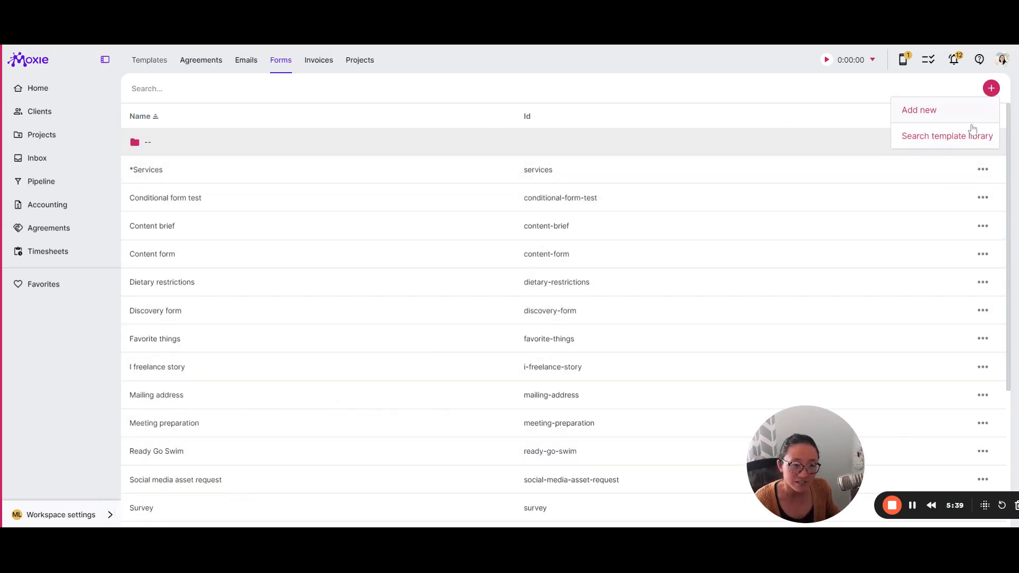
click(947, 136)
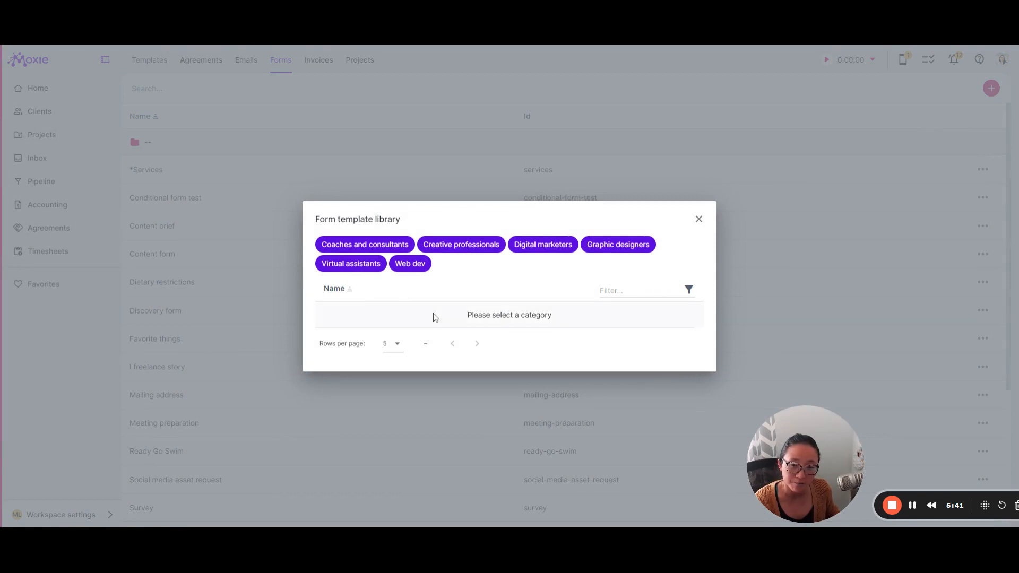
mouse_move(555, 254)
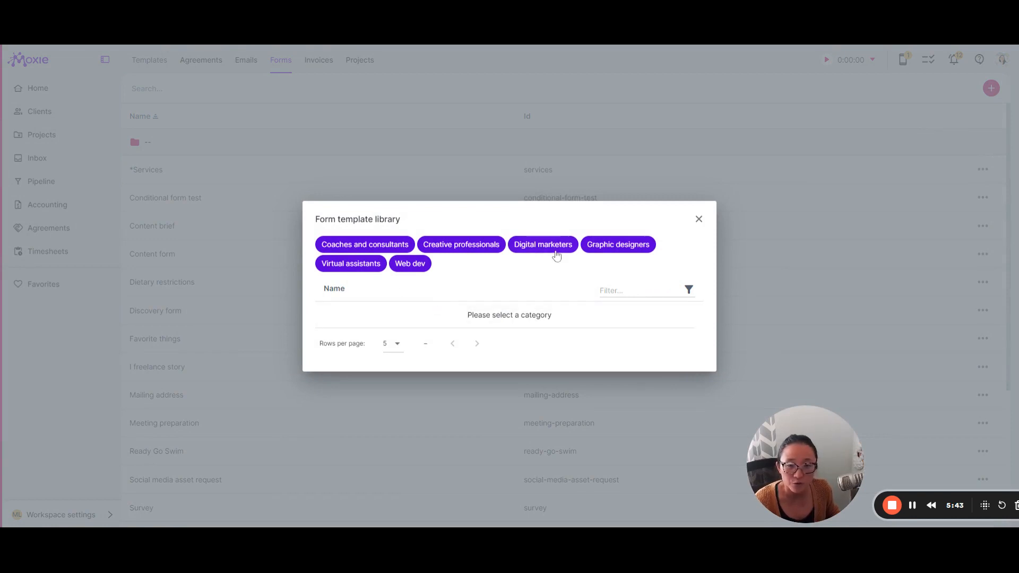
click(543, 244)
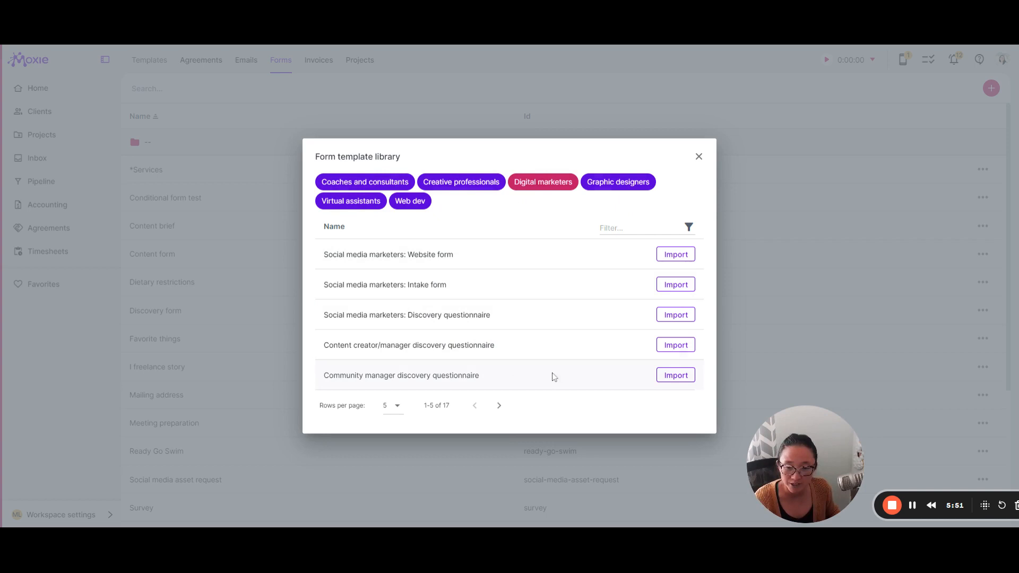
click(499, 404)
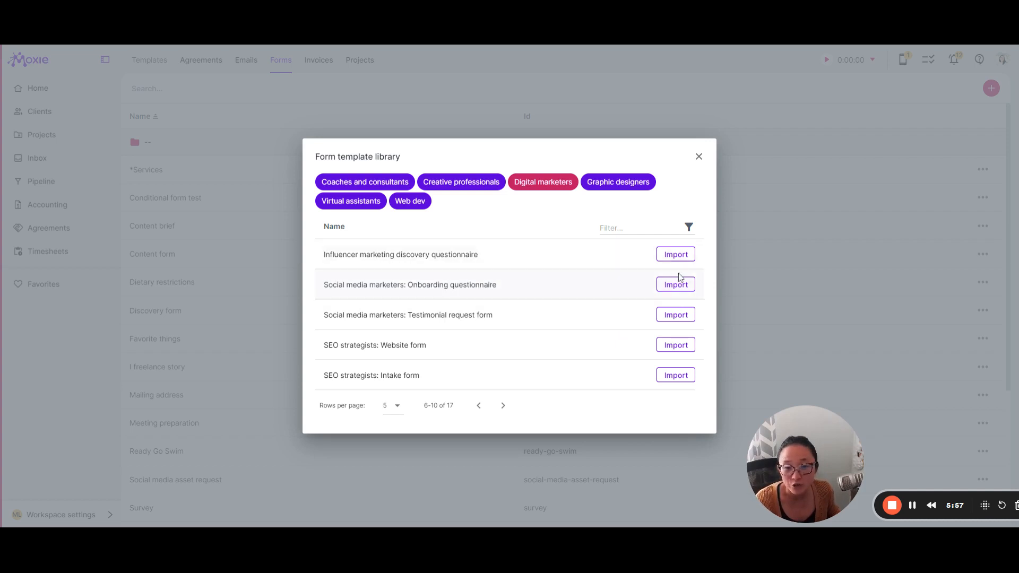
- Import the Social media marketers: Onboarding questionnaire, look through it, and close back to the forms list
click(675, 284)
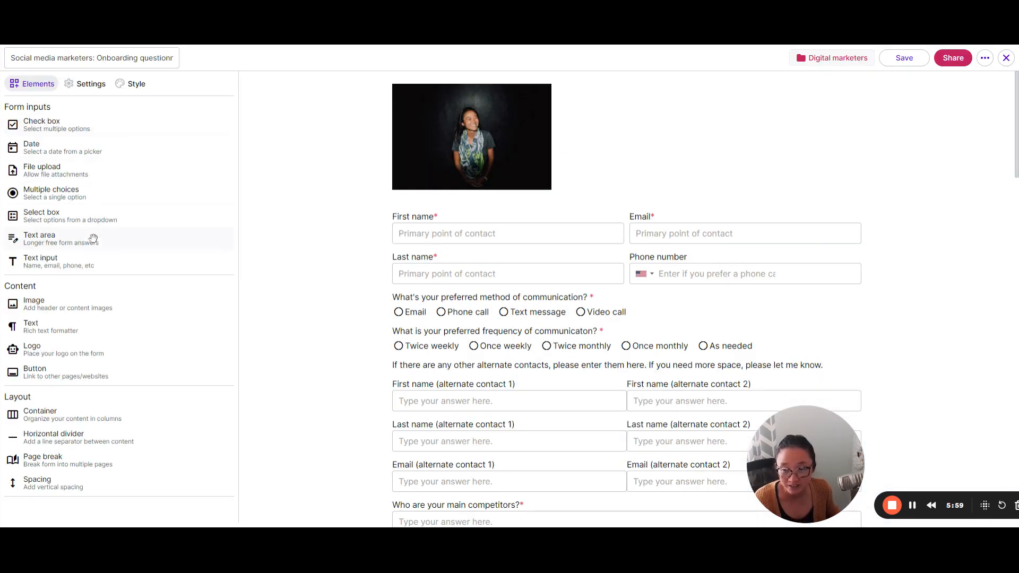
scroll(down, 3)
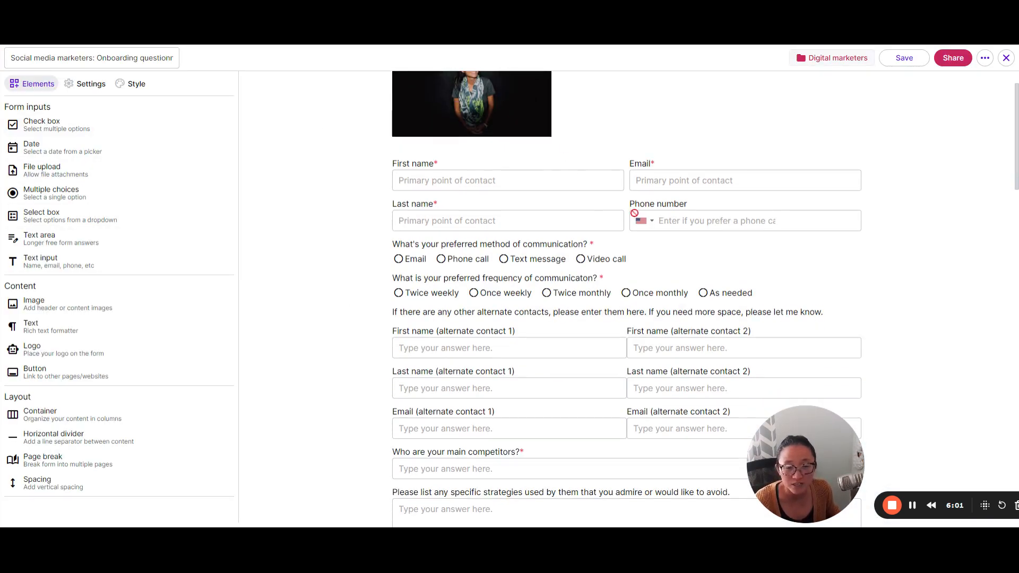
scroll(down, 3)
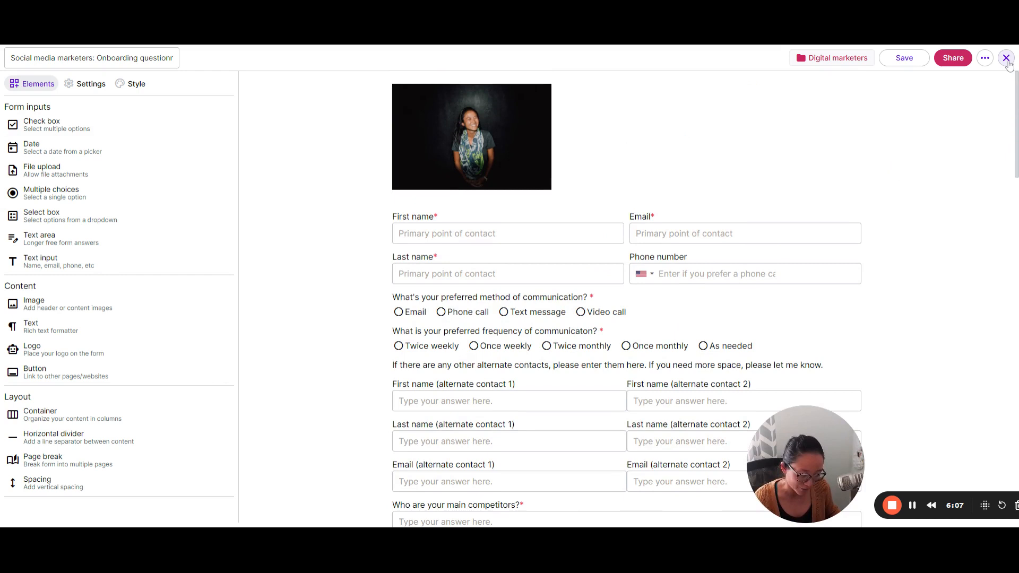
click(1007, 57)
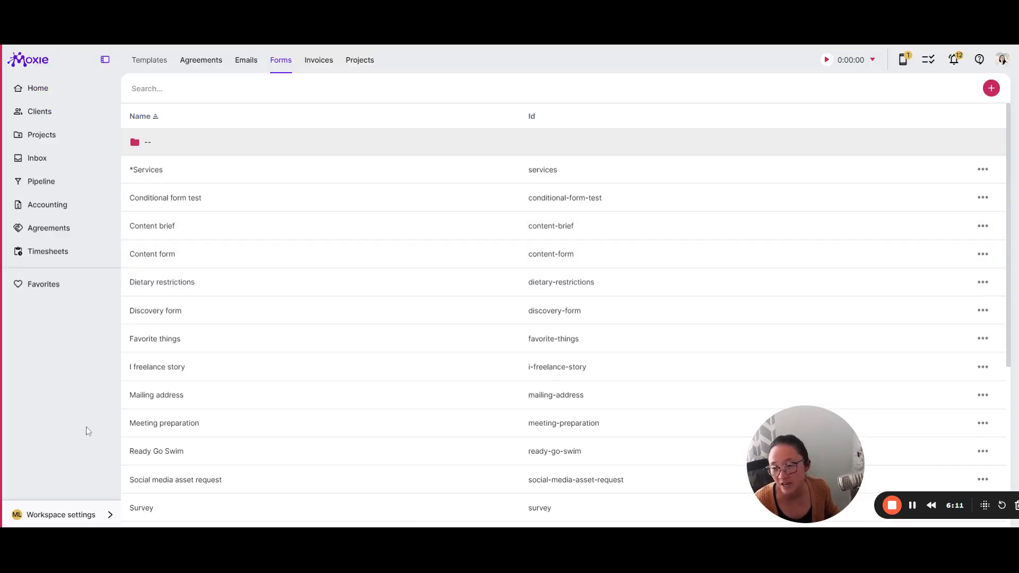
- Go to Templates > Agreements and start adding a new agreement from the template library
click(61, 514)
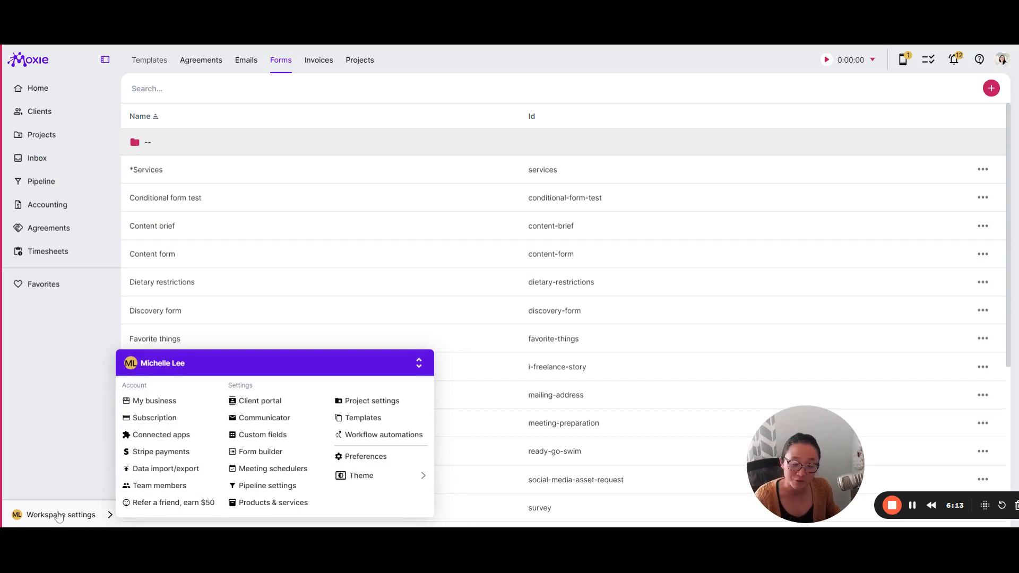
mouse_move(174, 520)
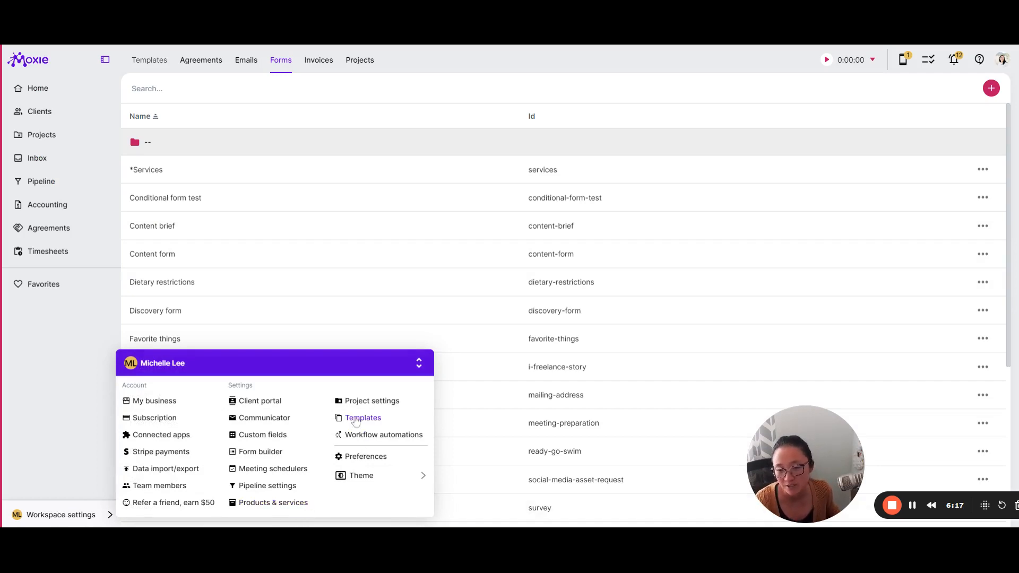
click(245, 60)
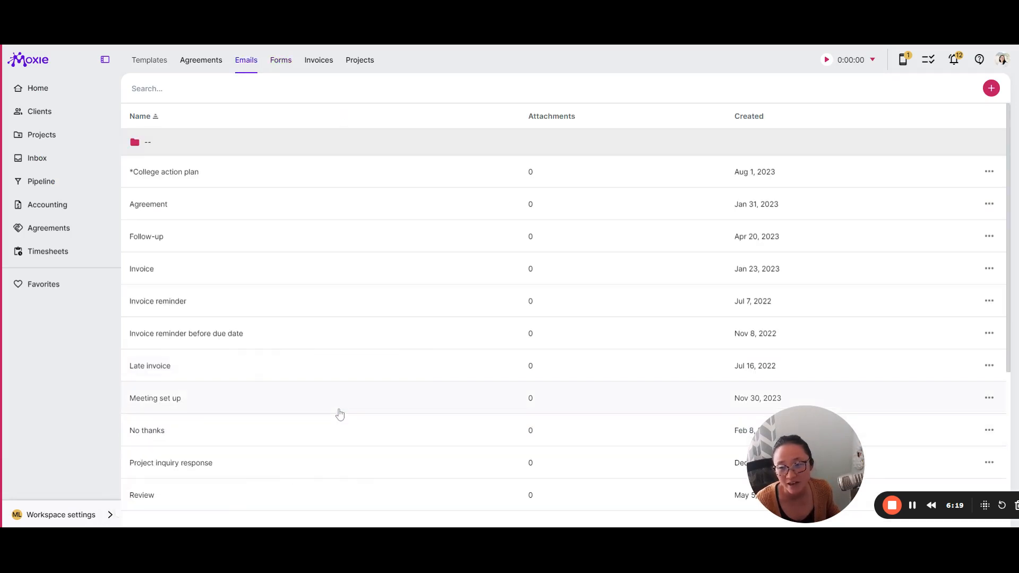
mouse_move(715, 245)
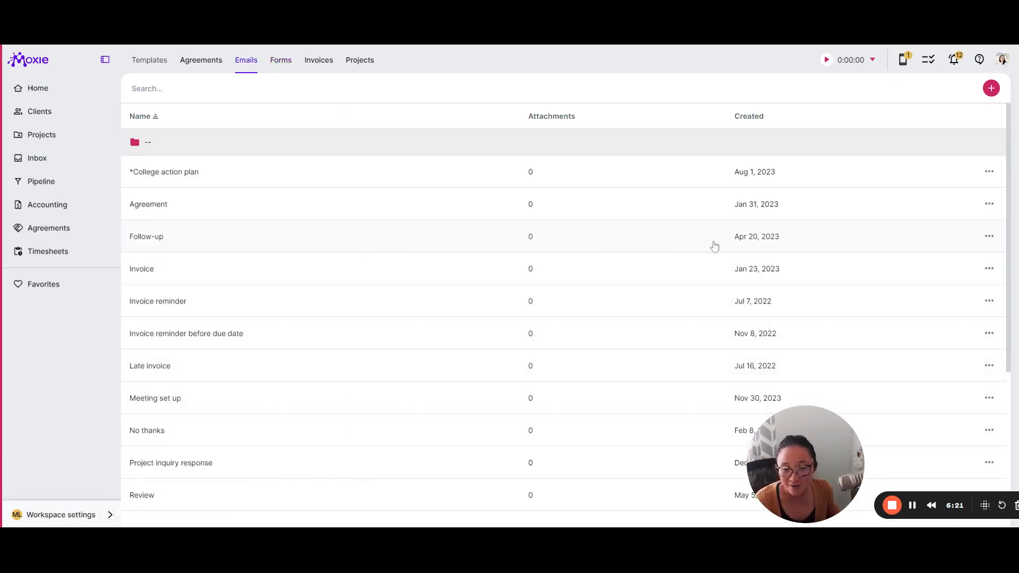
click(60, 515)
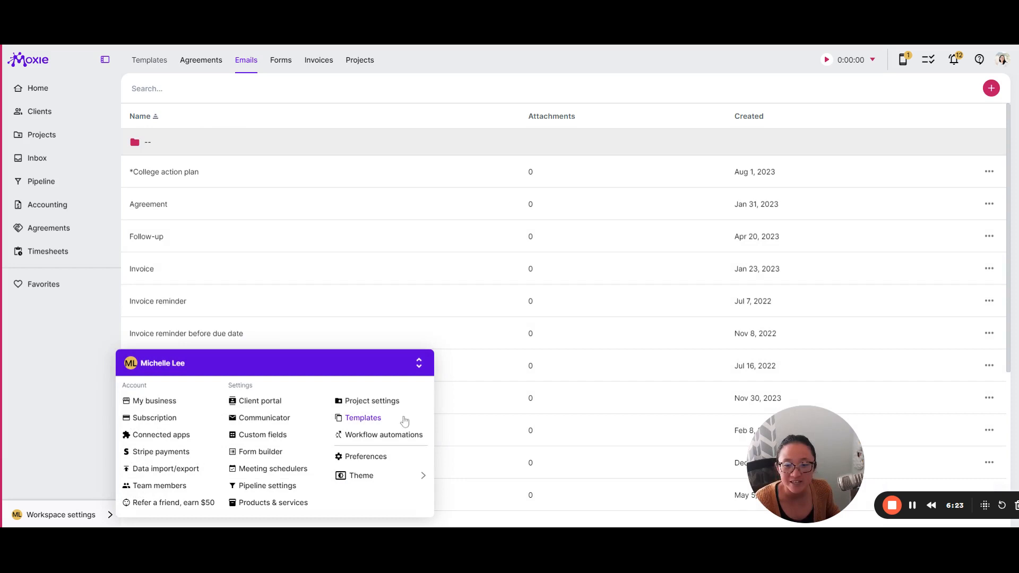
click(201, 59)
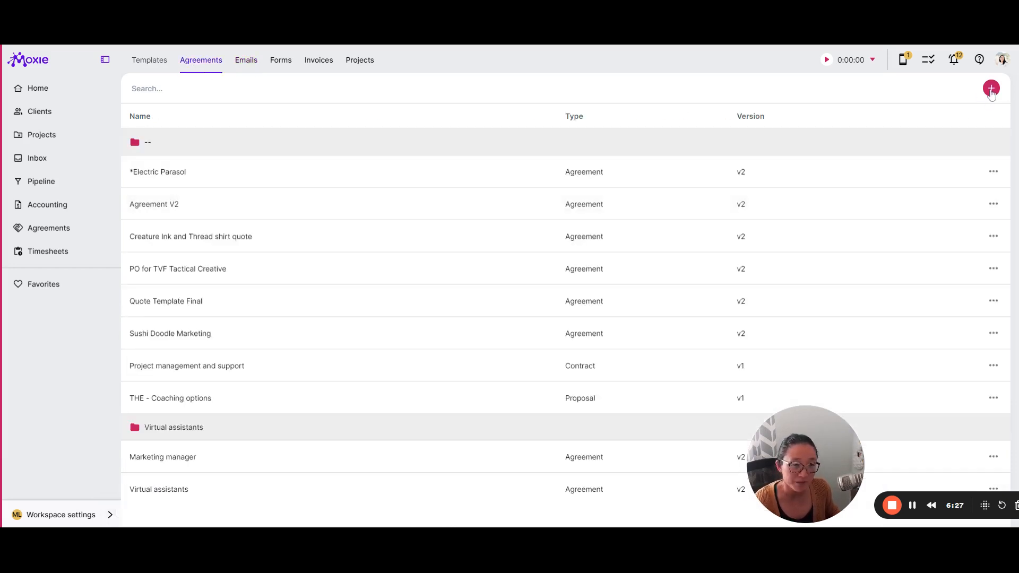
click(992, 88)
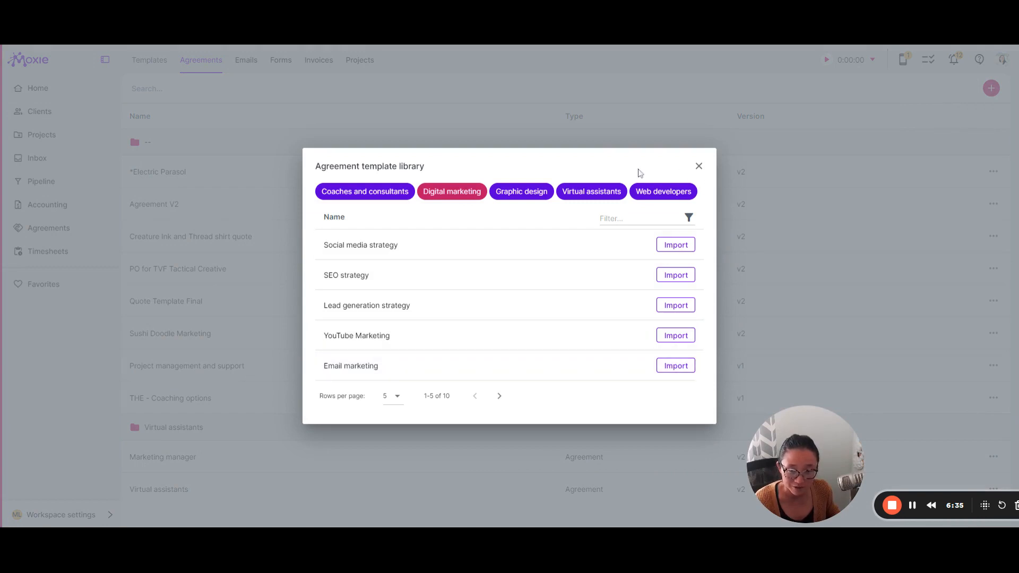
mouse_move(481, 178)
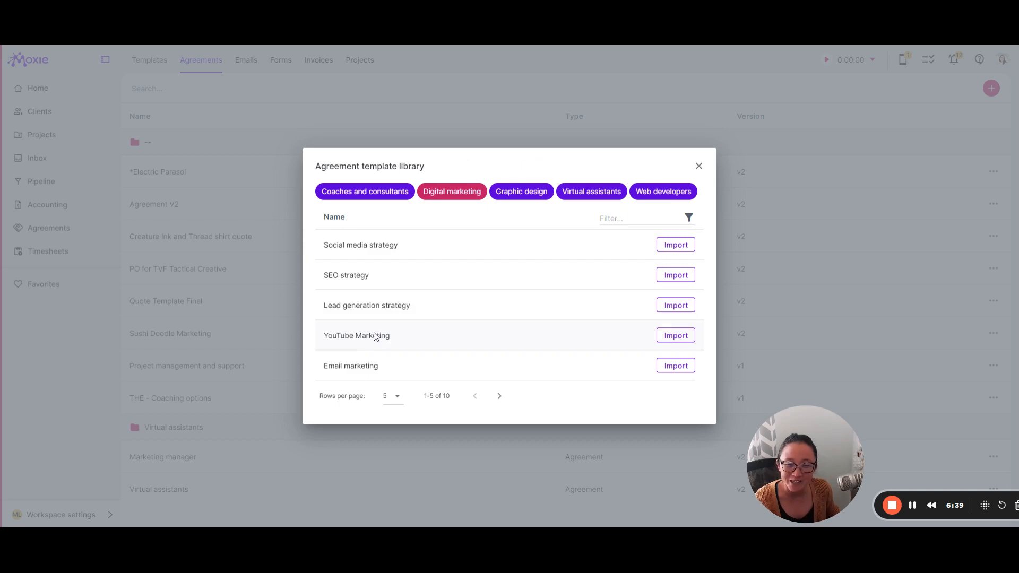
- Close the agreement library, open the Marketing manager agreement and scroll through its full contents
click(699, 166)
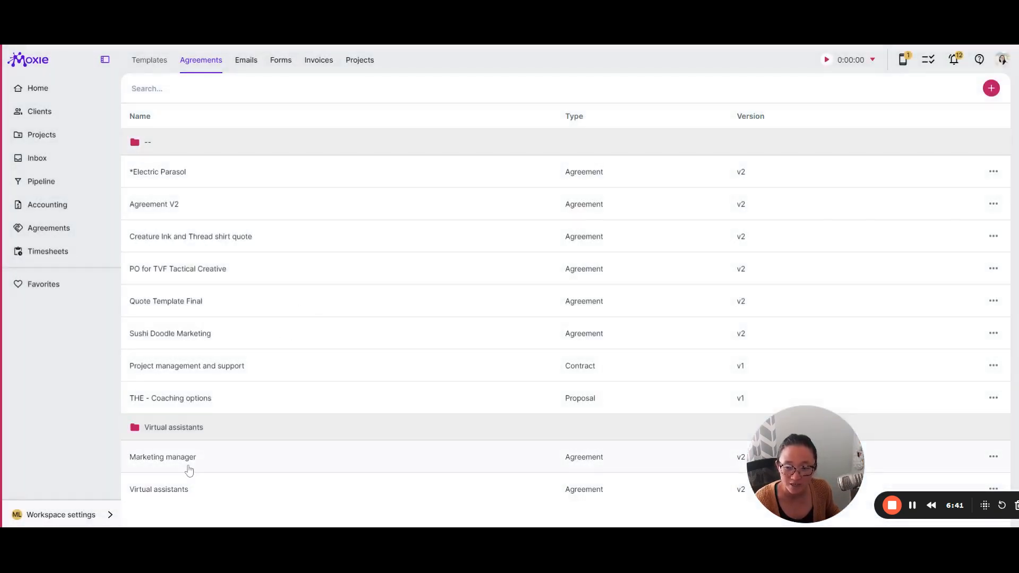
click(162, 457)
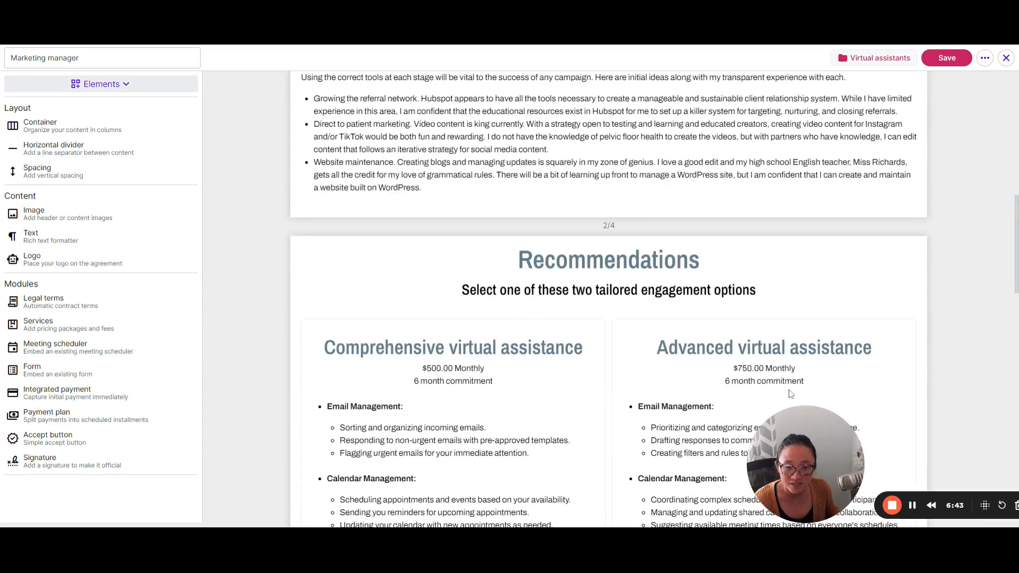
scroll(down, 3)
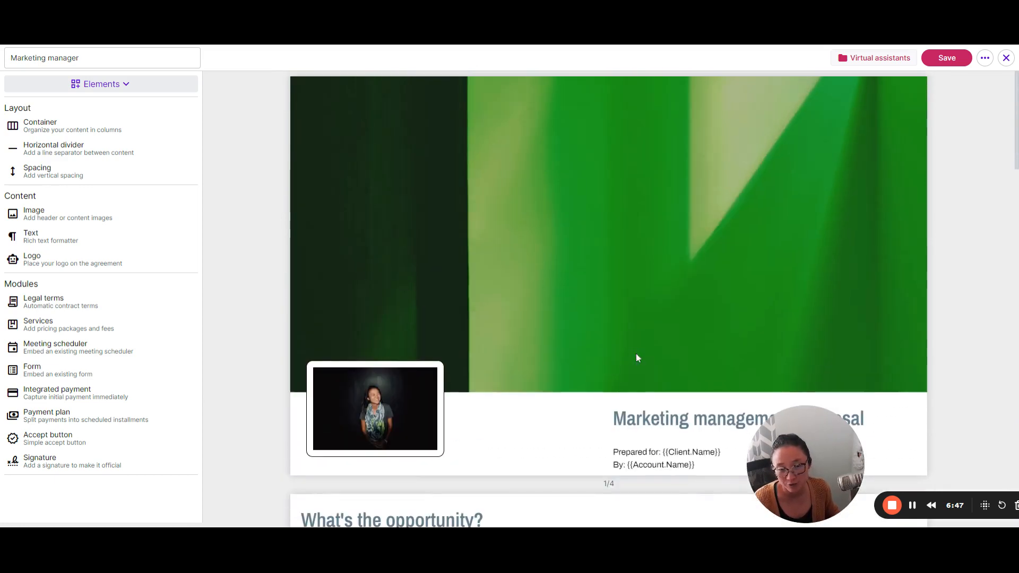
mouse_move(623, 242)
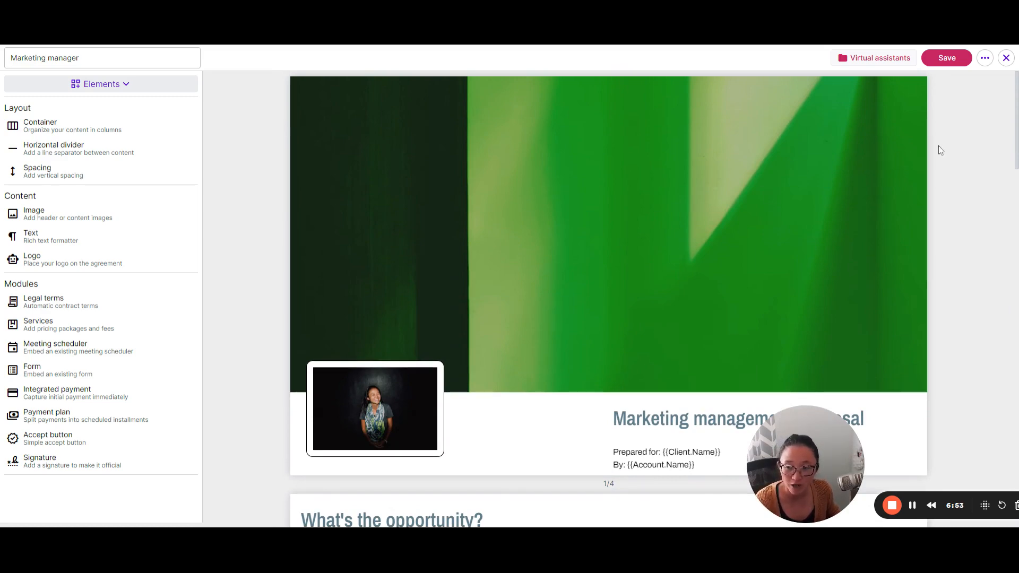
mouse_move(903, 174)
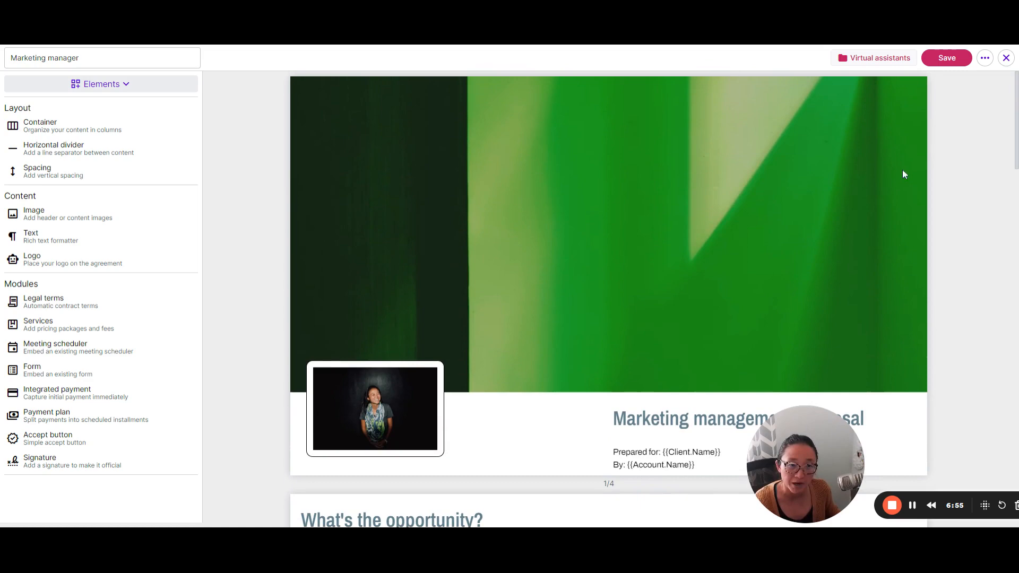
scroll(down, 3)
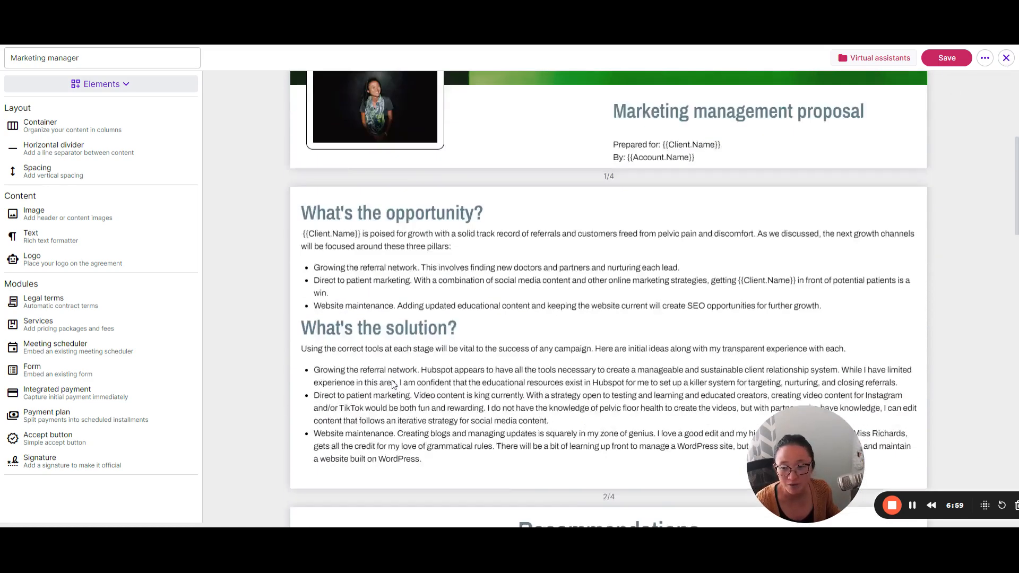
scroll(down, 3)
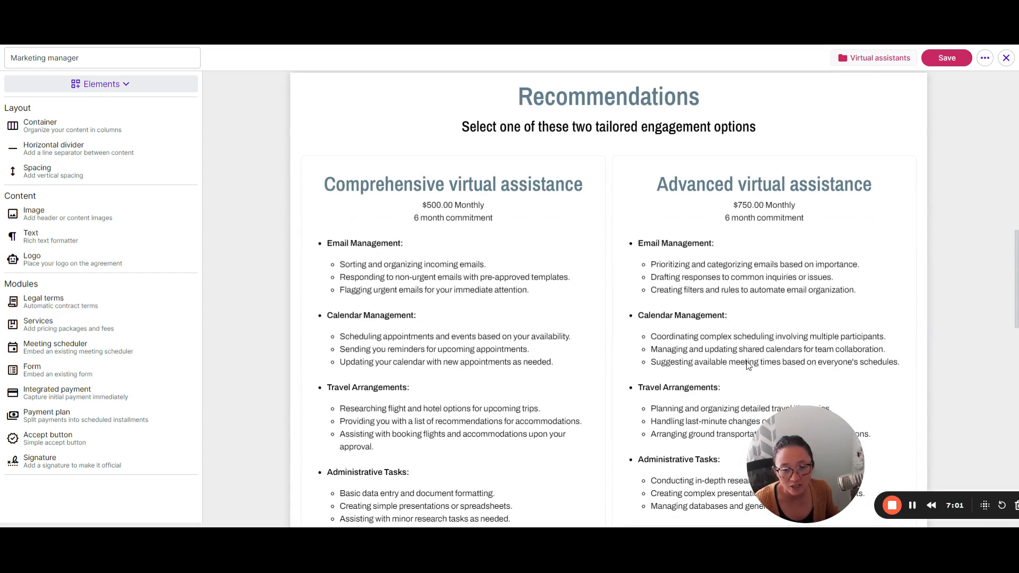
mouse_move(575, 344)
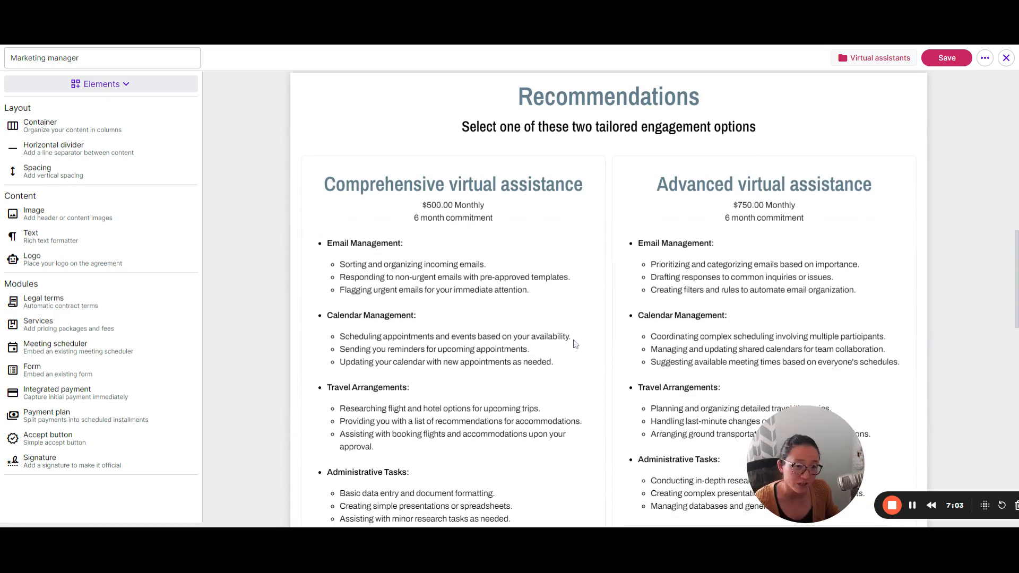
scroll(down, 3)
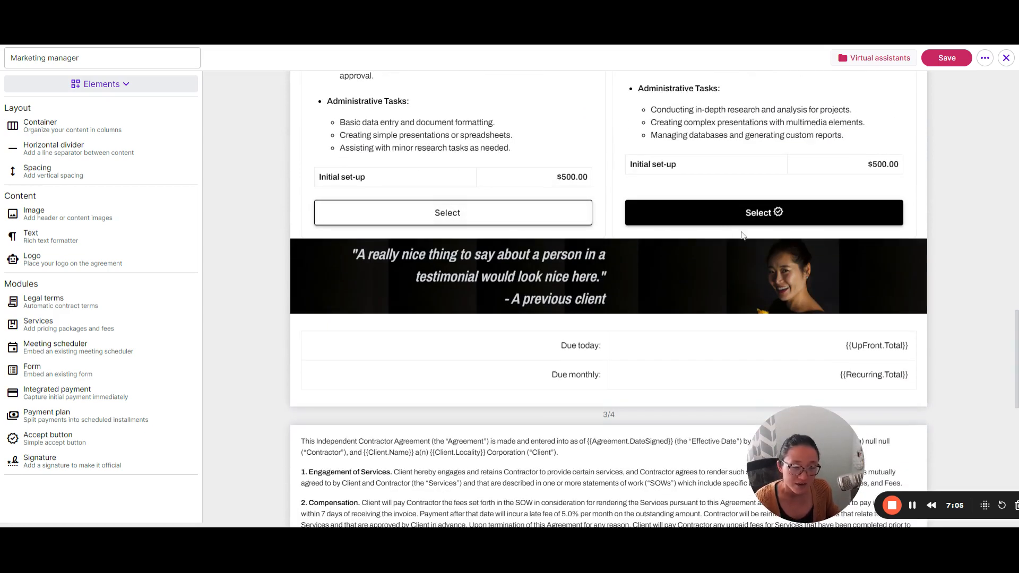
scroll(down, 3)
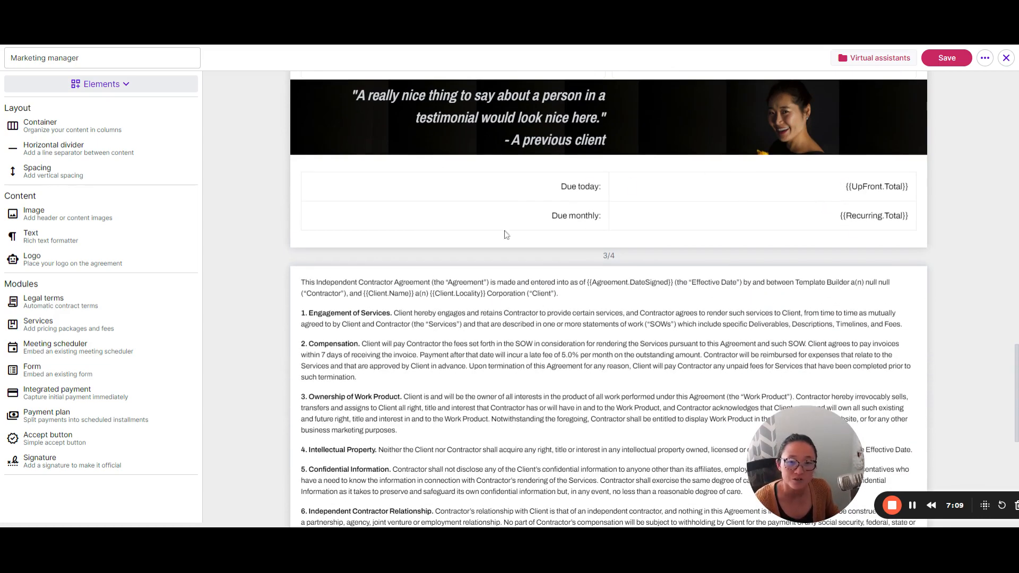
scroll(down, 3)
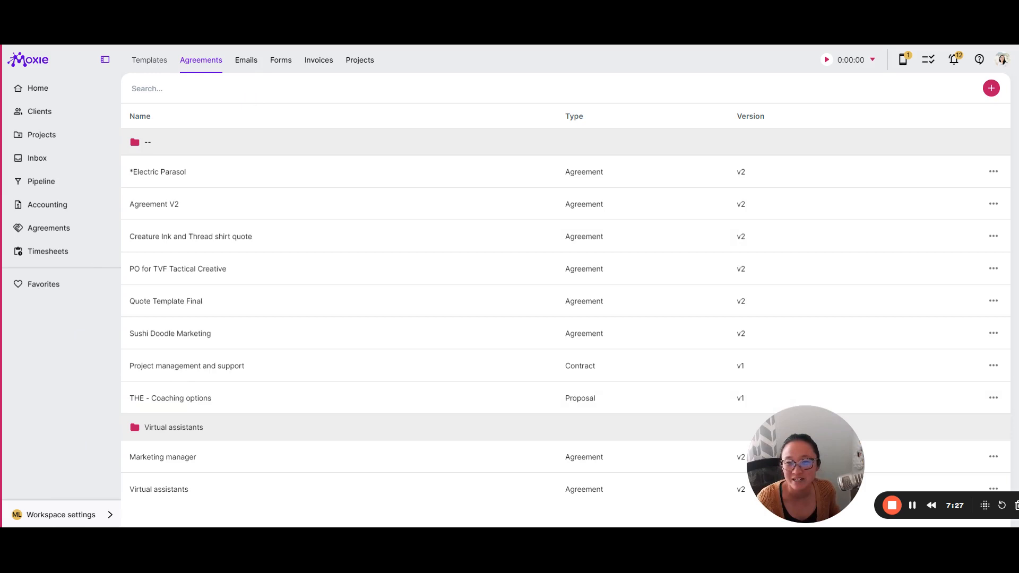
- Switch to Emails, page through the Moxie essential emails in the template library, close it and reopen the + options
click(245, 59)
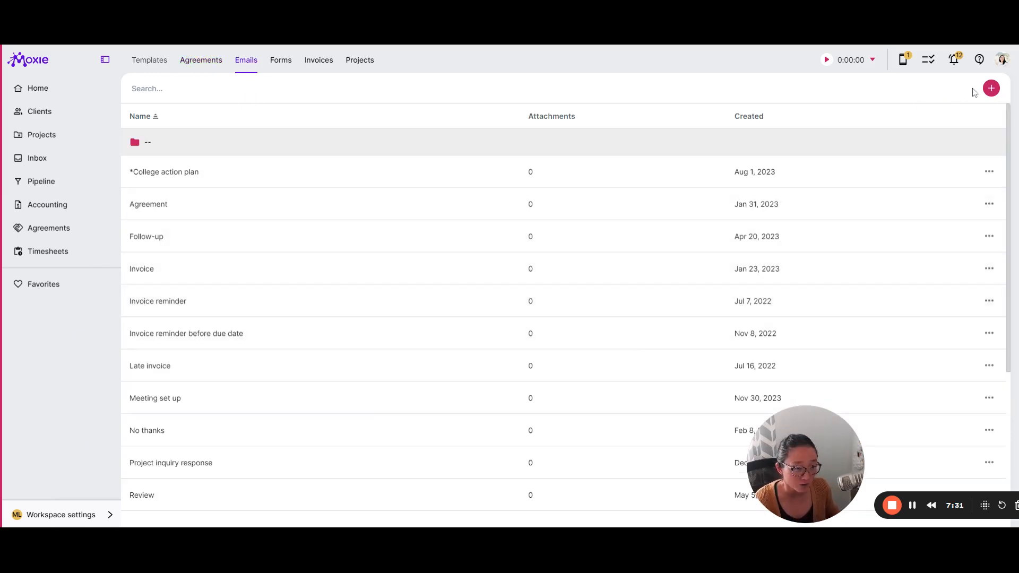
click(991, 89)
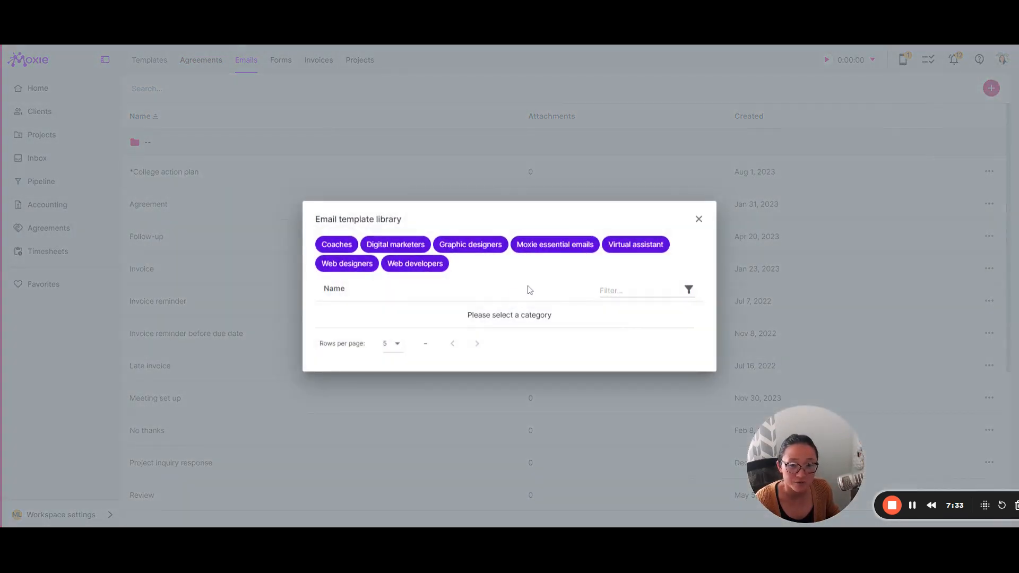
click(554, 244)
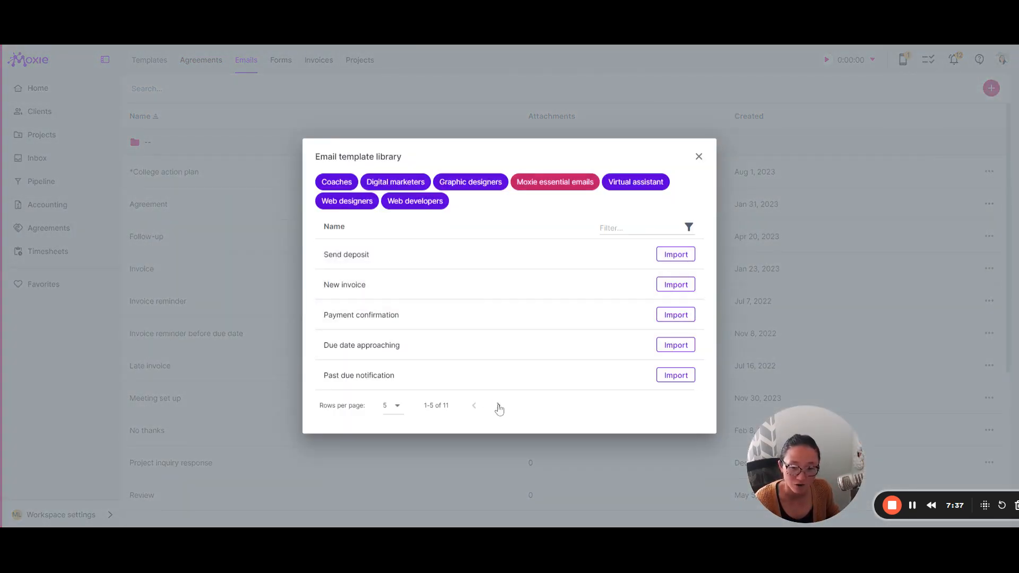
click(474, 404)
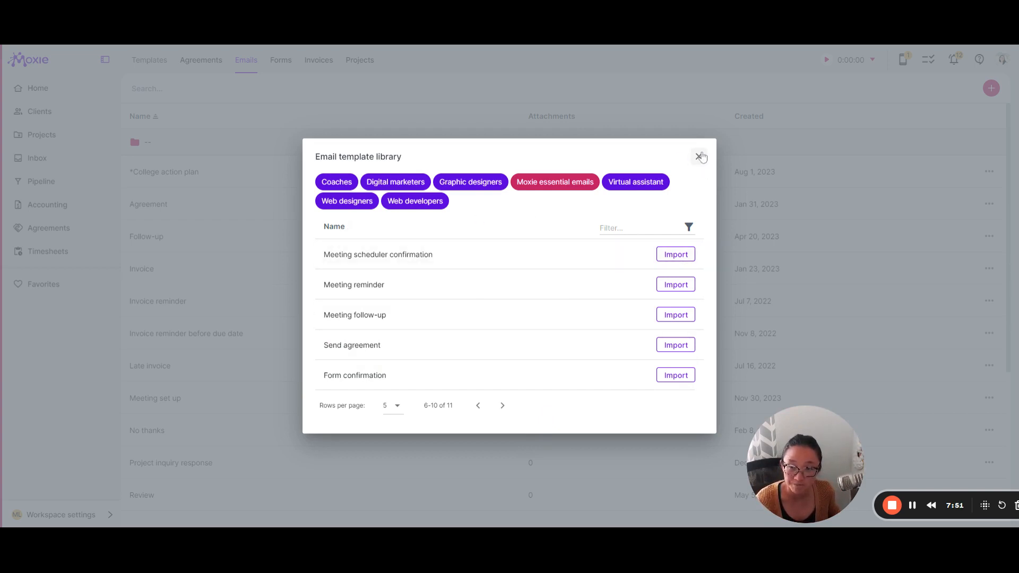
click(699, 157)
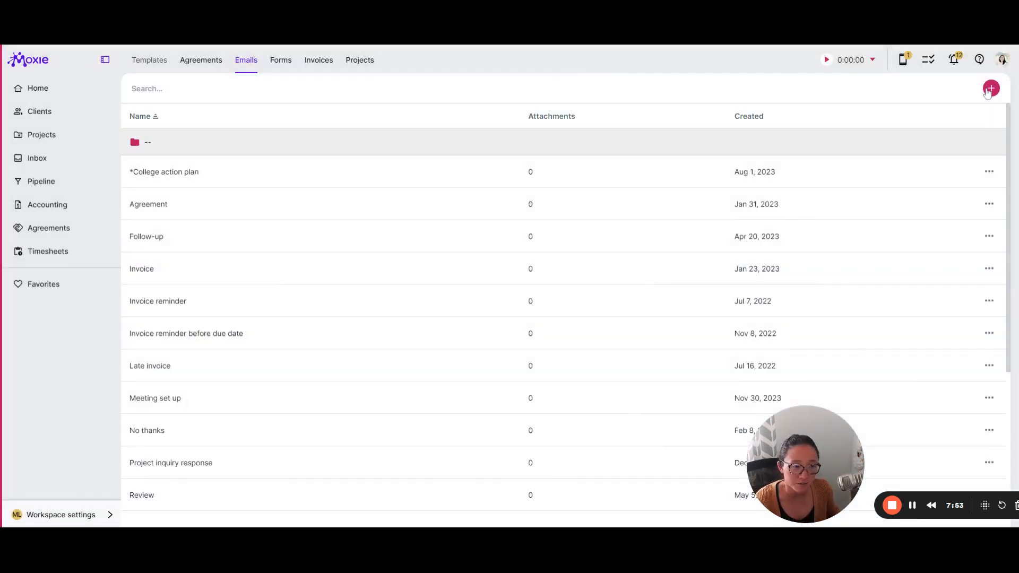
click(990, 88)
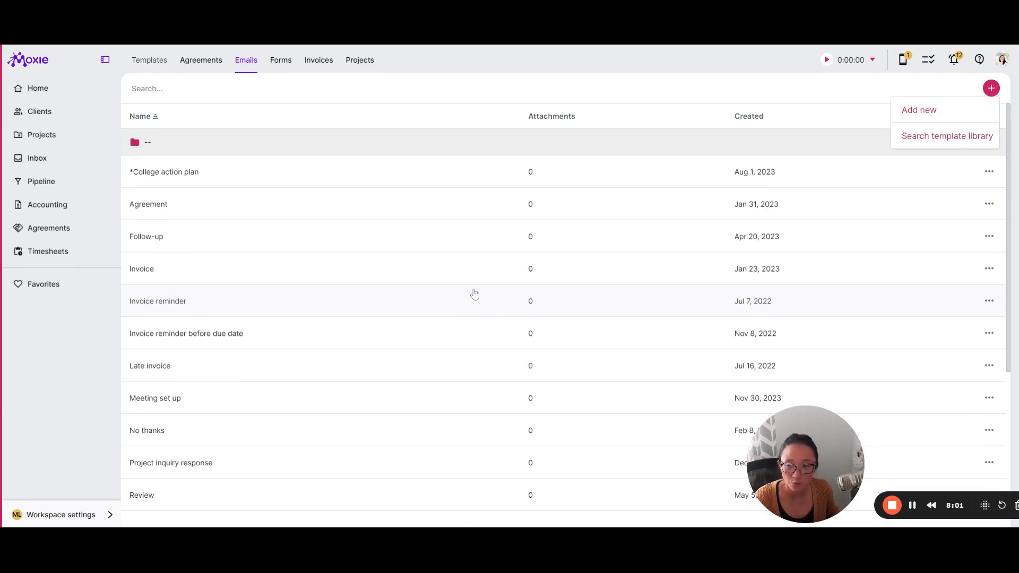
mouse_move(474, 300)
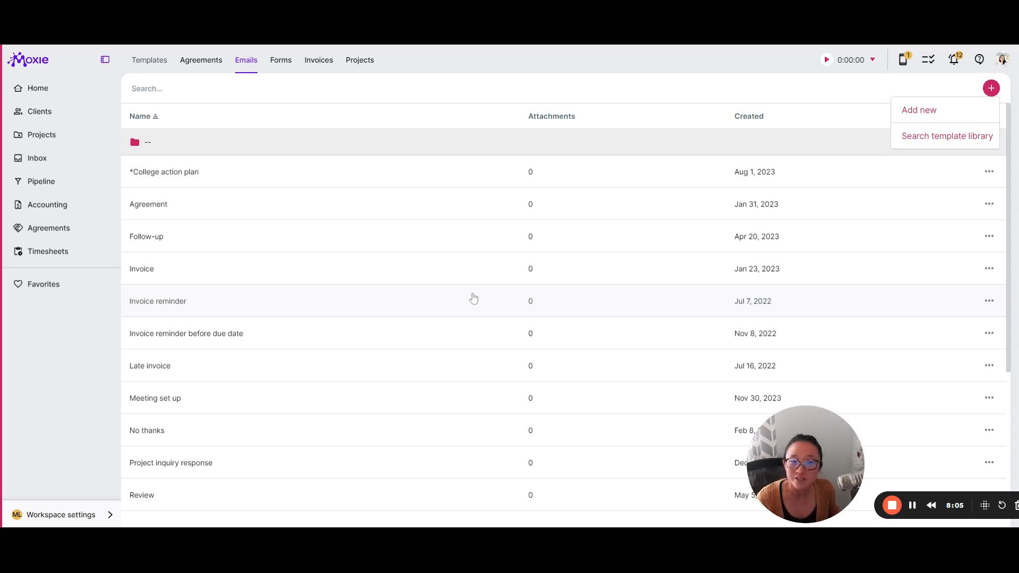
- Open Workflow automations from Workspace settings, listing automations such as Discovery and Review
click(61, 515)
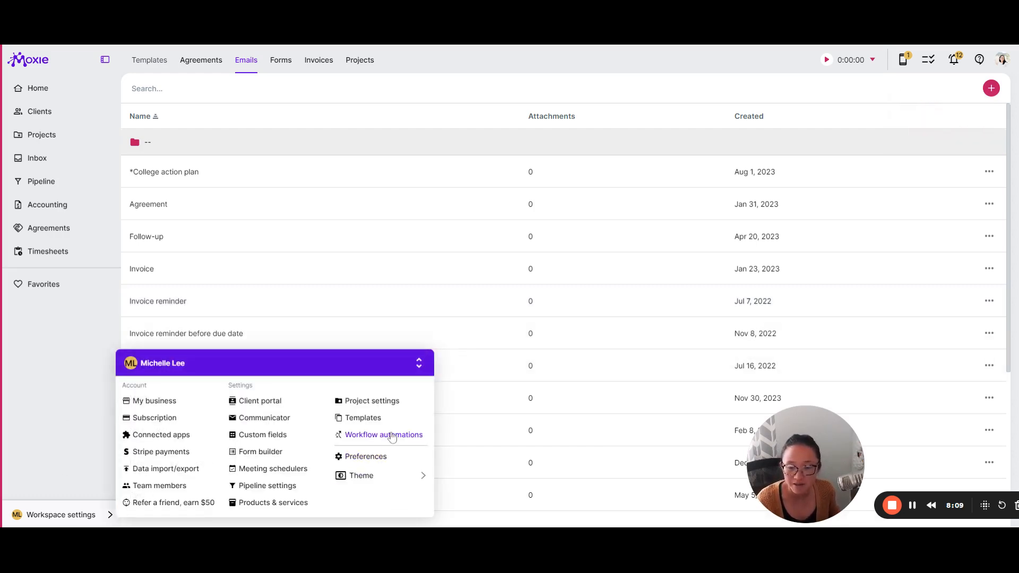
click(383, 435)
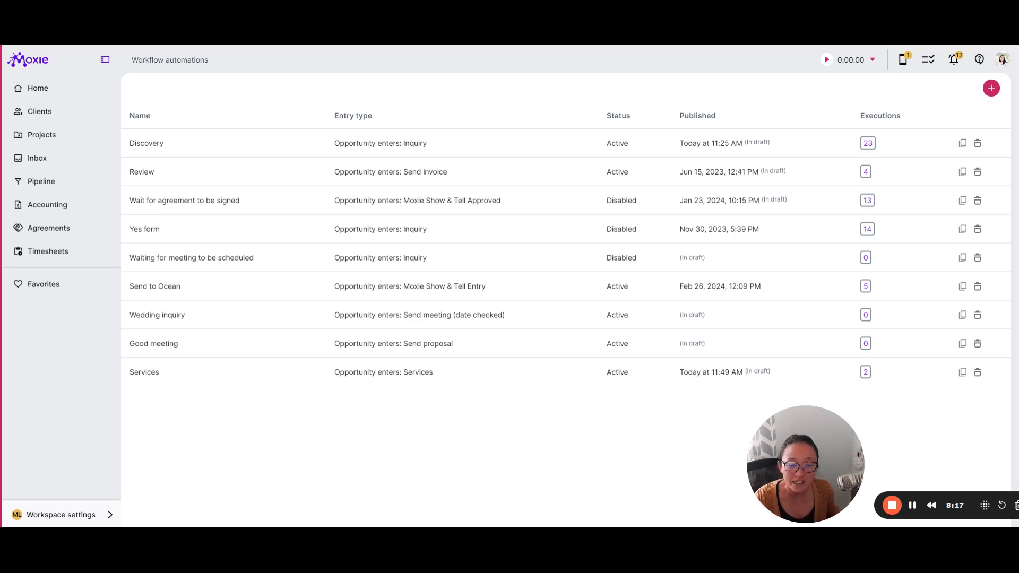
click(978, 60)
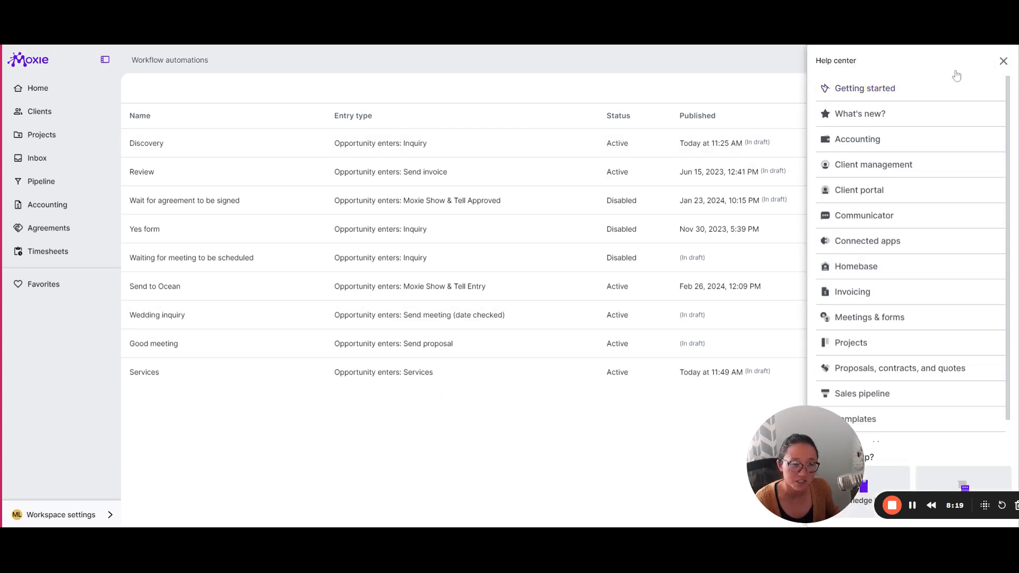
mouse_move(874, 165)
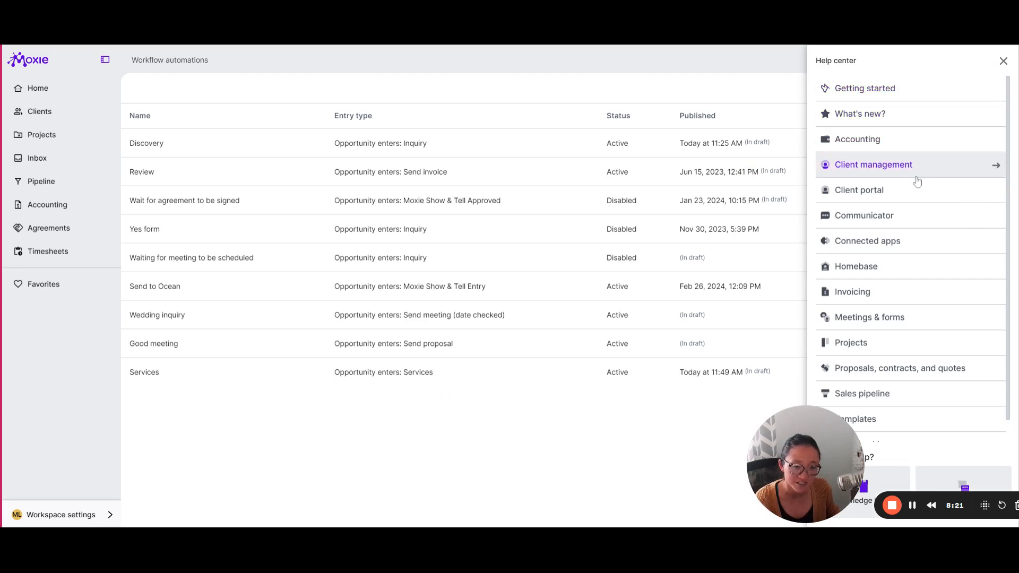
click(862, 393)
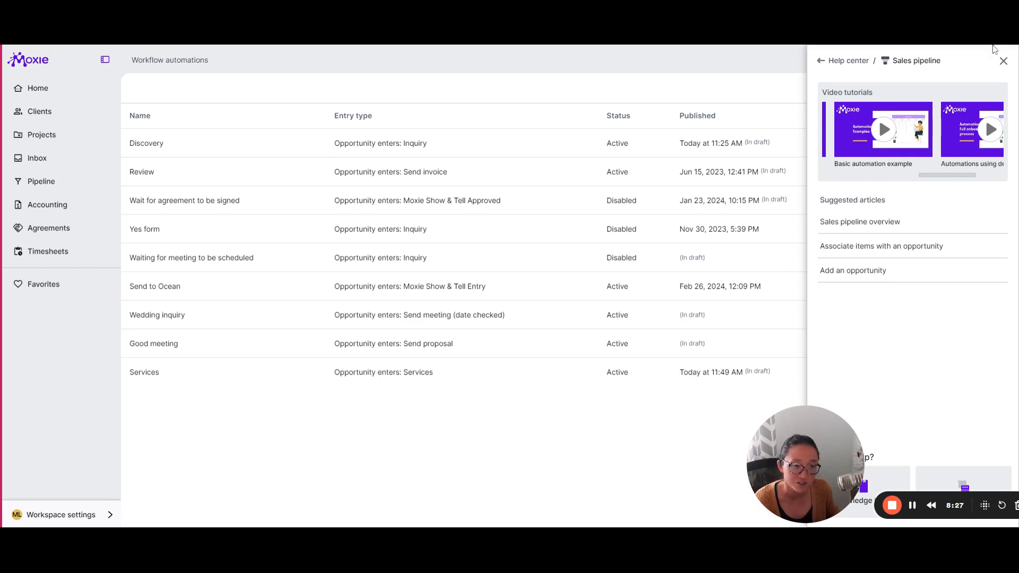
click(1003, 60)
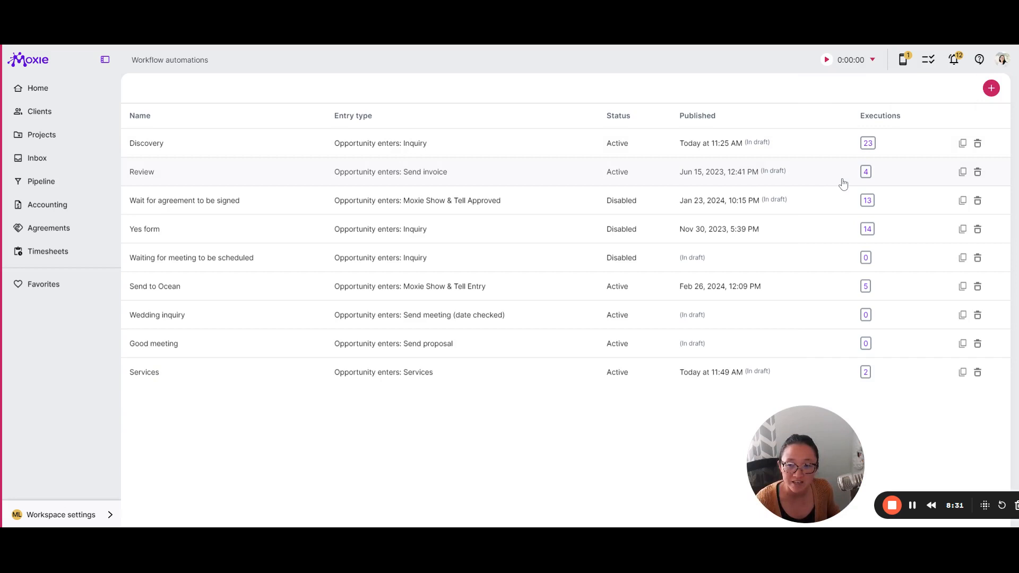
mouse_move(155, 460)
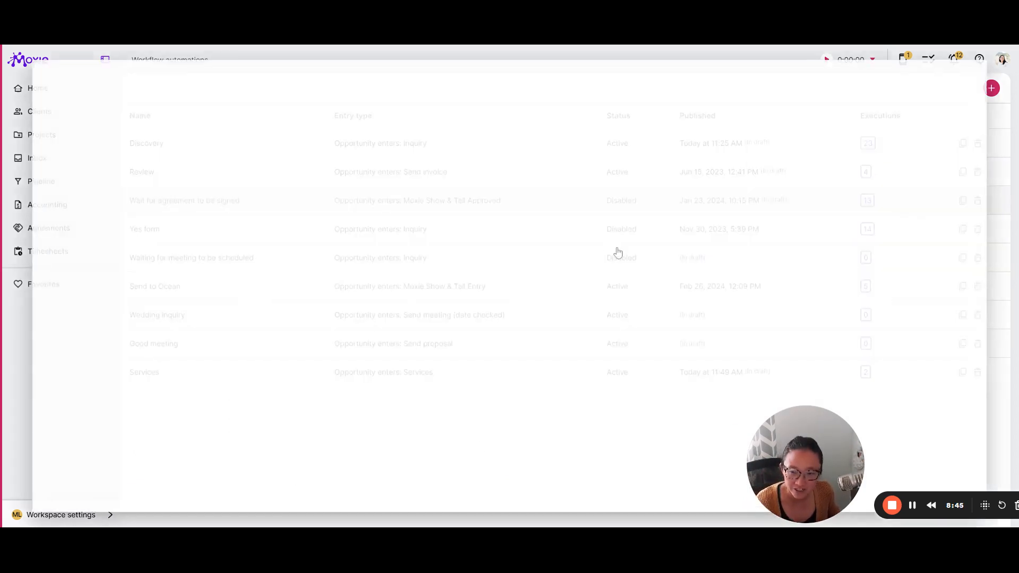
- Open the Discovery automation's flow and inspect its Start step and Budget decision node
click(146, 143)
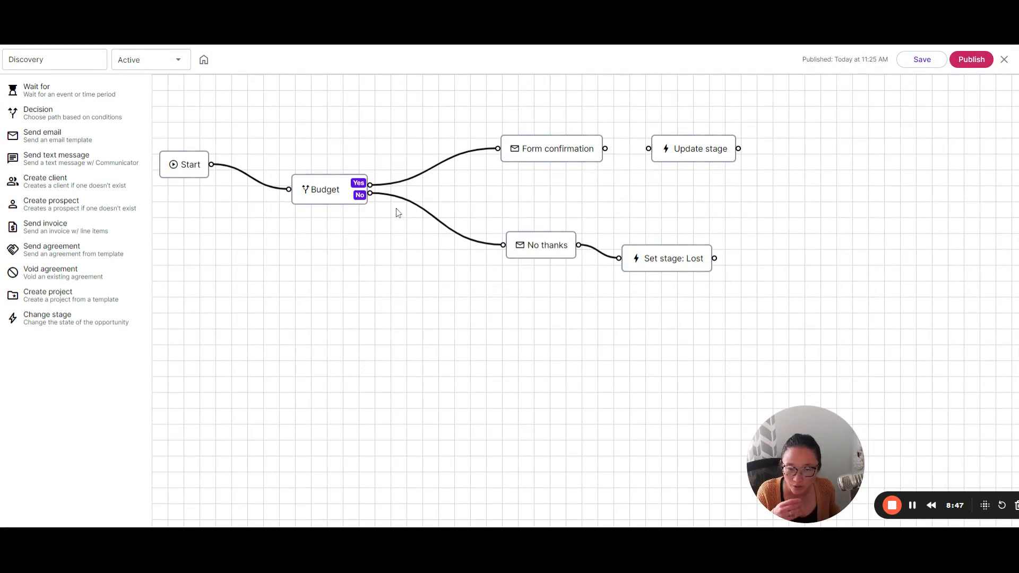
mouse_move(407, 288)
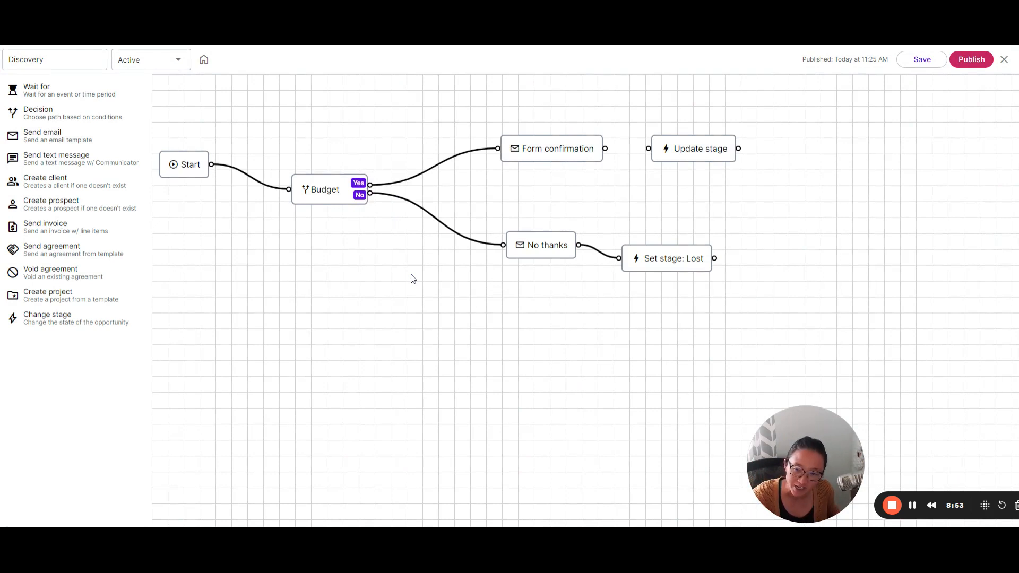
mouse_move(403, 270)
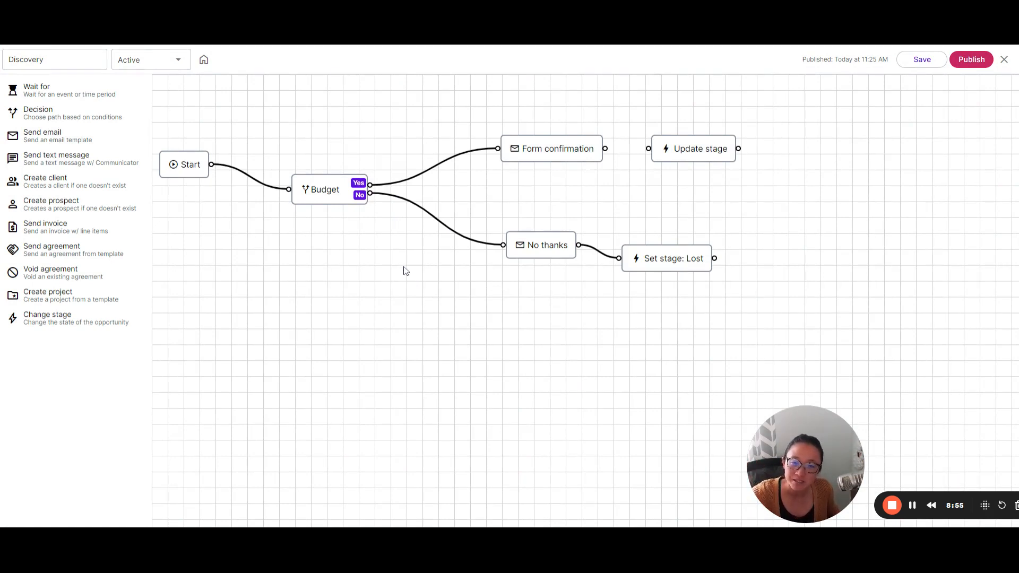
mouse_move(236, 195)
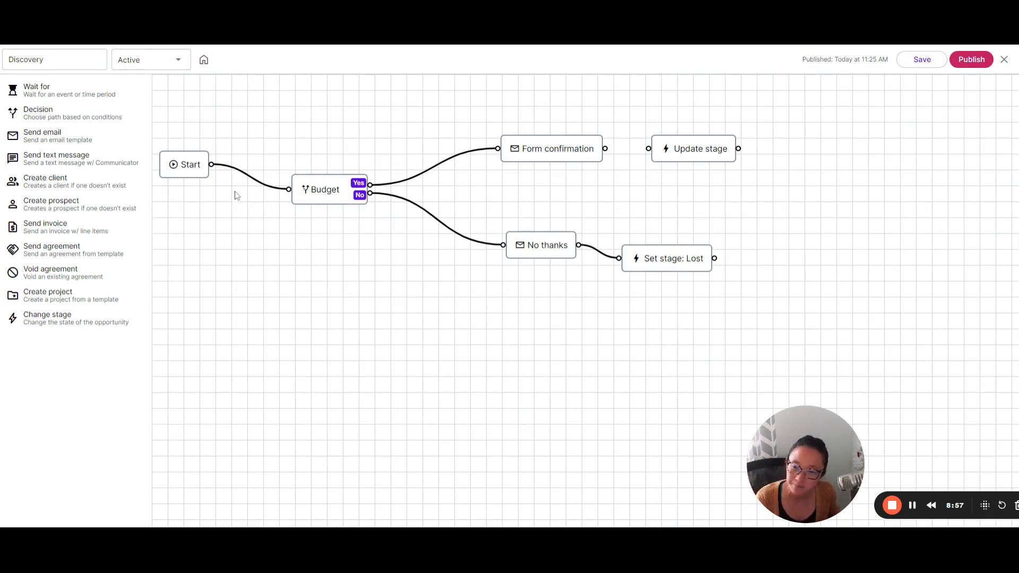
mouse_move(809, 217)
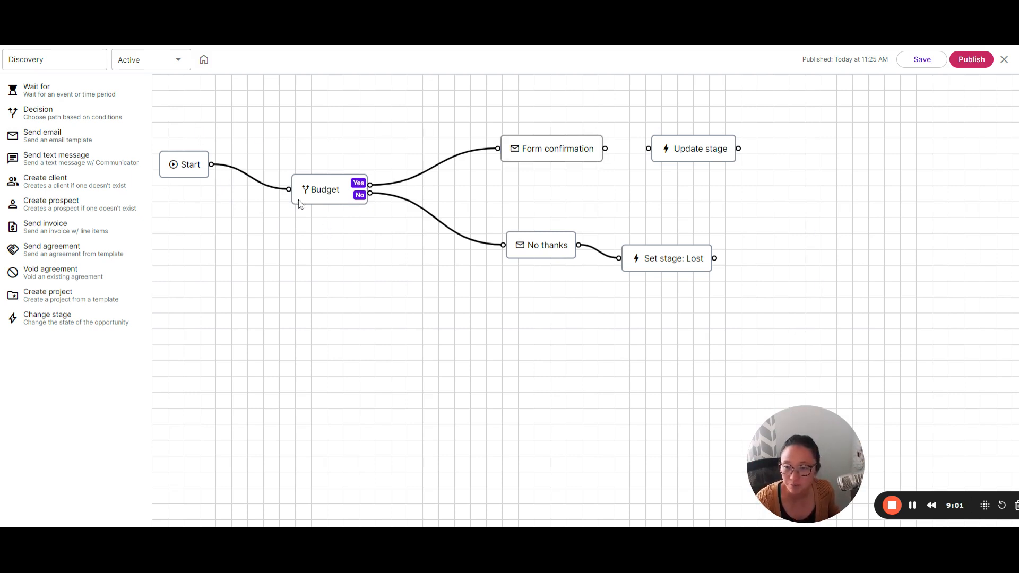
click(184, 163)
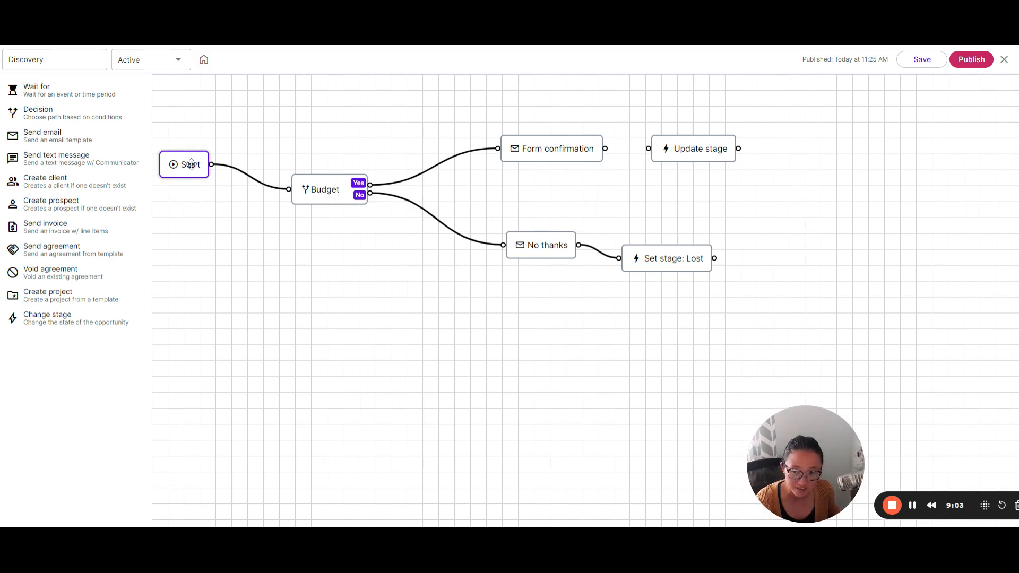
click(323, 189)
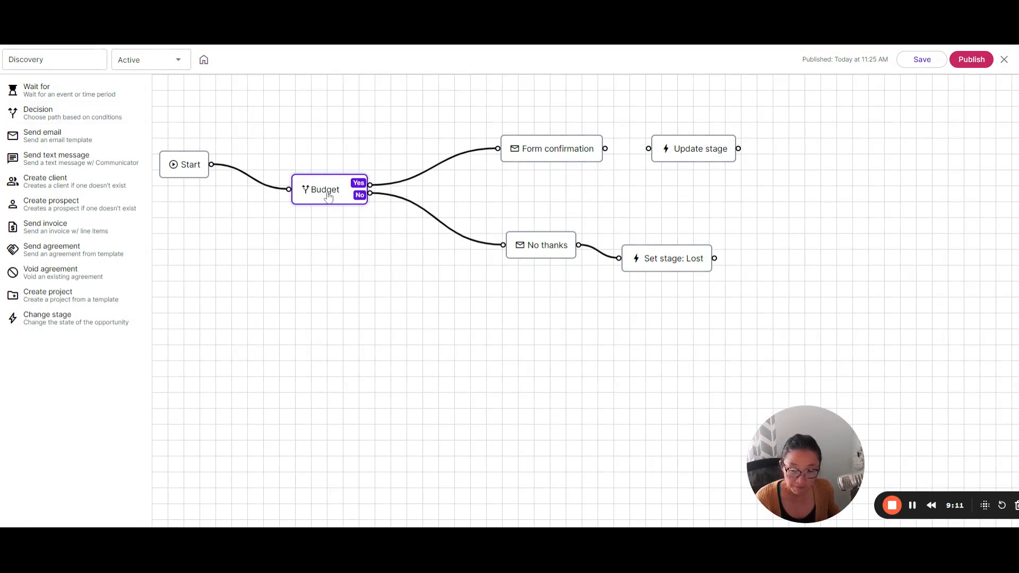
- Review the Budget decision's Form answers > Budget conditions ($1000-$5000 or More than $1500) and close them
click(323, 189)
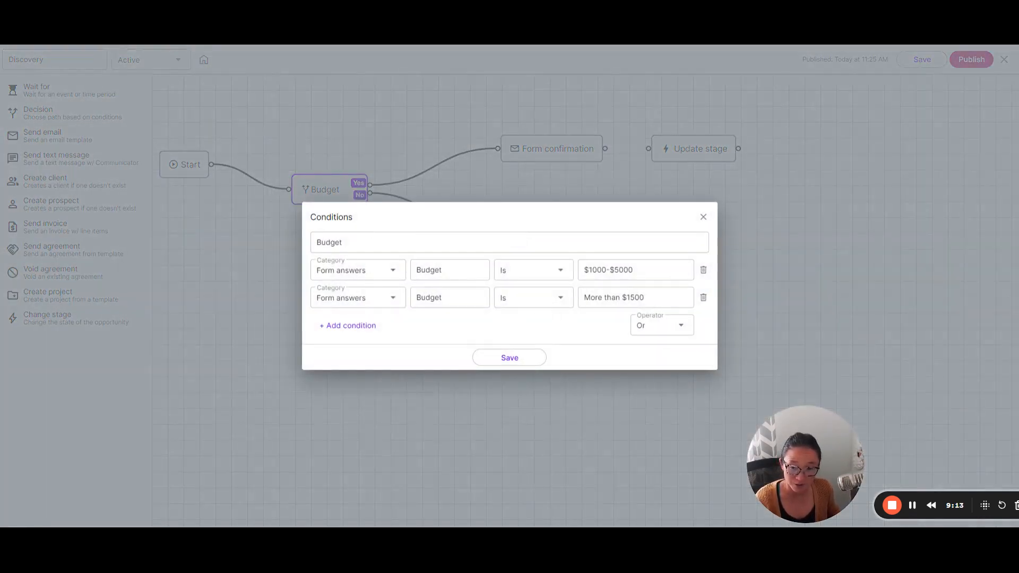
click(357, 270)
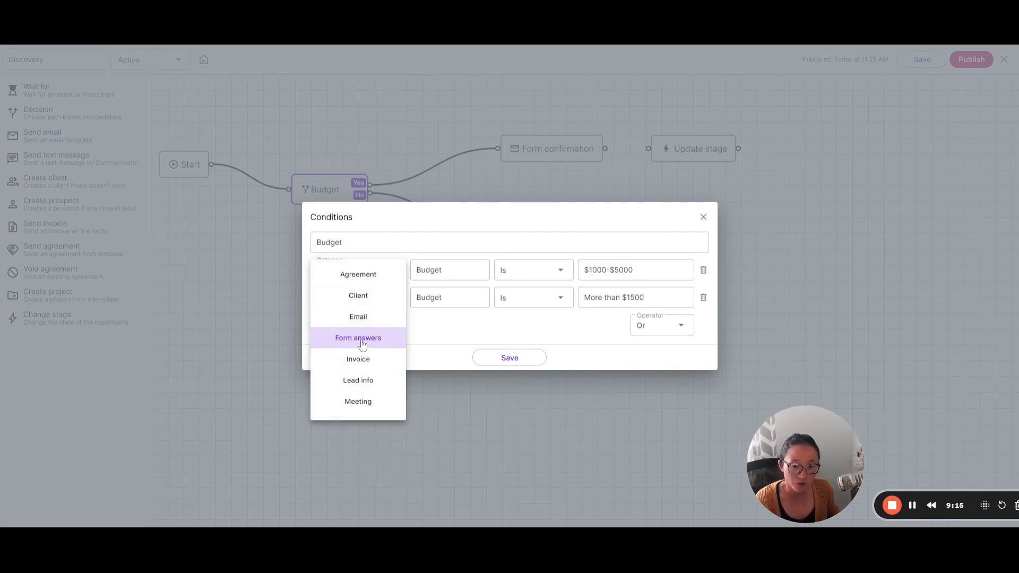
click(357, 338)
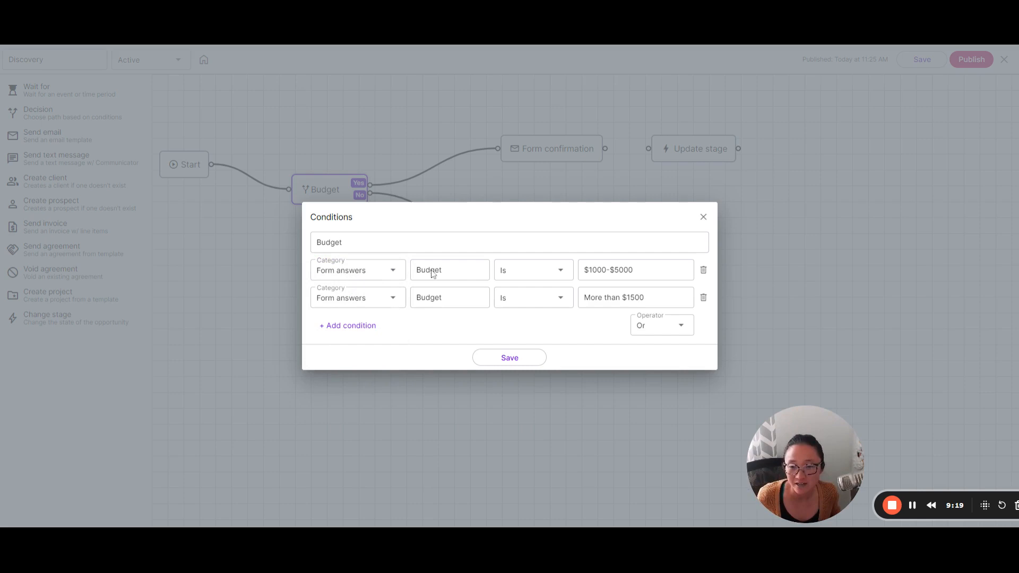
double_click(449, 269)
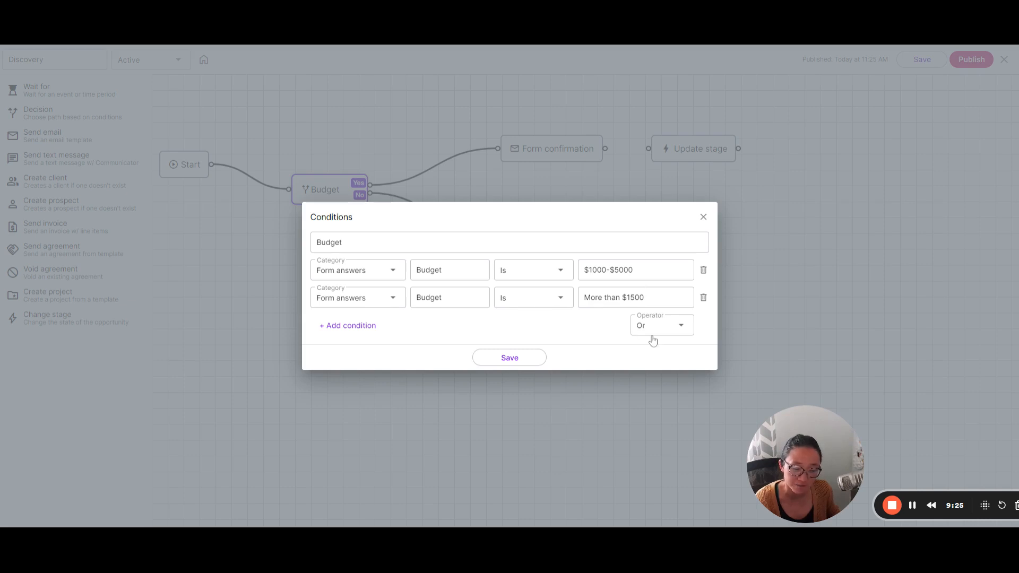
click(703, 217)
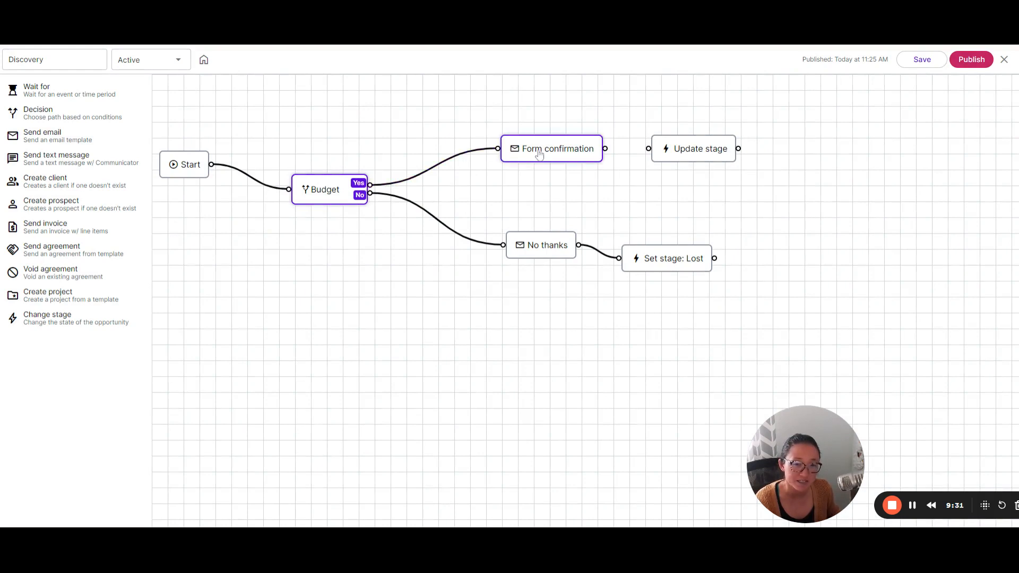
click(551, 148)
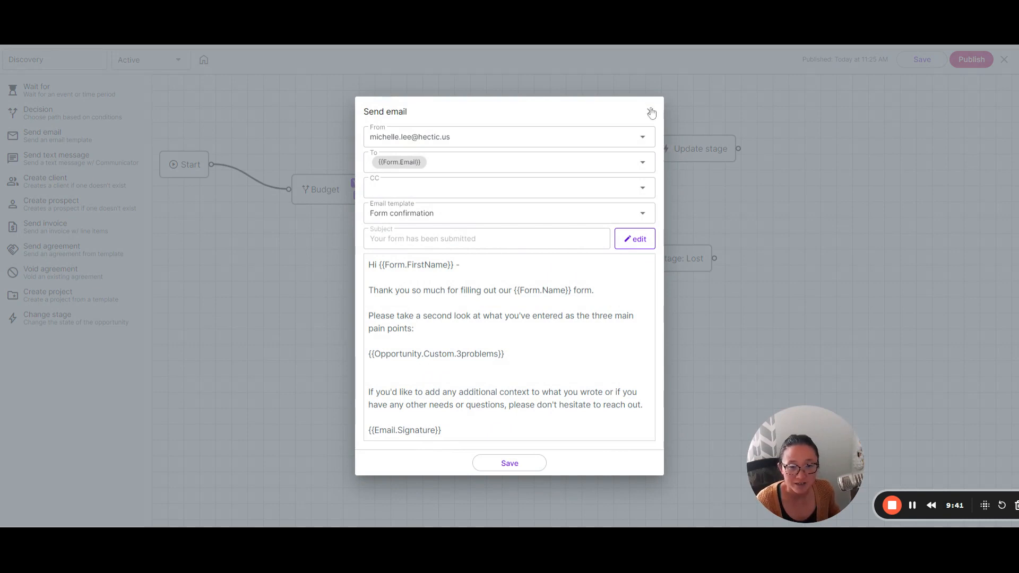
click(651, 111)
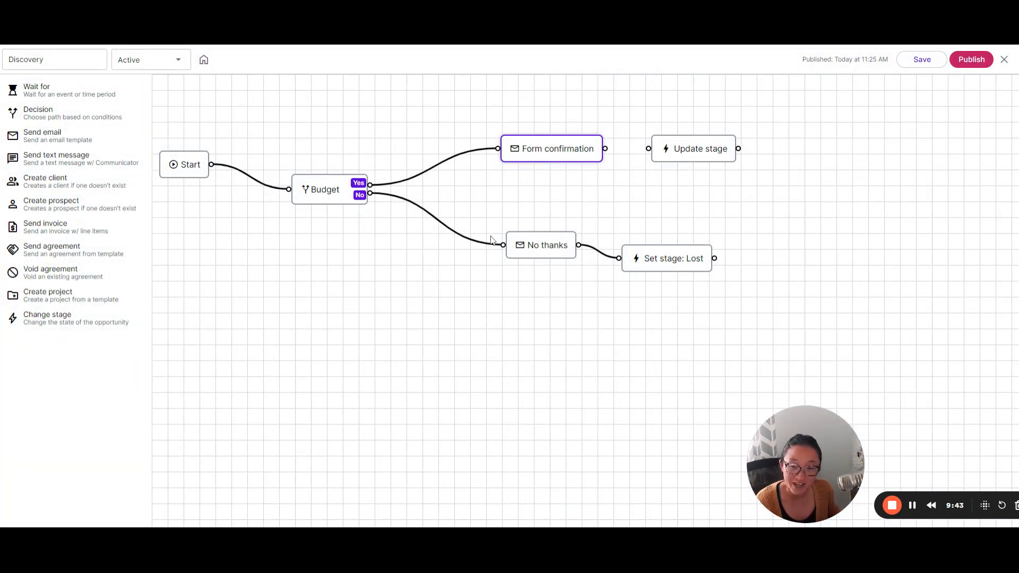
click(324, 189)
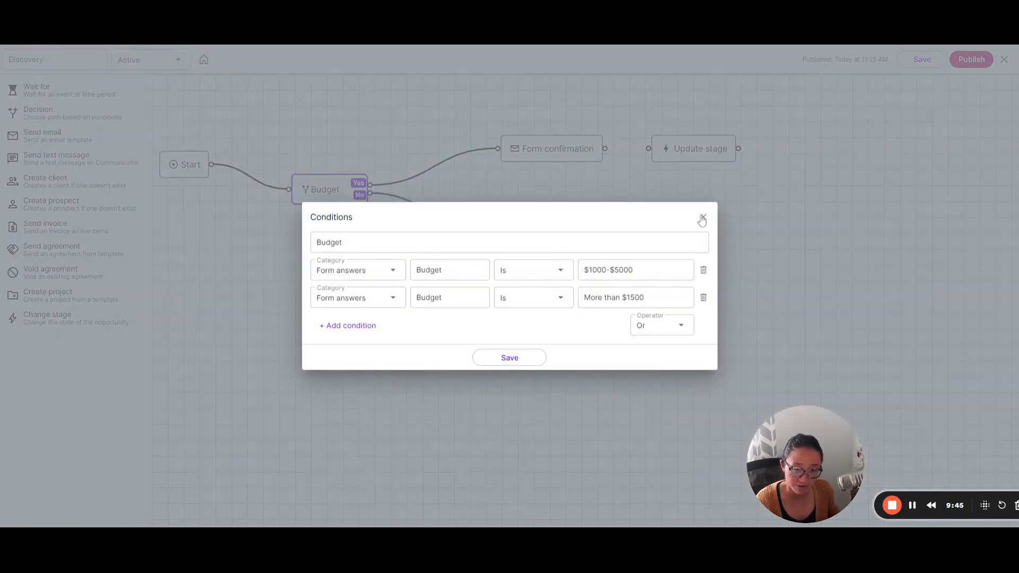
click(702, 220)
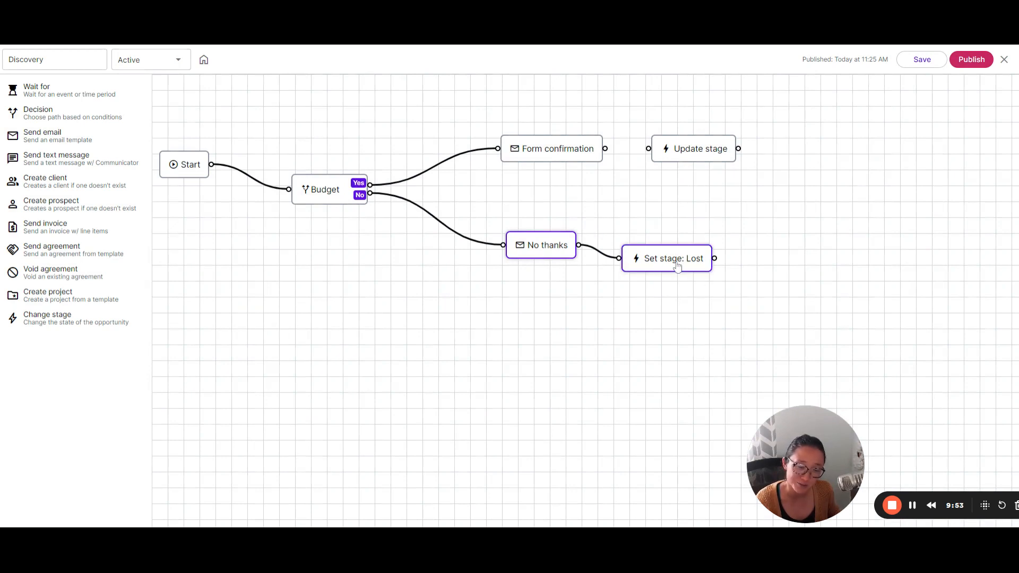
mouse_move(429, 153)
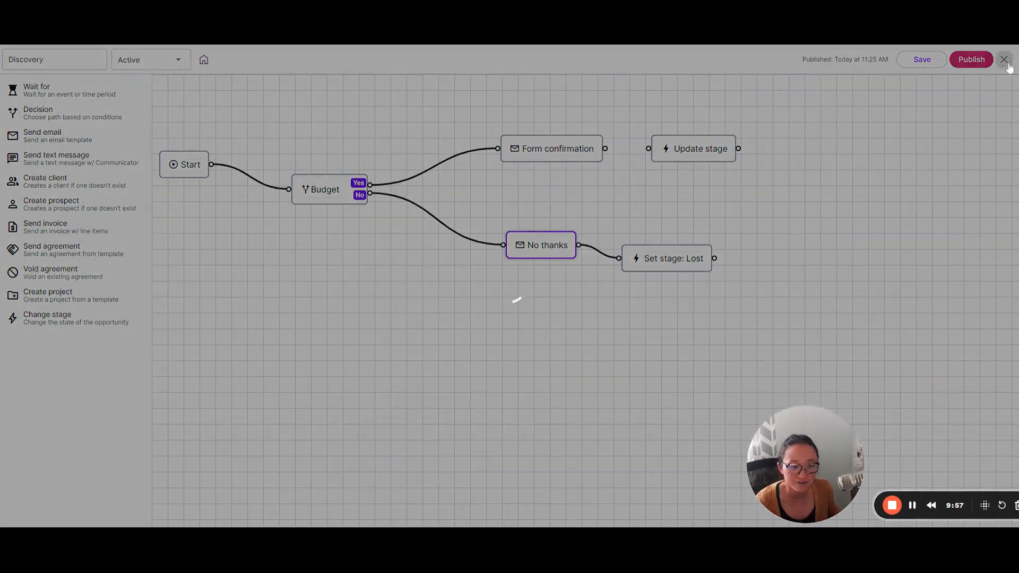
- Exit the Discovery automation editor back to the list of nine workflow automations
click(1004, 59)
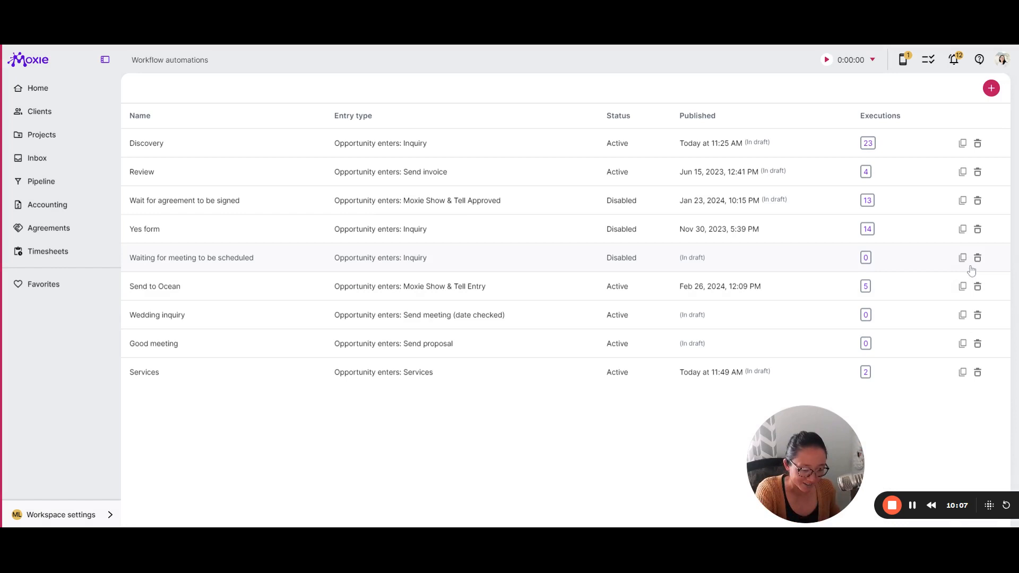
mouse_move(272, 456)
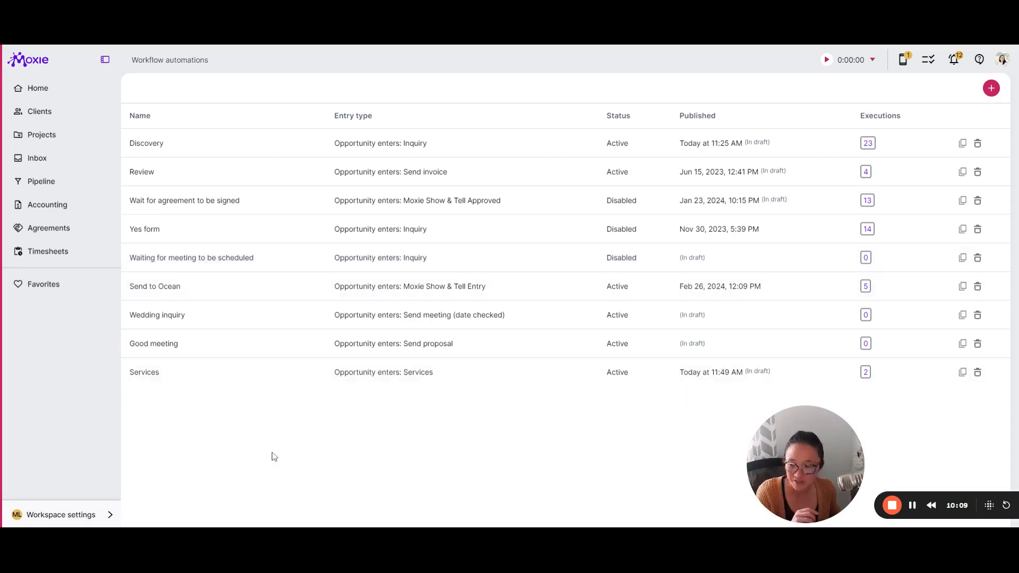
- Visit the My business profile and Project stage settings, then the Templates library, via Workspace settings
click(62, 515)
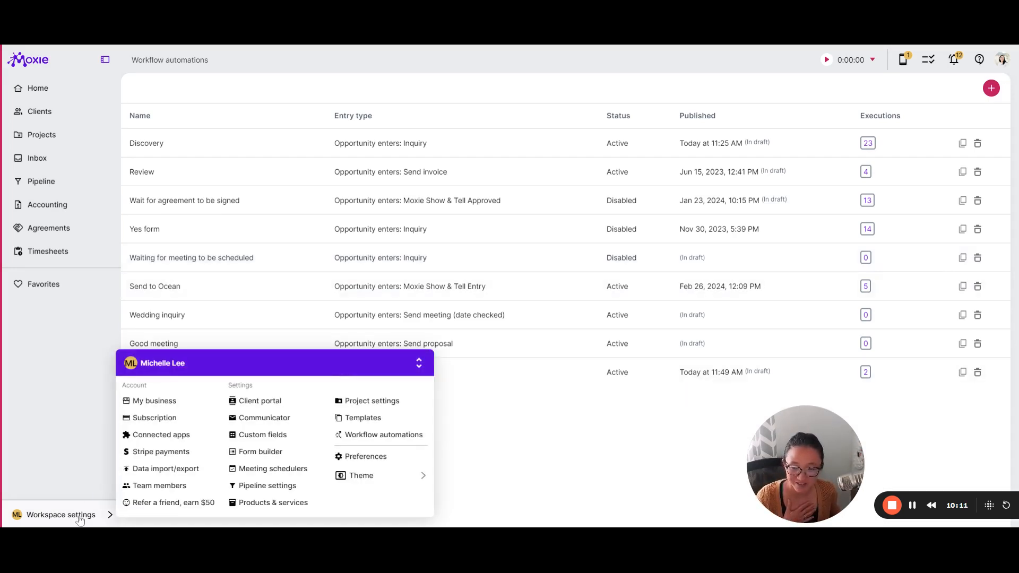
click(154, 401)
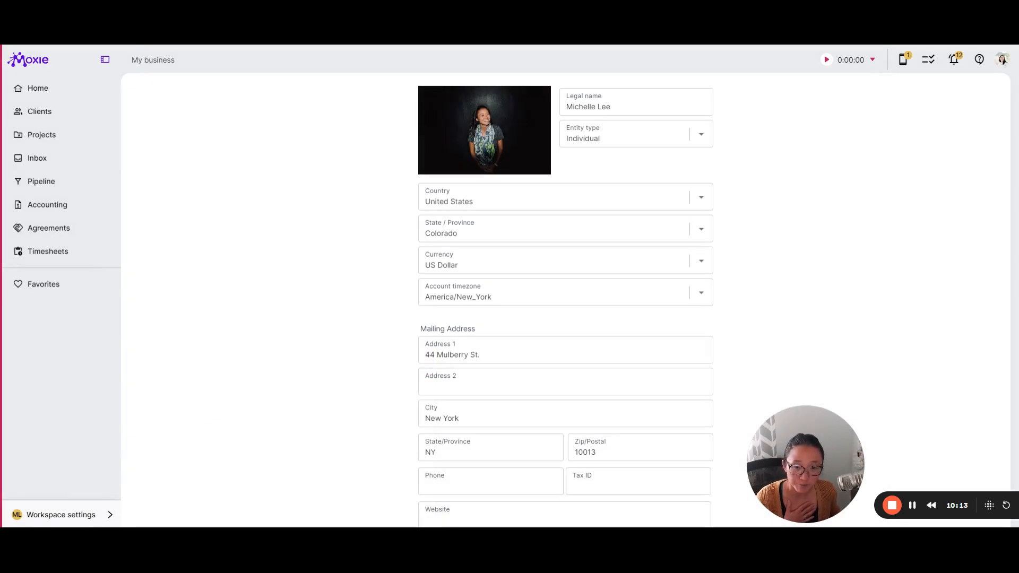
click(61, 515)
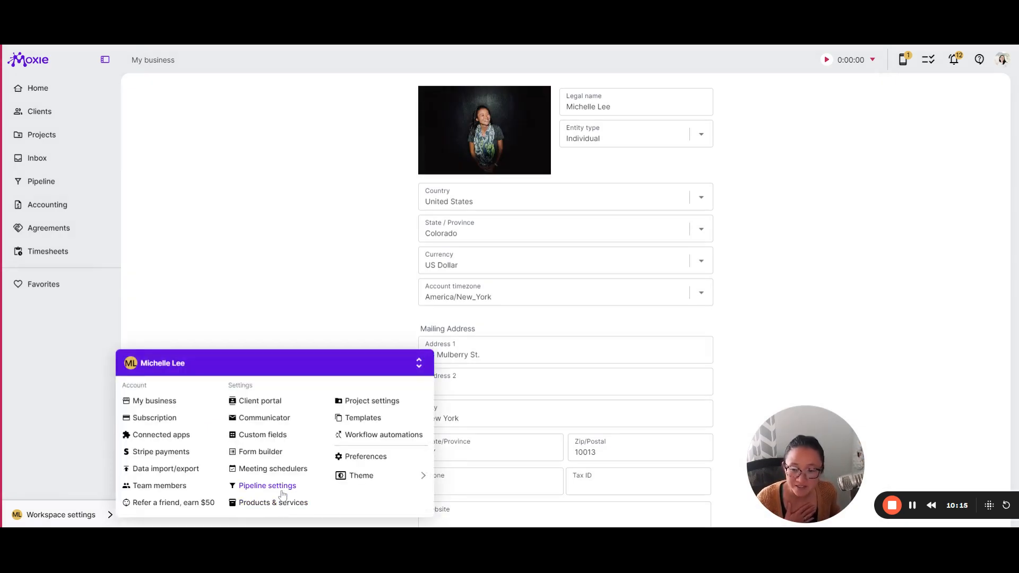
click(267, 485)
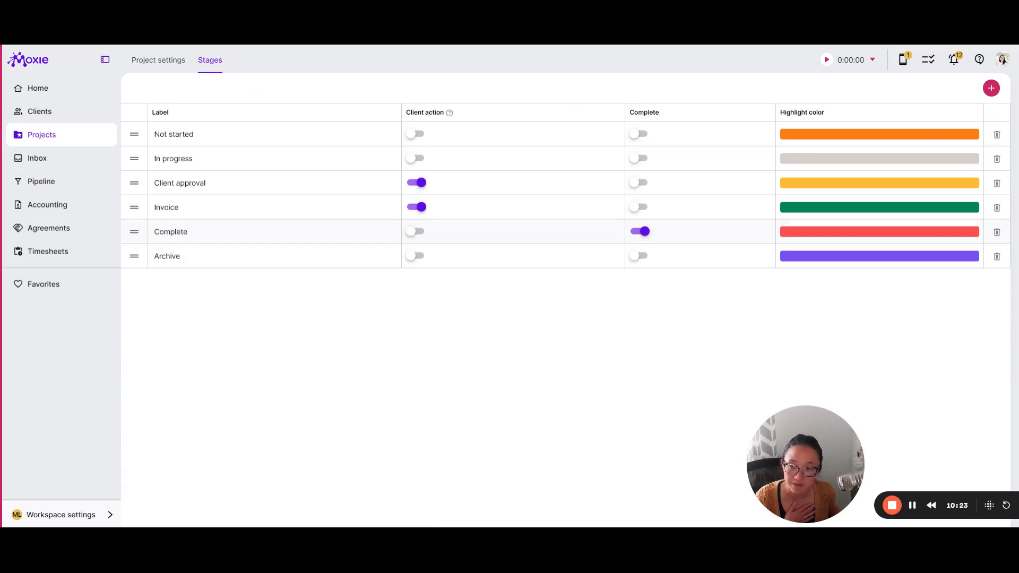
click(61, 515)
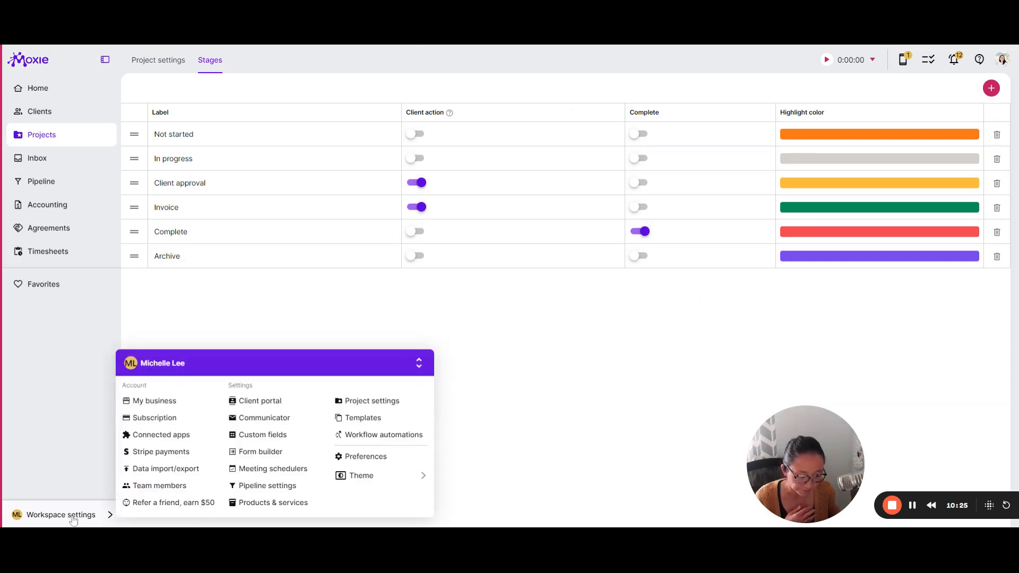
click(260, 452)
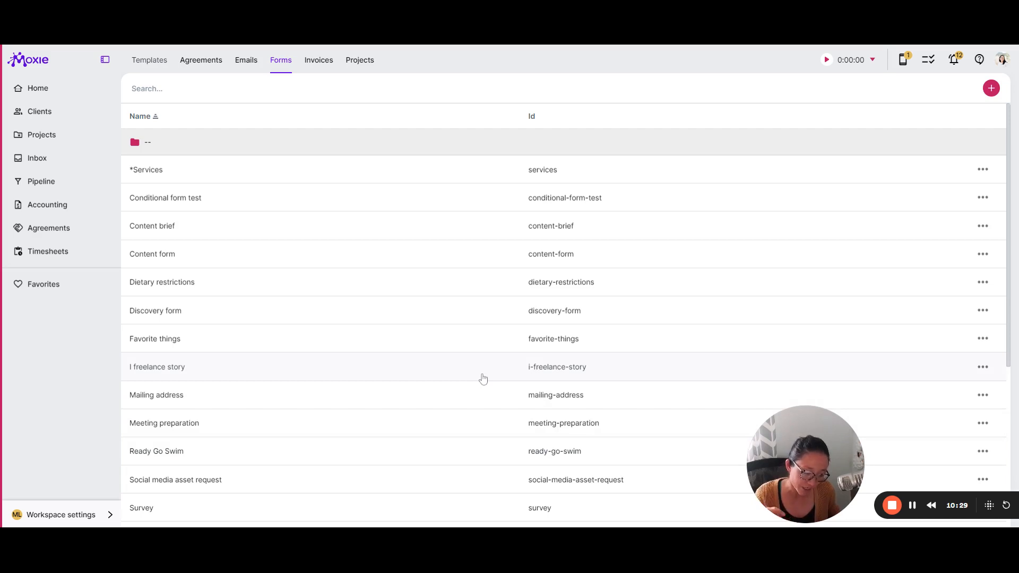
- Browse the Emails and Agreements template tabs, ending on the email templates list
click(61, 515)
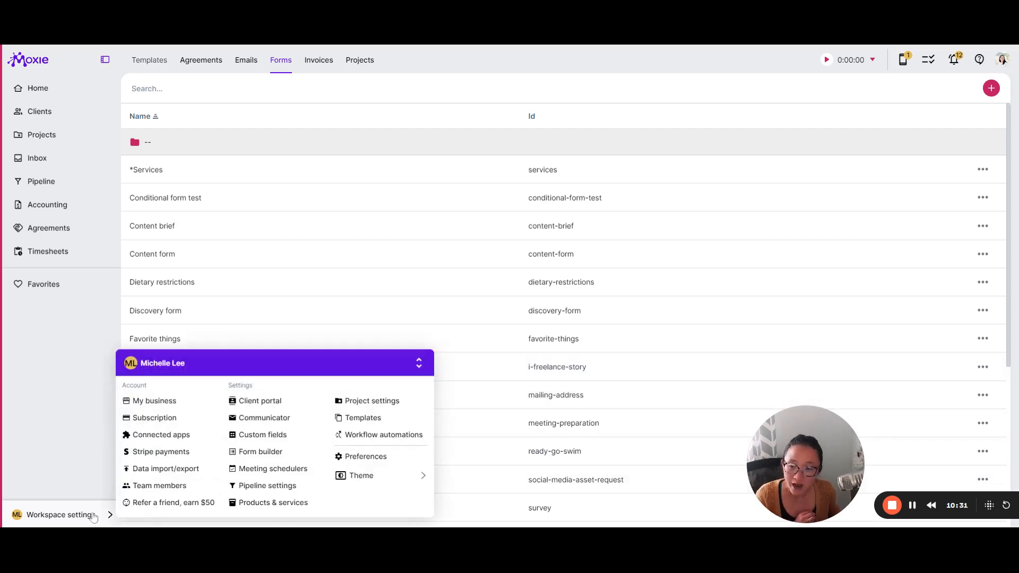
click(246, 60)
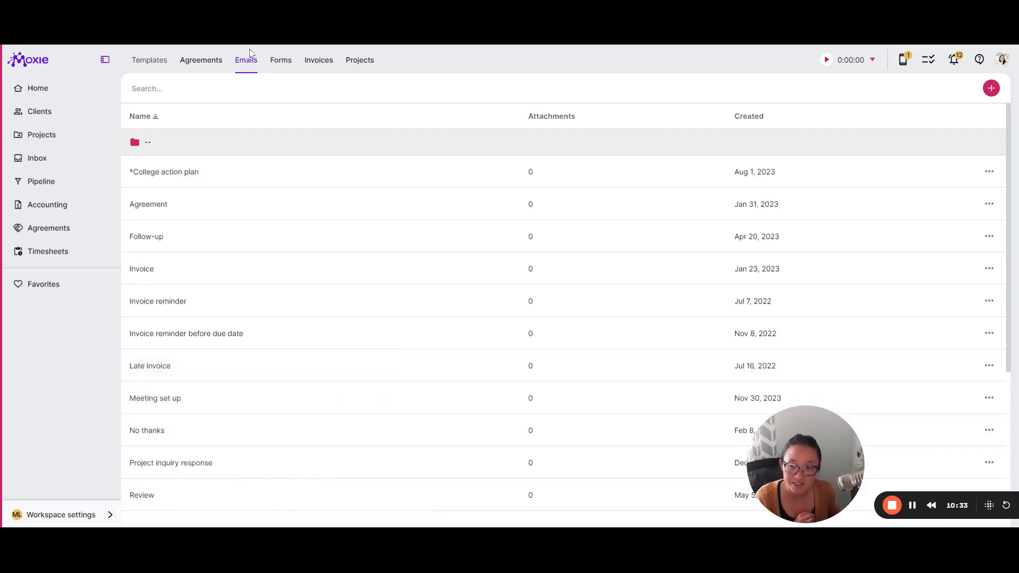
click(201, 59)
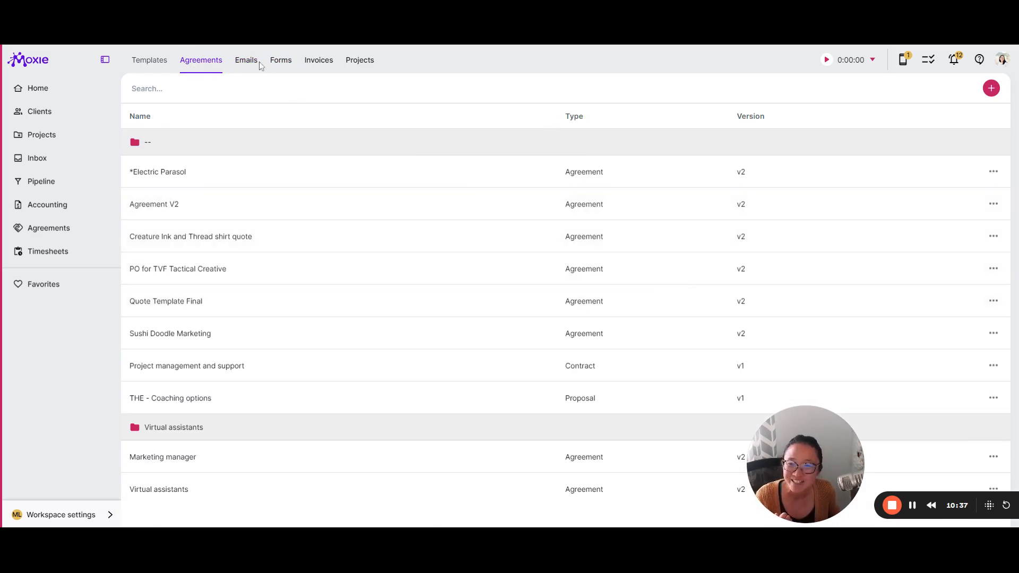
click(245, 60)
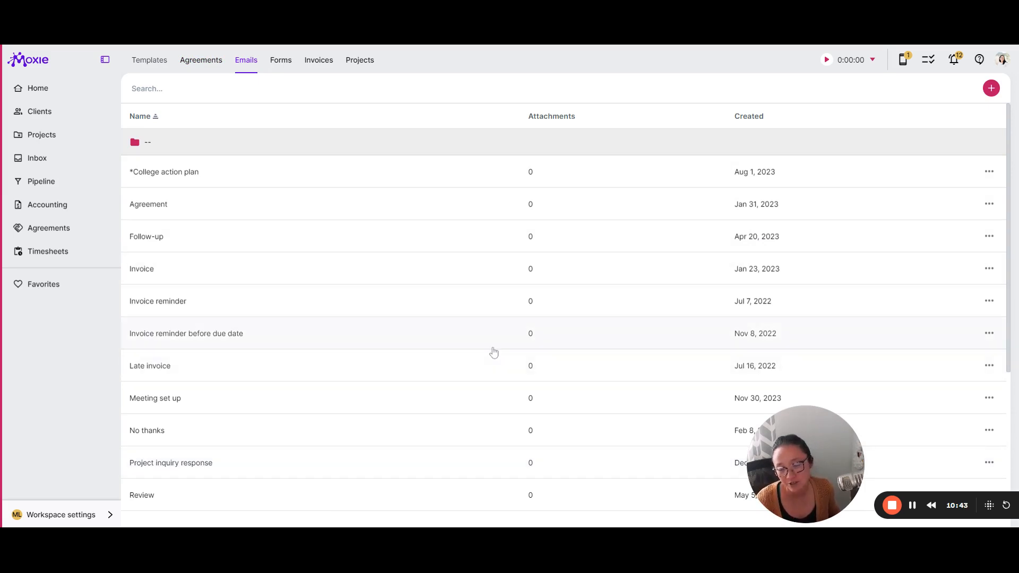
mouse_move(416, 344)
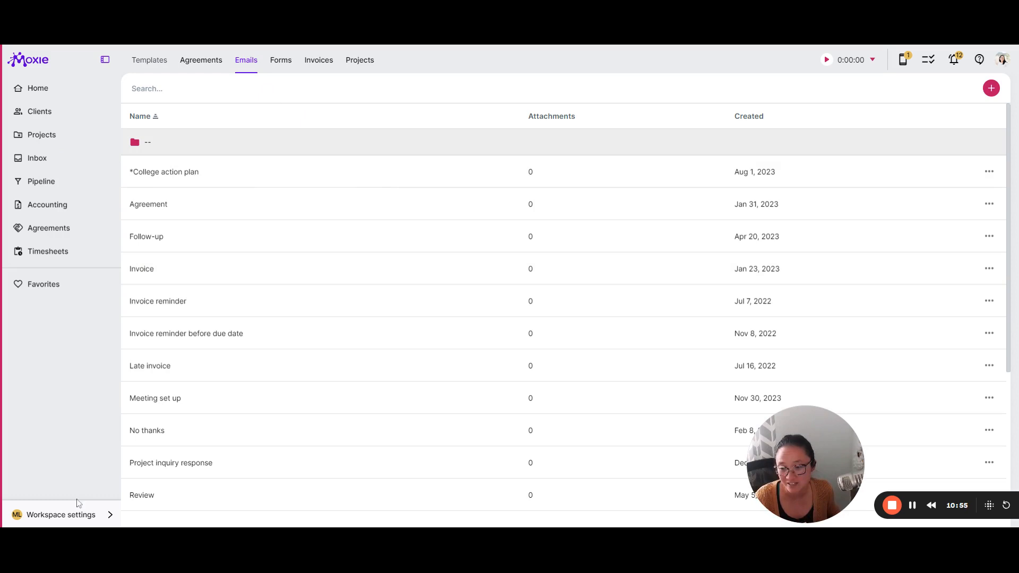
mouse_move(836, 355)
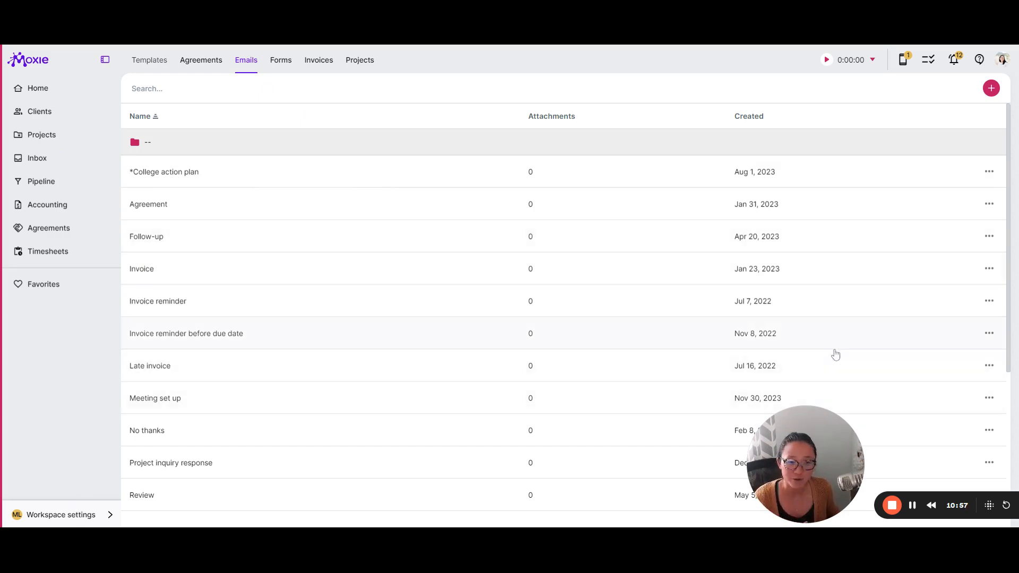
- Show the help center's Getting started topic and return to its topic list beside the email templates
click(979, 59)
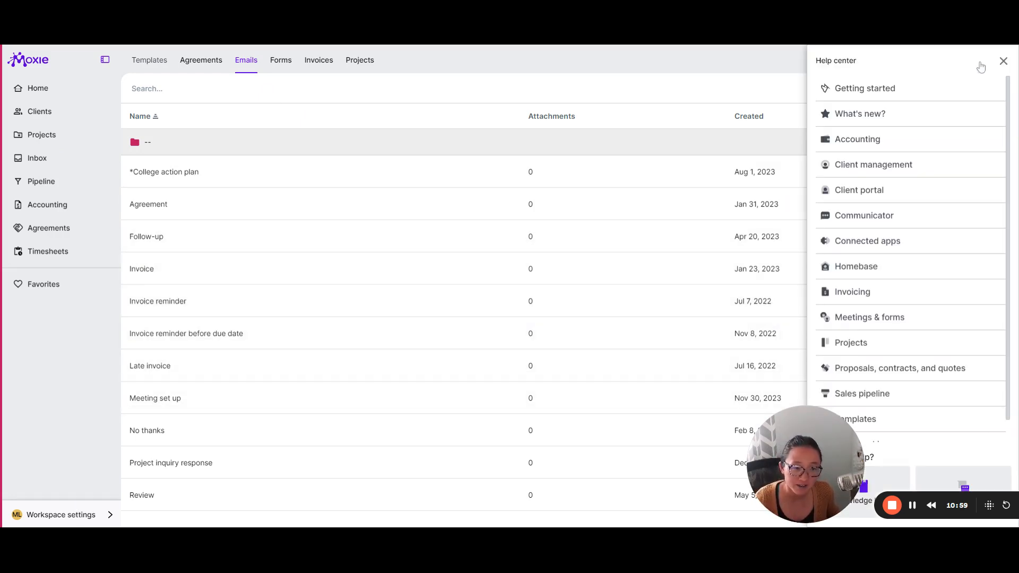
mouse_move(890, 104)
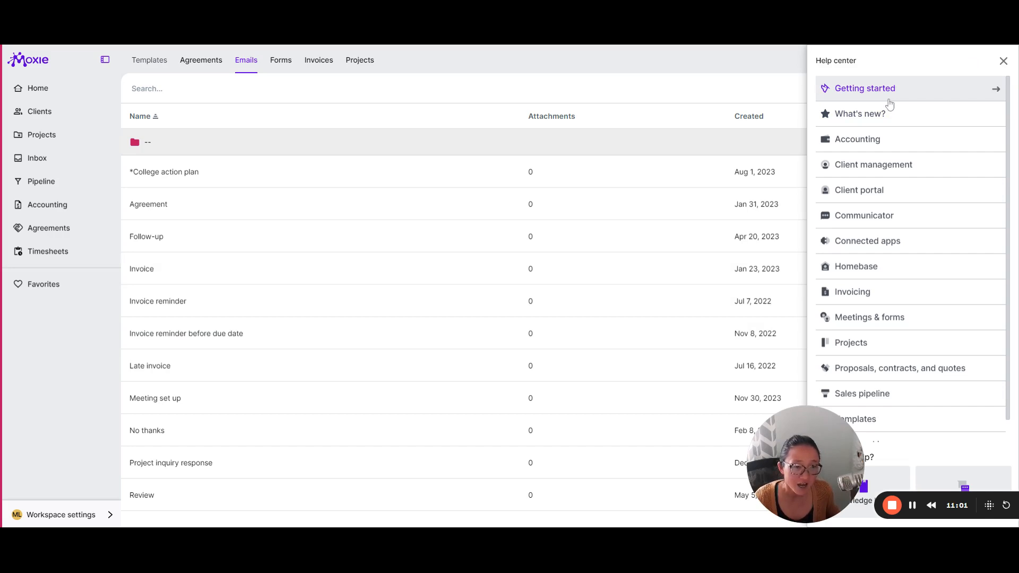
click(864, 88)
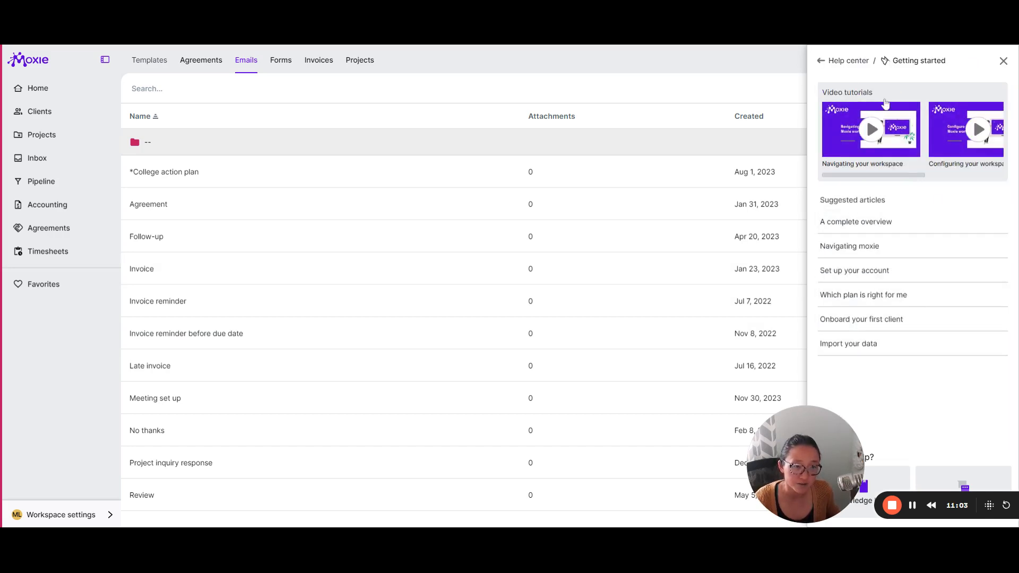
click(821, 60)
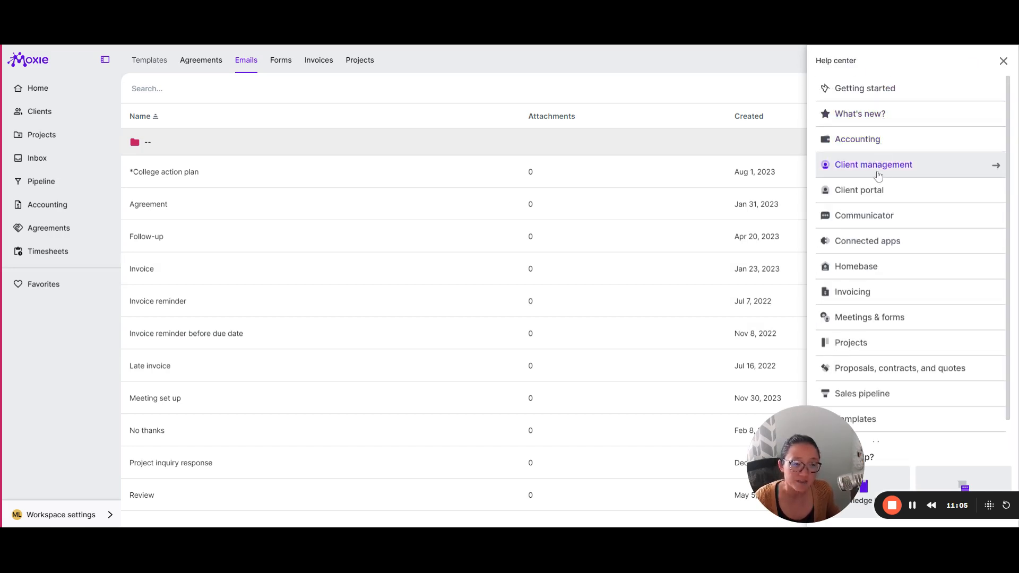